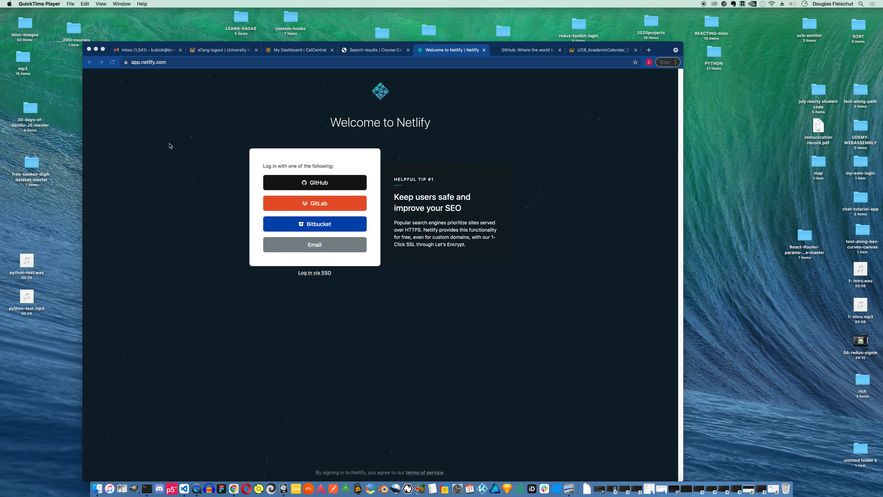
mouse_move(390, 116)
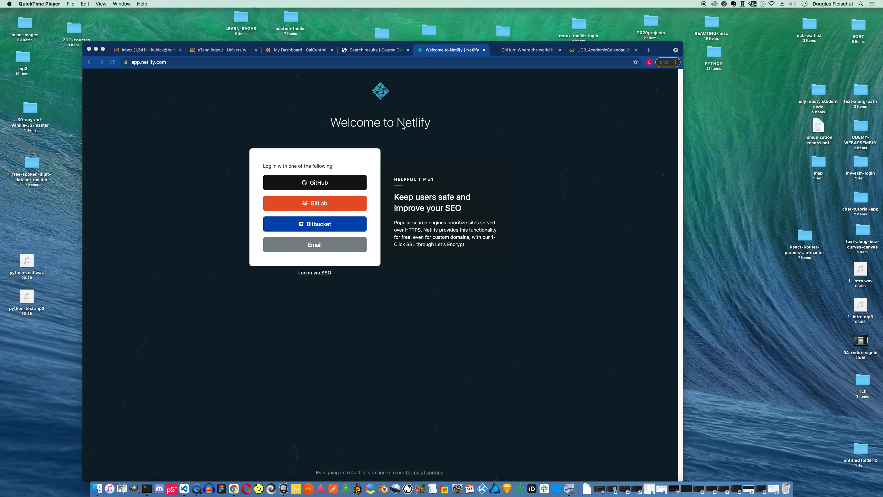
mouse_move(372, 127)
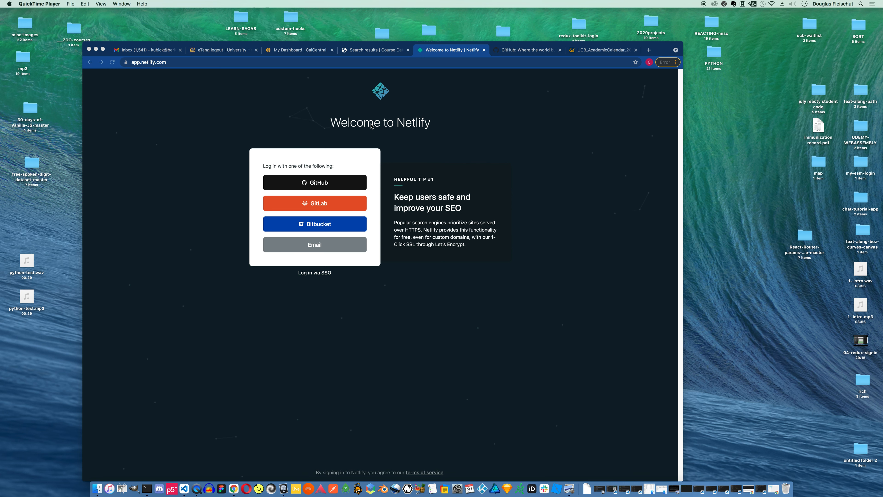
mouse_move(399, 128)
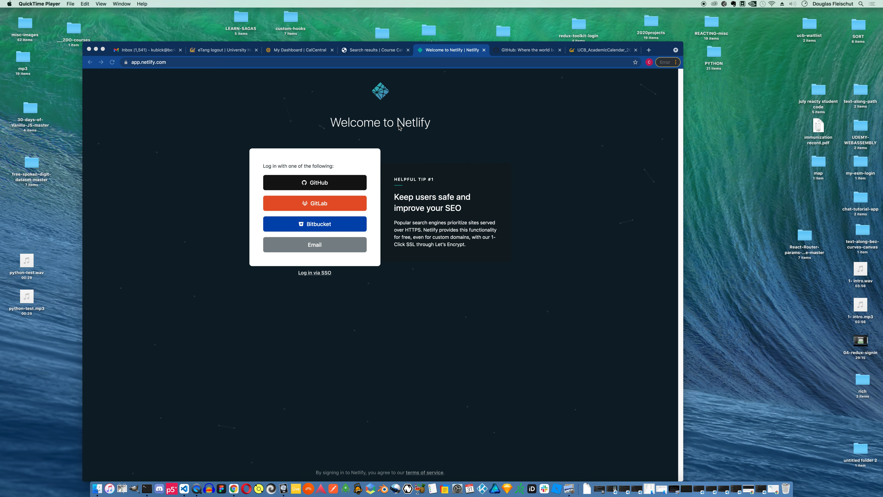
mouse_move(329, 188)
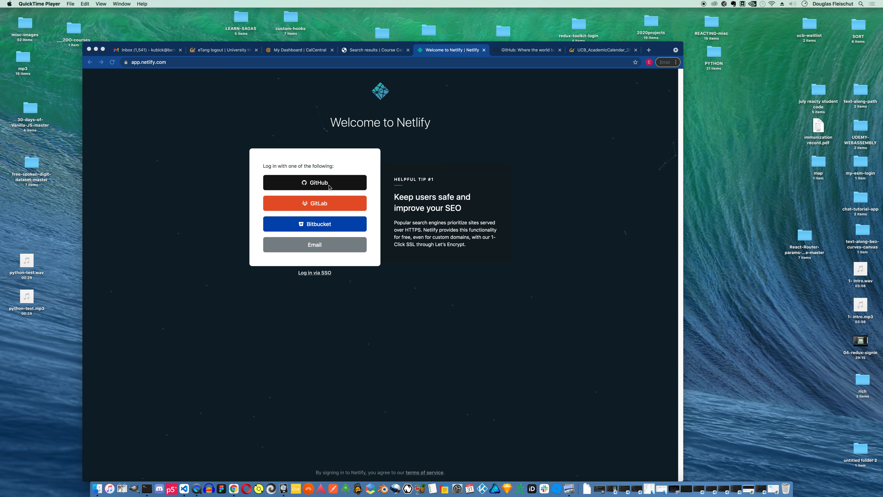
mouse_move(321, 189)
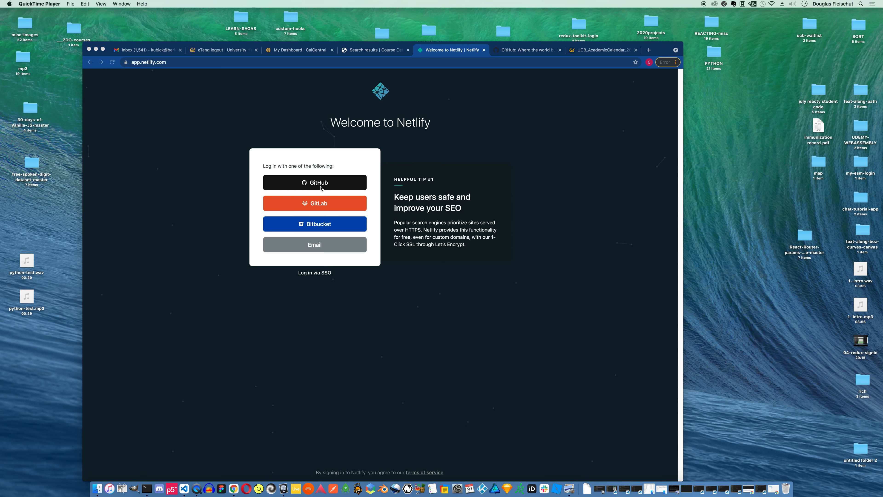
mouse_move(396, 170)
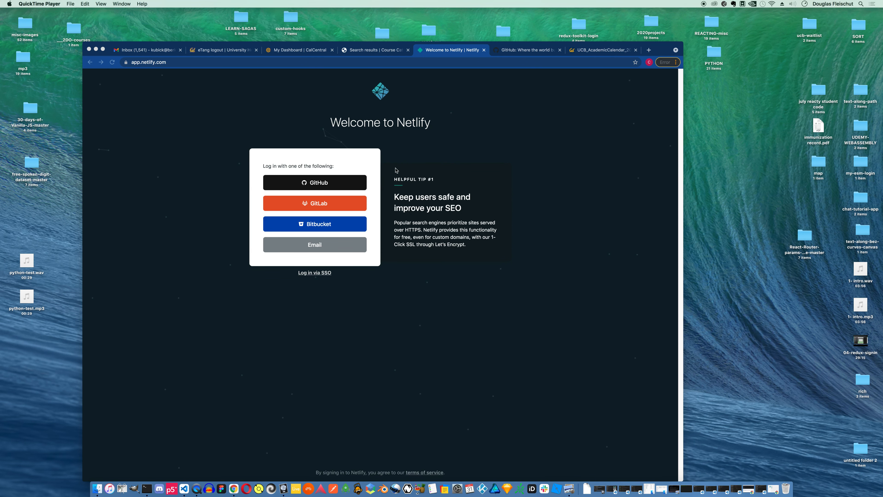
mouse_move(80, 105)
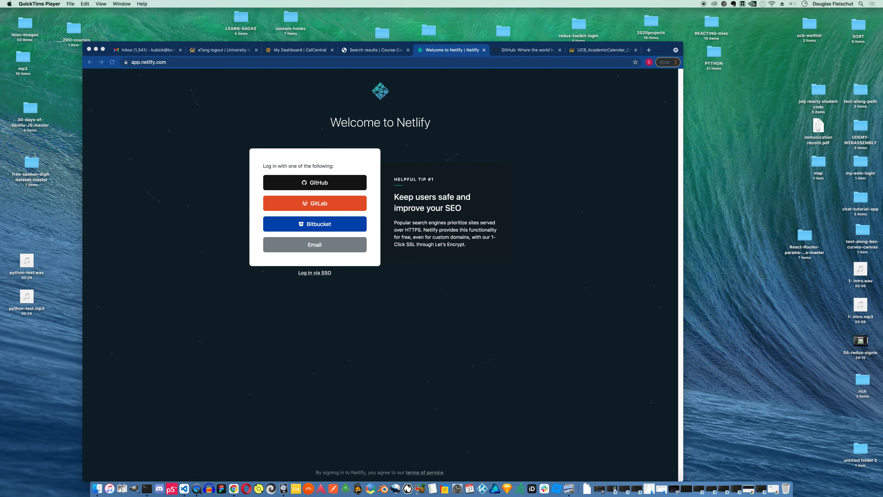
mouse_move(536, 59)
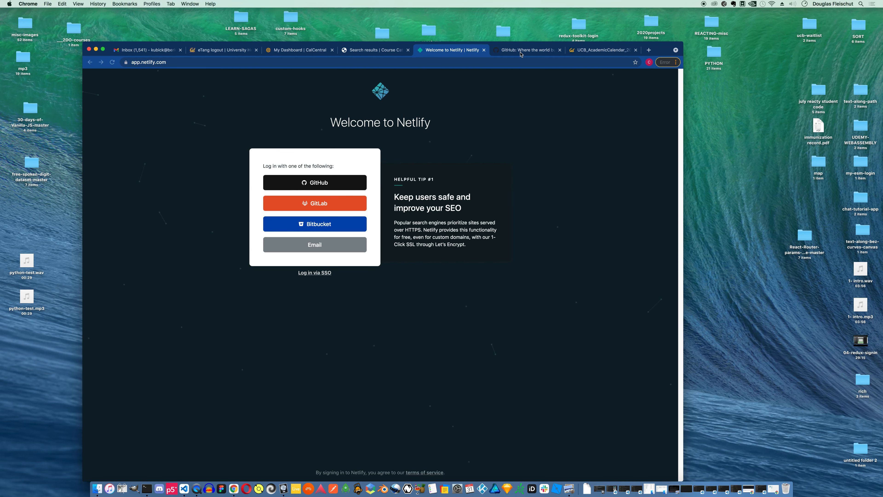
Bring up the GitHub home page in the other browser window
left_click(526, 49)
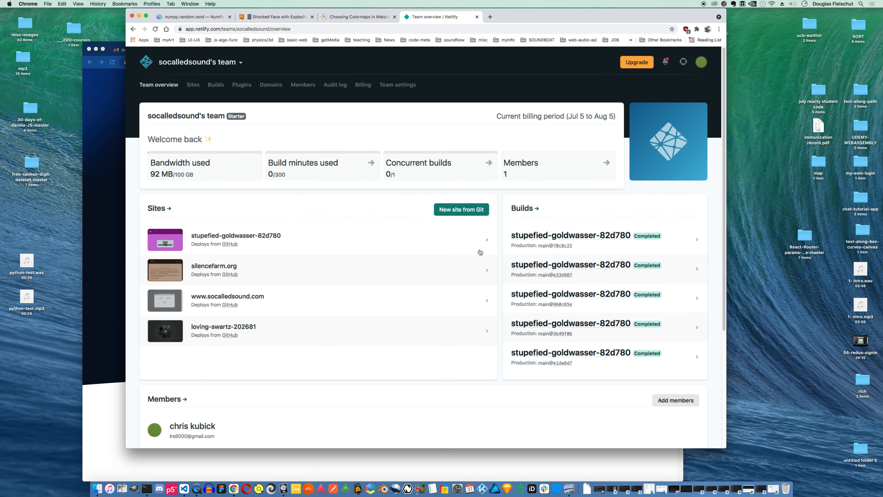
mouse_move(461, 209)
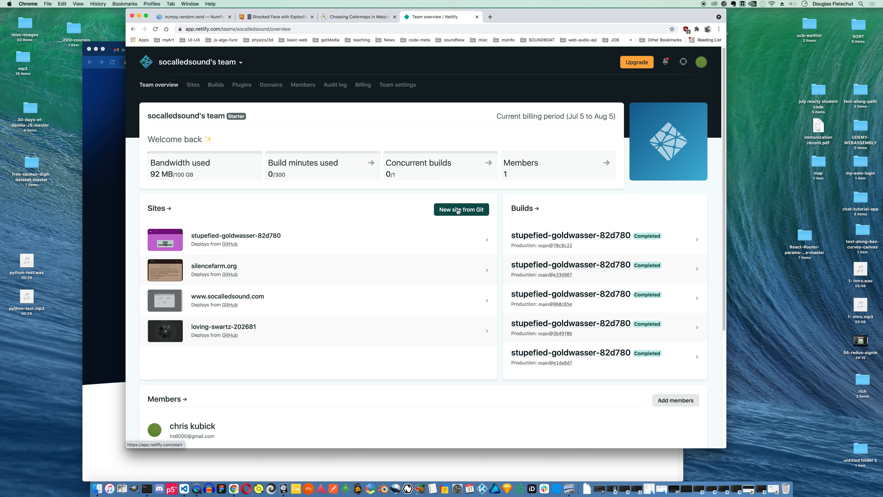
mouse_move(529, 18)
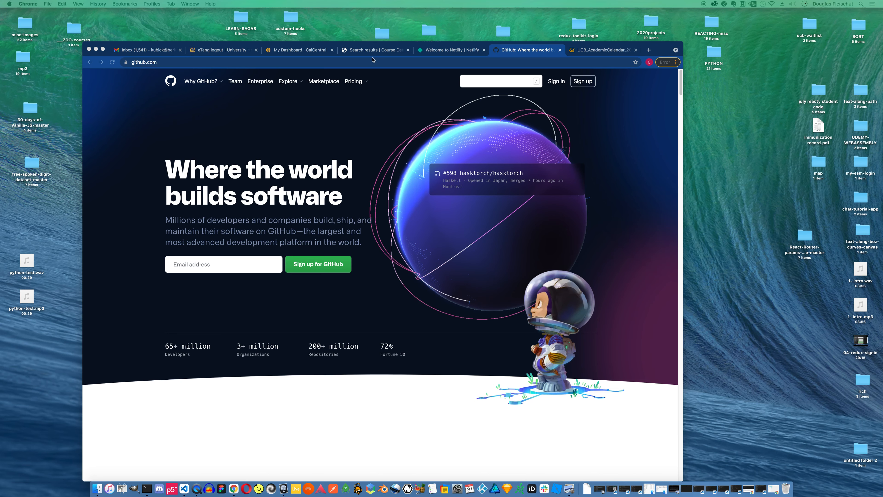
Return to the 'Welcome to Netlify' page with its login options
left_click(450, 50)
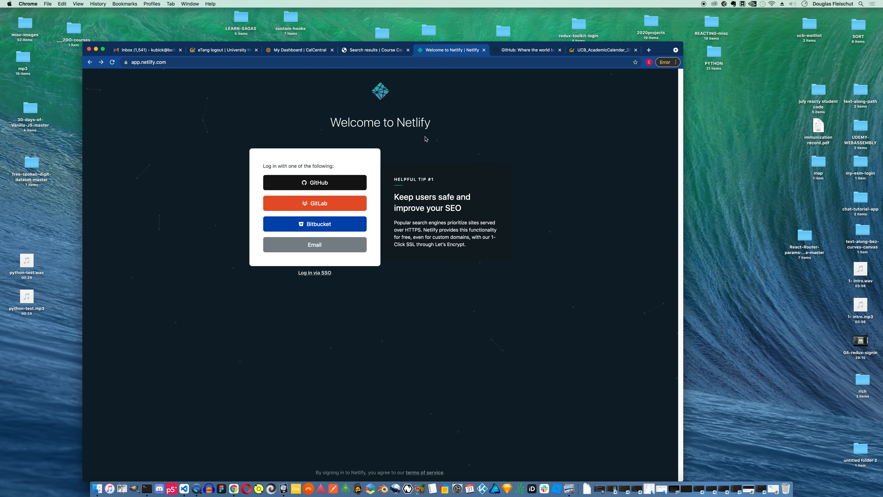
mouse_move(352, 201)
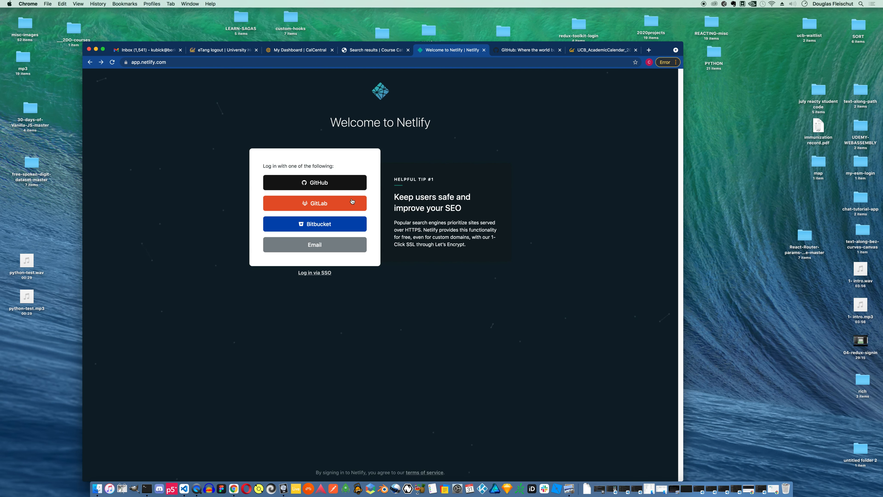
mouse_move(289, 185)
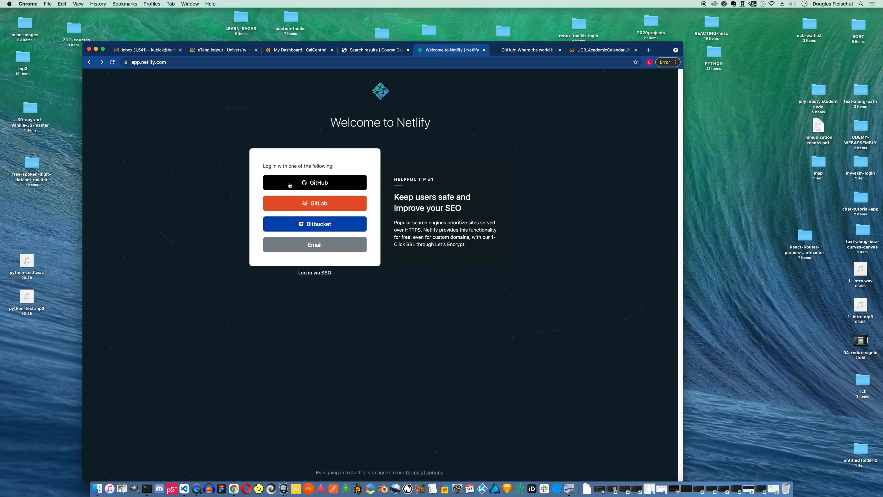
mouse_move(524, 47)
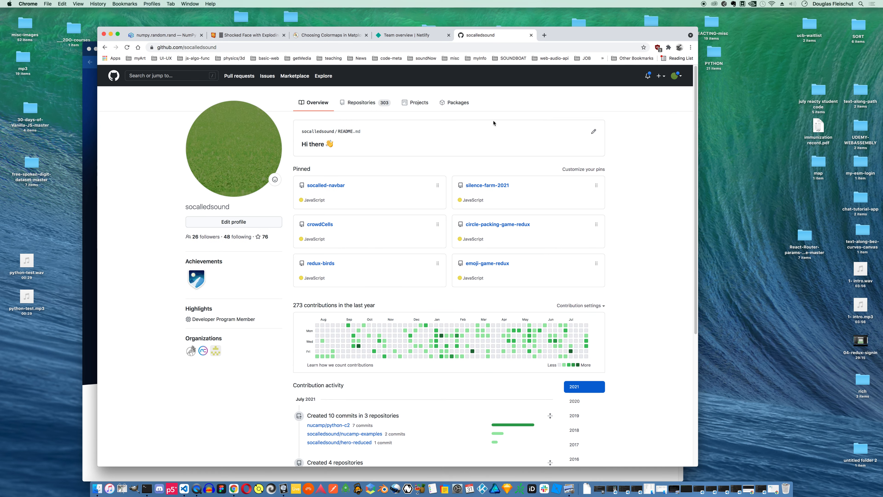
mouse_move(360, 103)
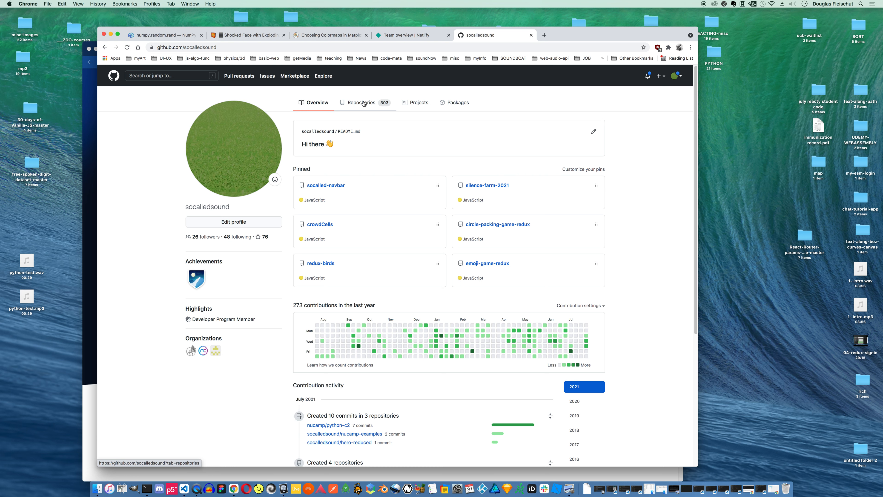
Show the account's Repositories list and start creating a new repository
left_click(361, 102)
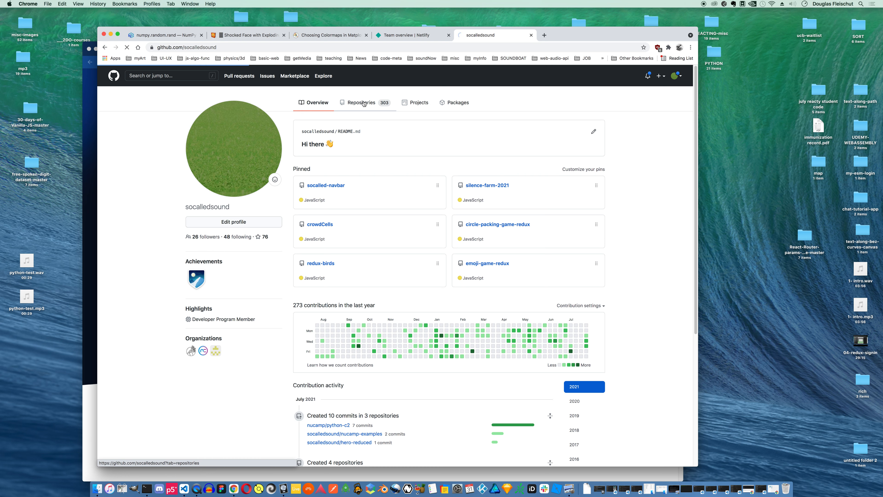
left_click(359, 103)
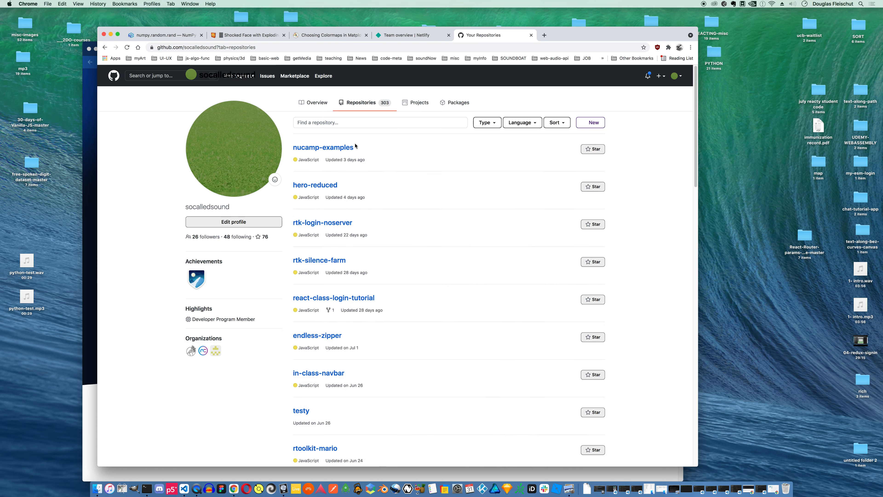
left_click(590, 123)
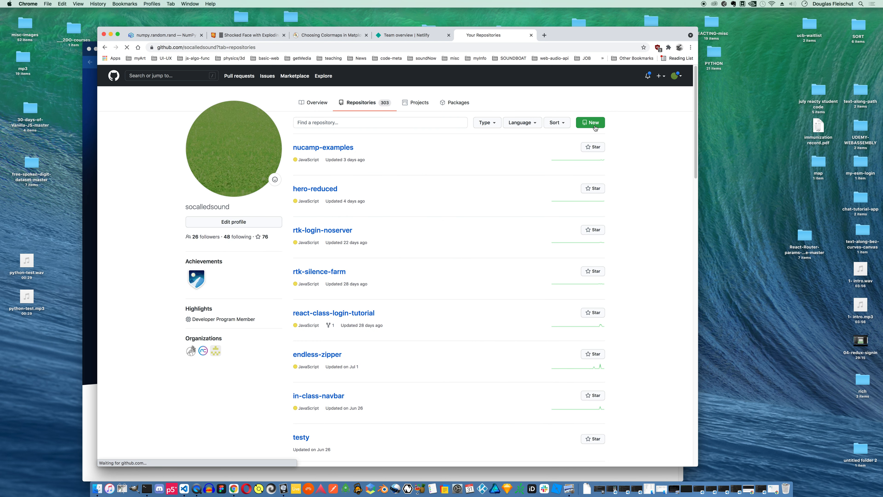
Create a new public repository named netlify-example
left_click(590, 123)
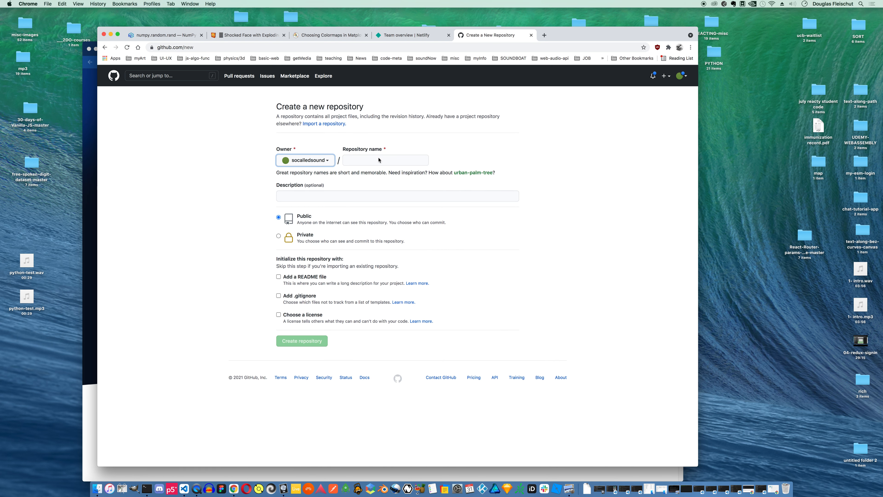
type("nr")
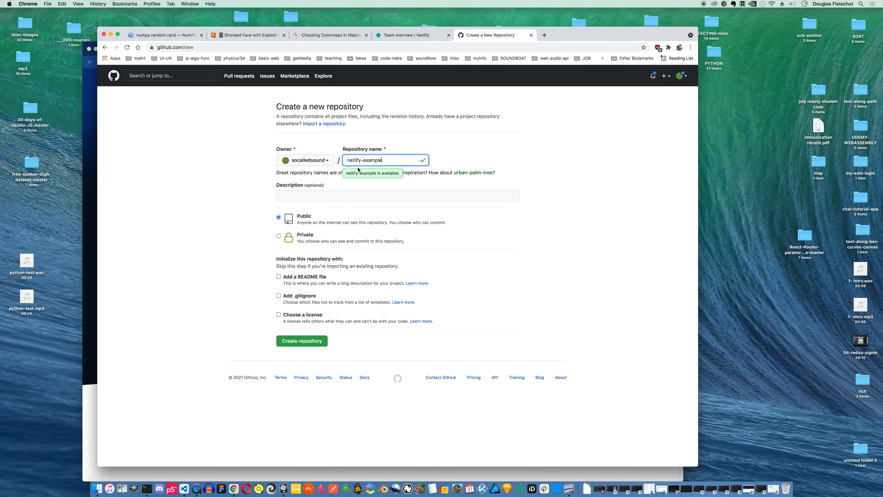
left_click(301, 341)
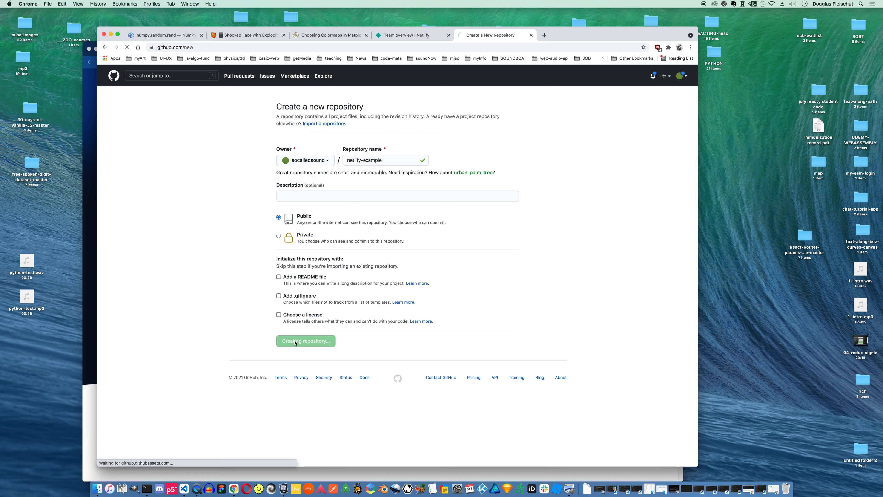
left_click(305, 341)
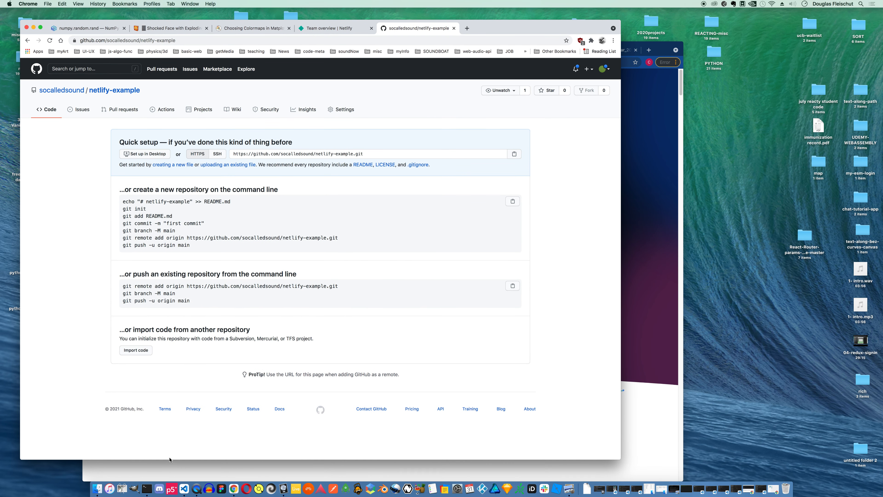
mouse_move(180, 476)
type("netlify-e")
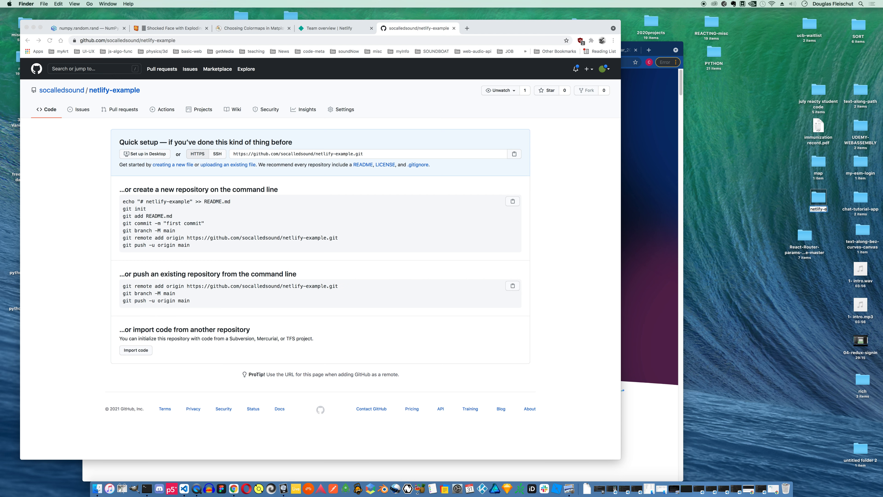
Name the new desktop folder netlify-example and open it in Visual Studio Code
left_click(817, 200)
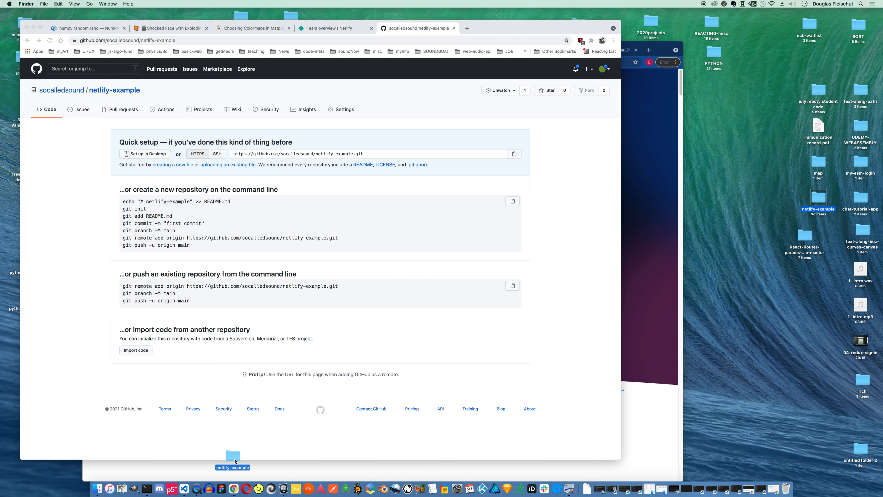
left_click(180, 488)
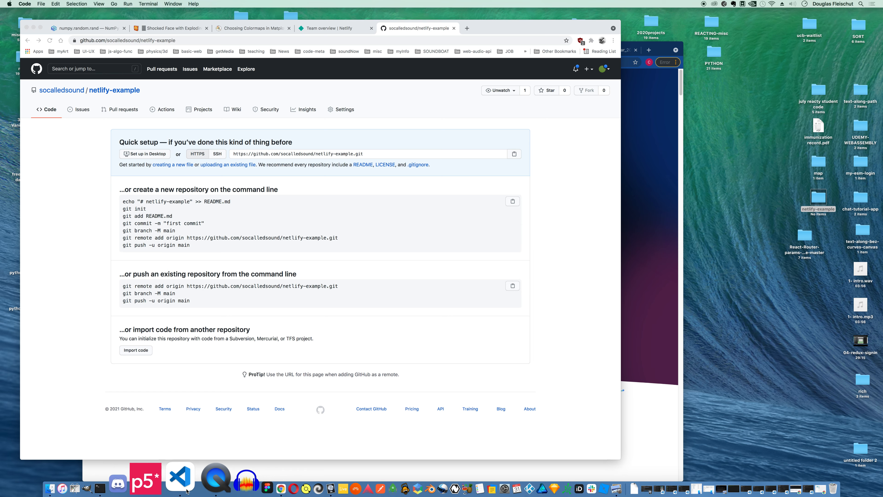
Run npx create-react-app netlify-example in the terminal and add a second bash shell
left_click(180, 479)
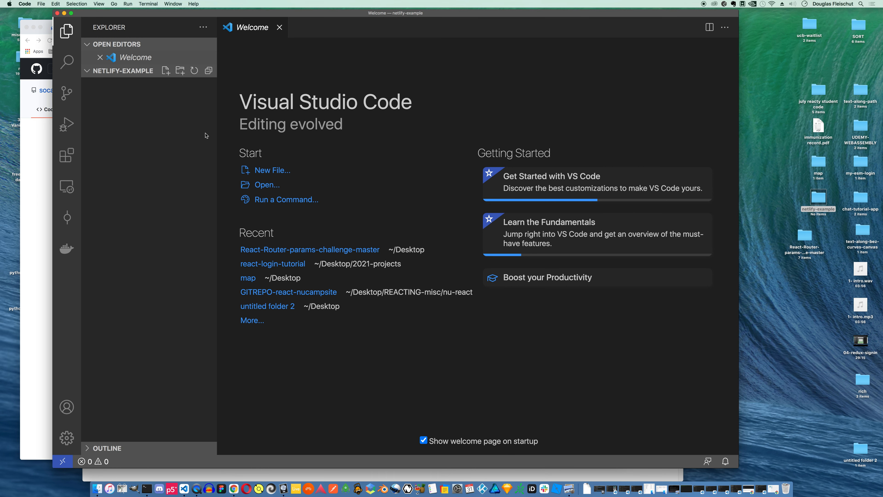
mouse_move(349, 398)
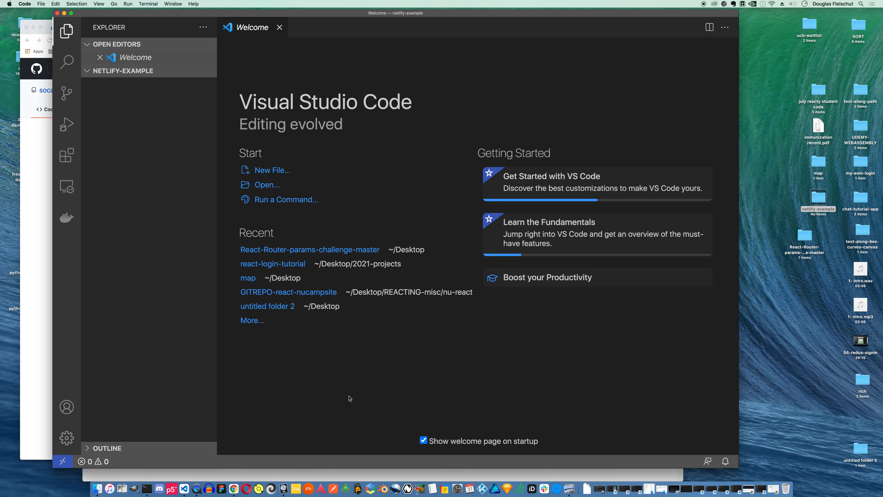
key("Ctrl+`")
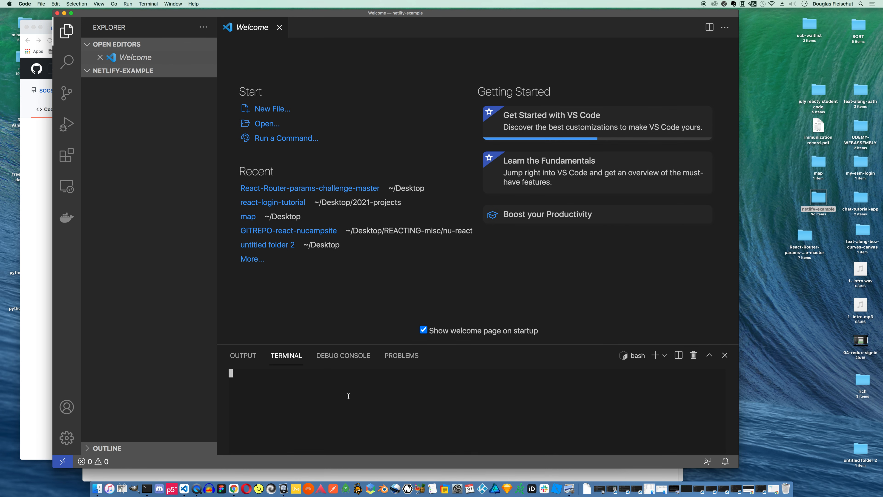
type("np")
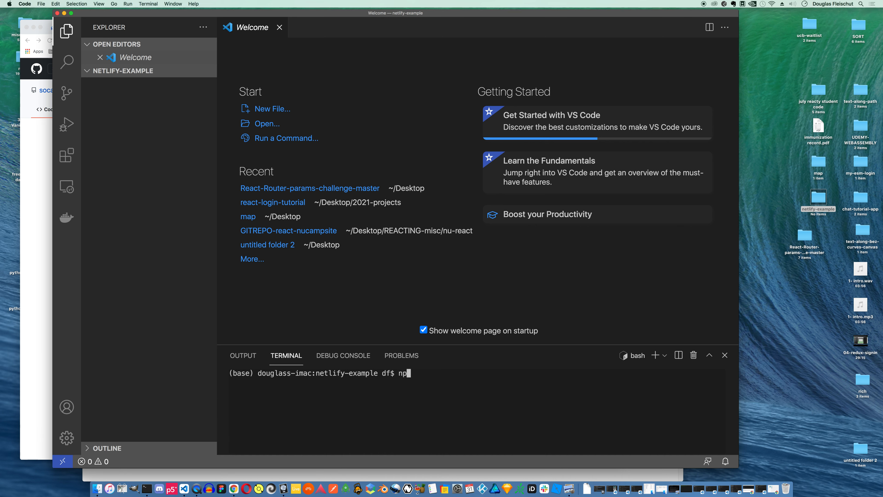
type("x create-rea")
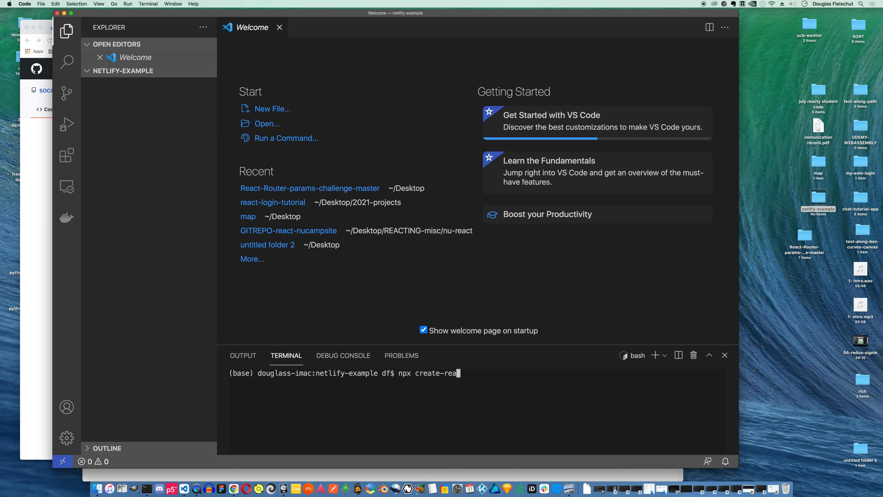
type("ct-app")
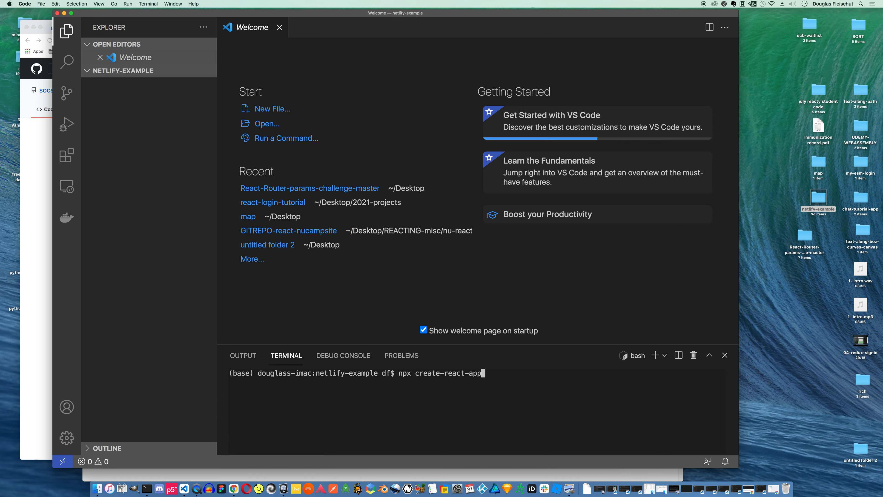
type("ne")
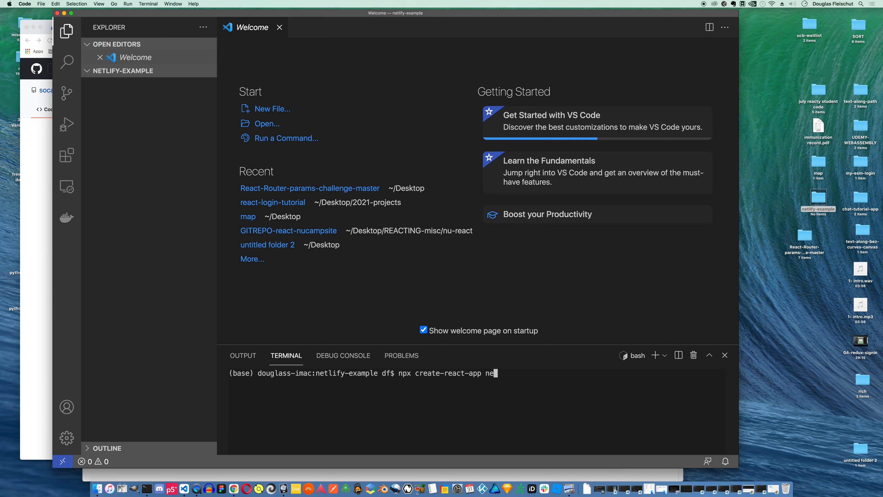
type("tlify-exam")
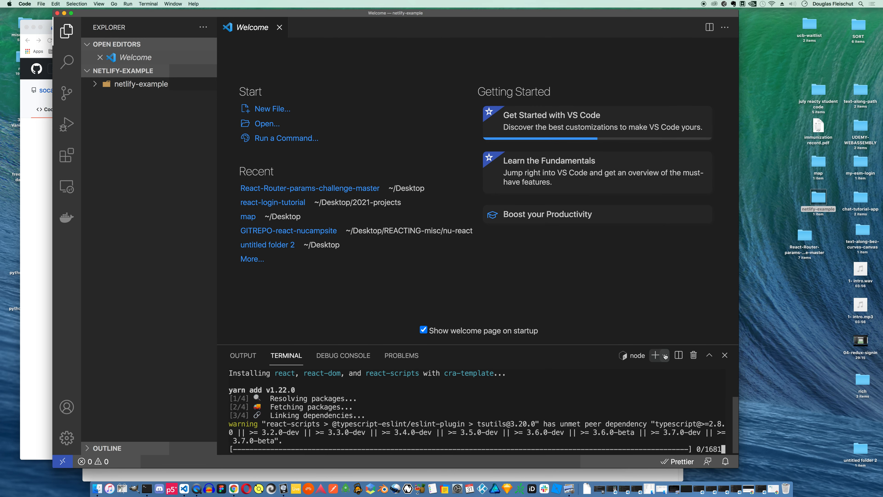
left_click(665, 356)
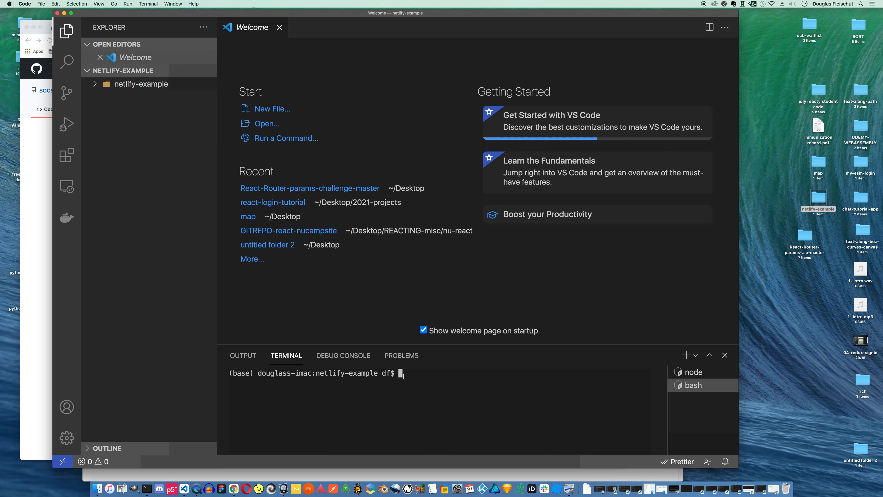
Change the shell directory into the netlify-example app folder
type("cd netlify-example/")
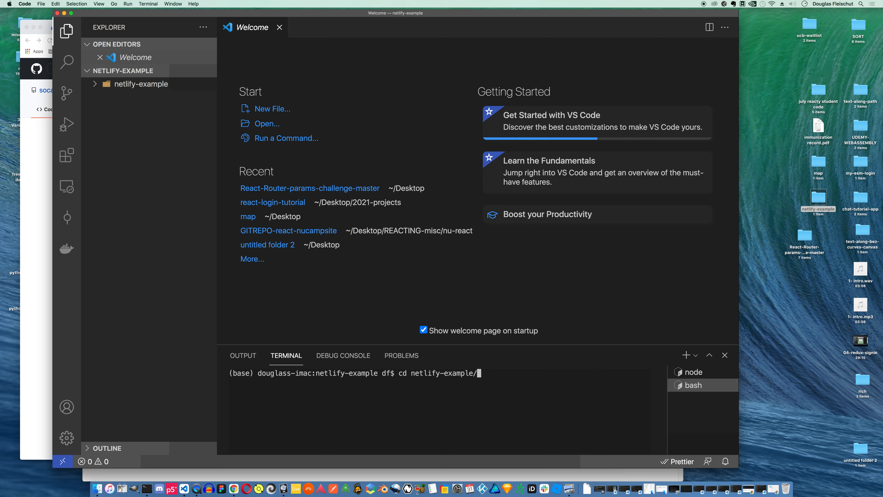
key("Return")
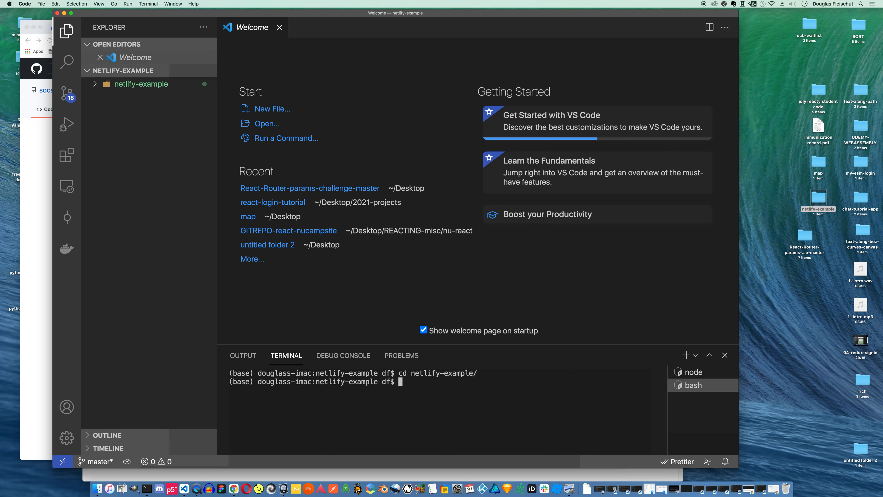
mouse_move(135, 75)
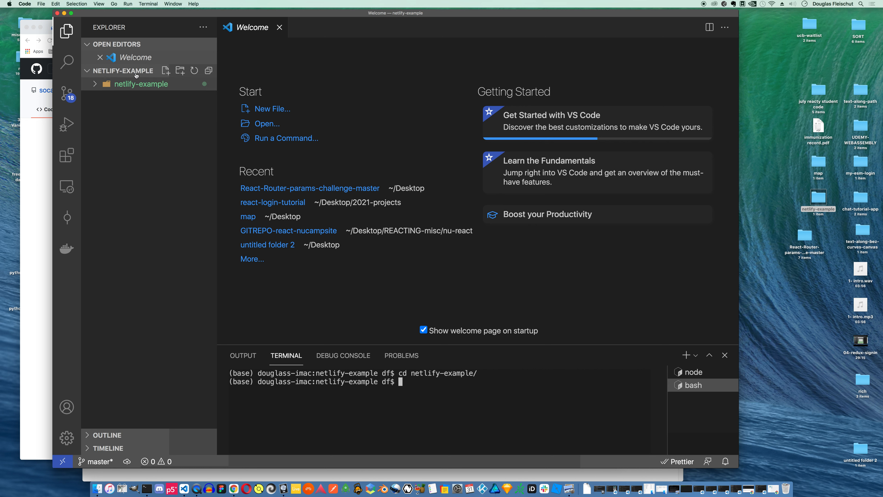
mouse_move(121, 96)
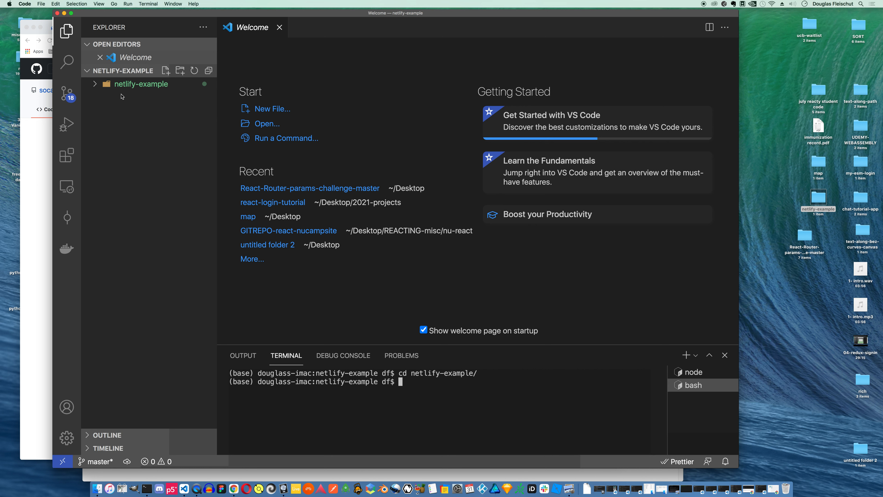
mouse_move(467, 270)
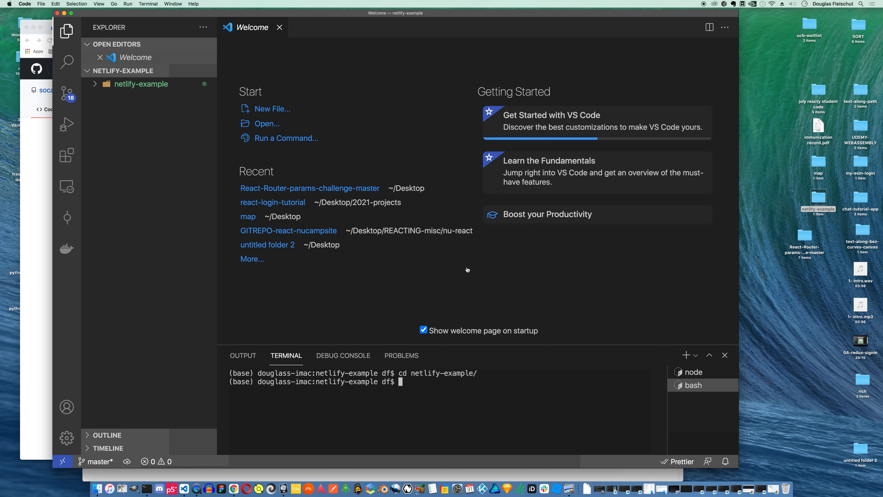
mouse_move(413, 382)
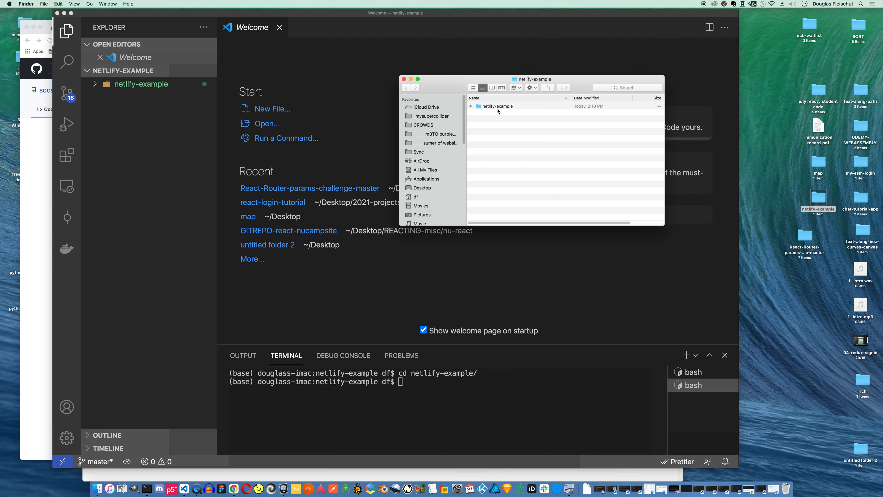
mouse_move(465, 418)
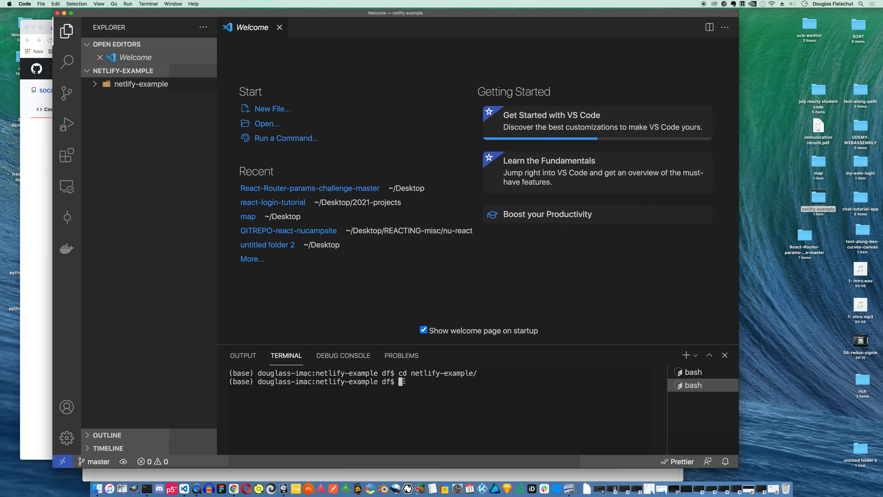
Run git init in the app folder, discarding a half-typed git add command
type("git init")
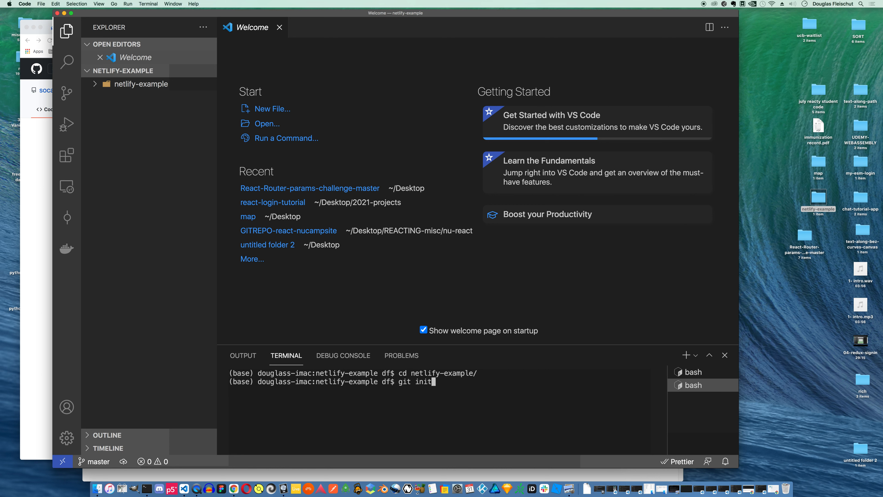
key("Return")
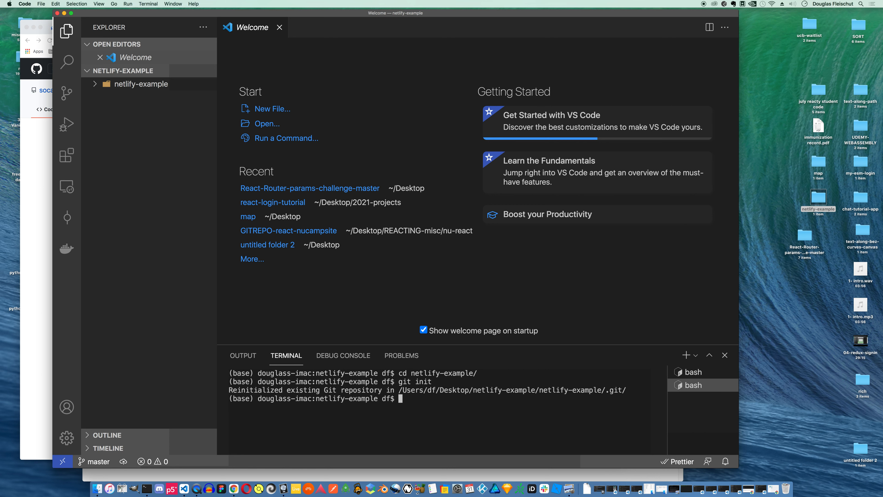
type("git add /~")
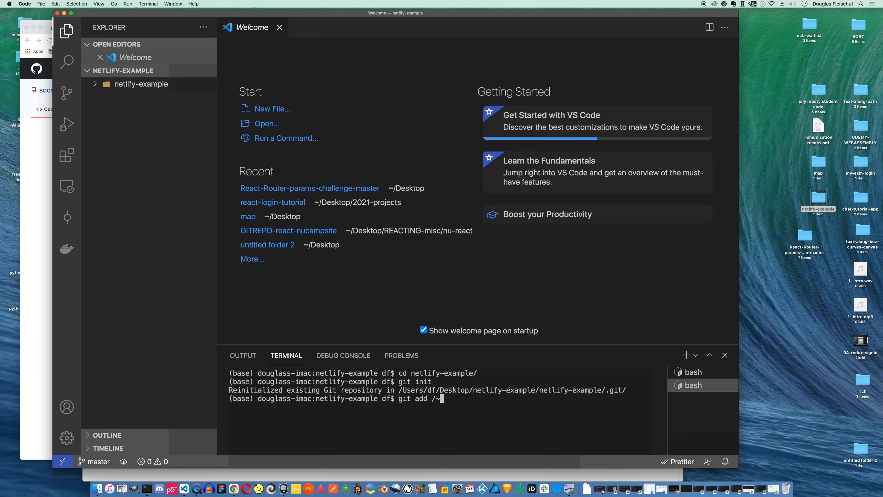
key("Return")
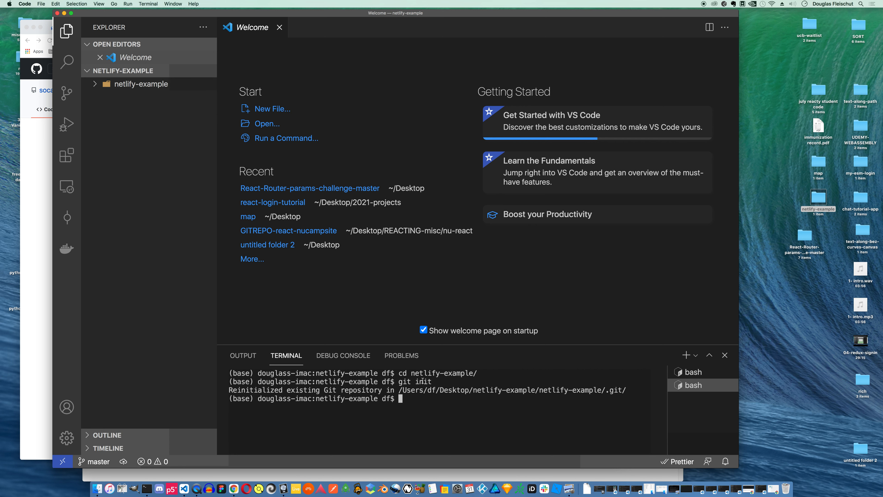
Look over App.css, then open App.js and select the default JSX inside return
left_click(702, 372)
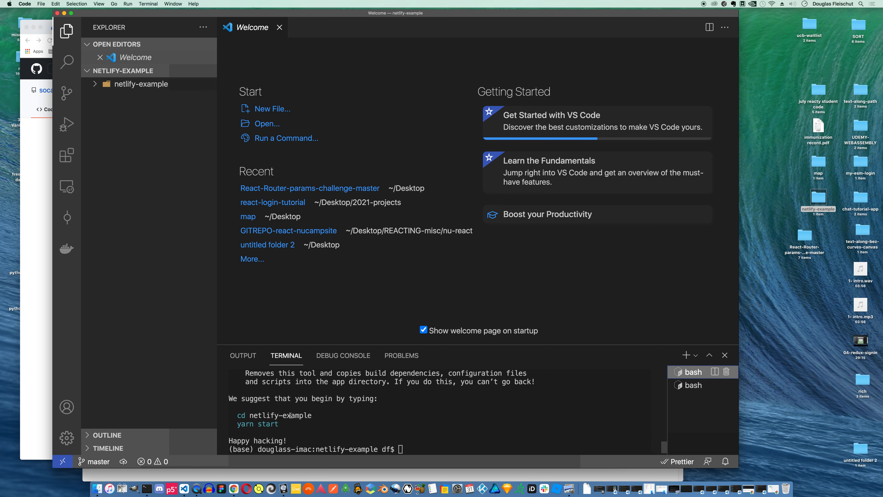
mouse_move(546, 416)
type("git init")
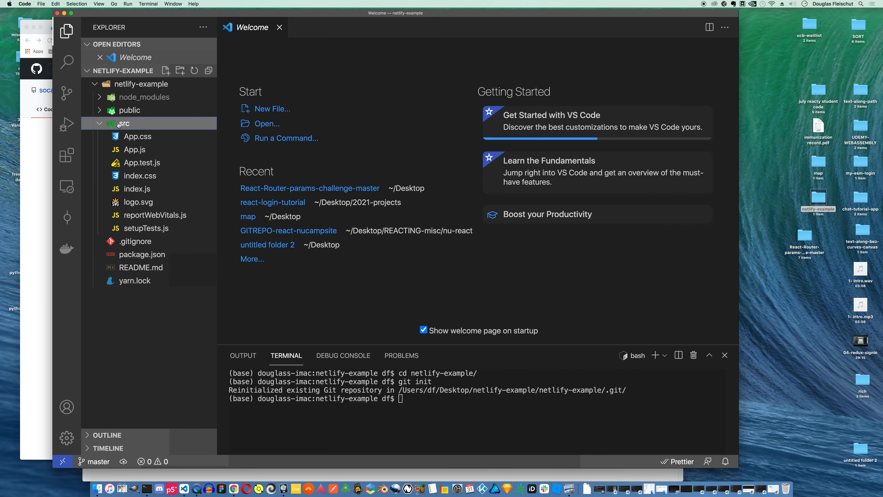
left_click(137, 137)
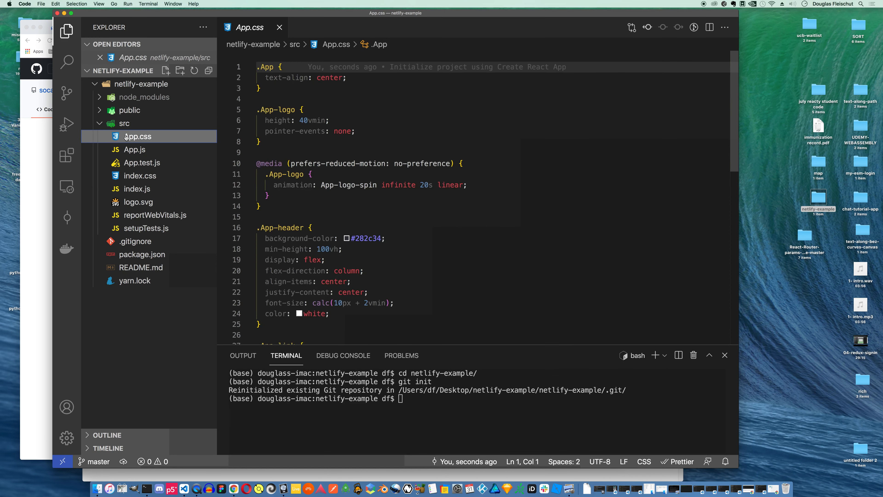
mouse_move(155, 215)
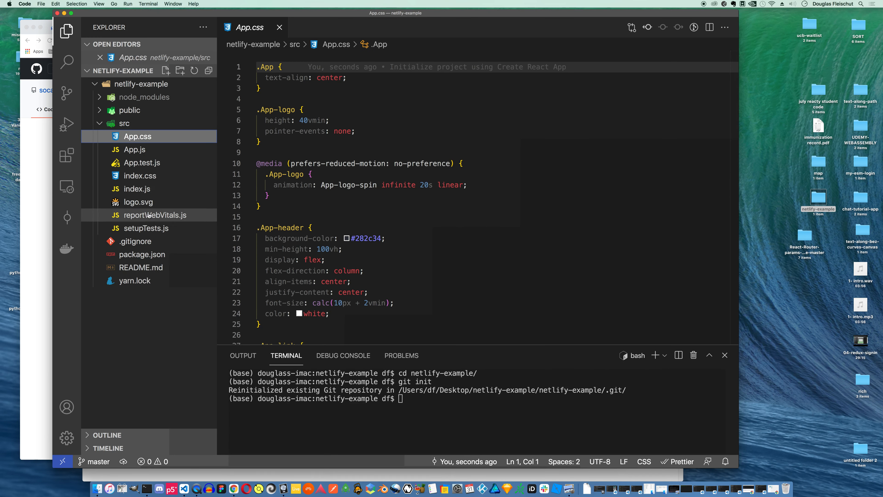
left_click(134, 149)
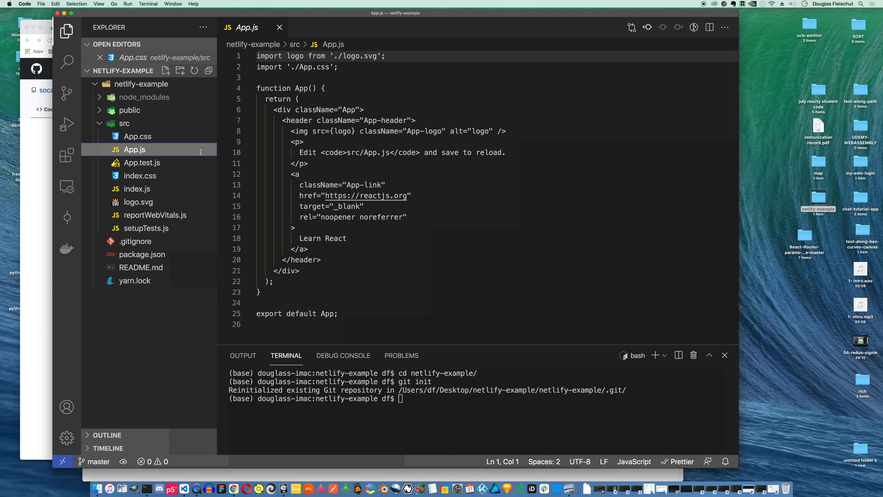
left_click(299, 271)
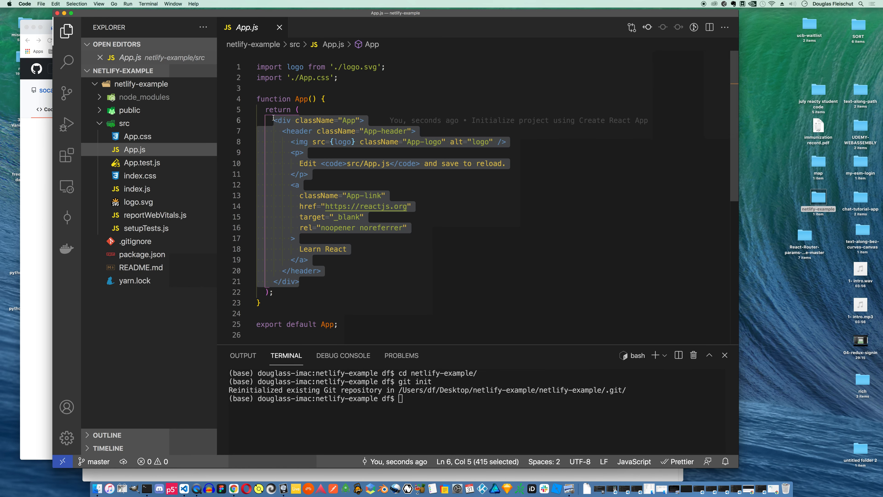
Replace the JSX with <div>netlify example here</div> and save App.js
type("<div></div>")
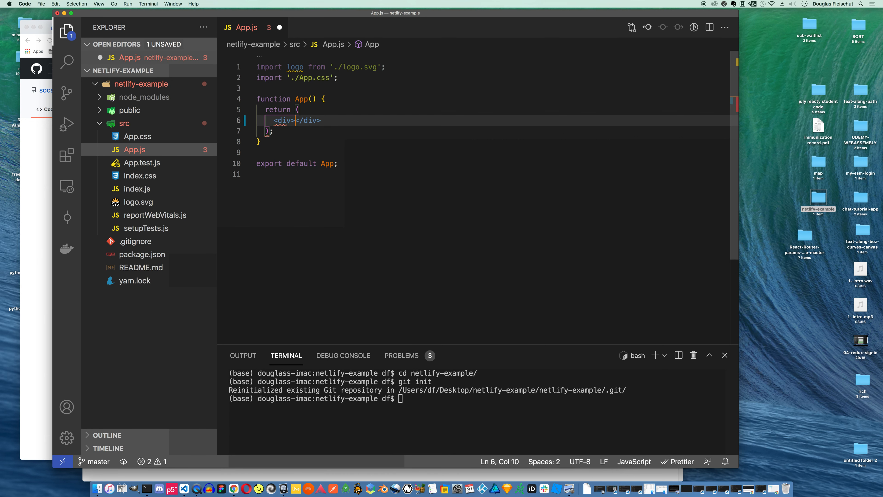
type("netli")
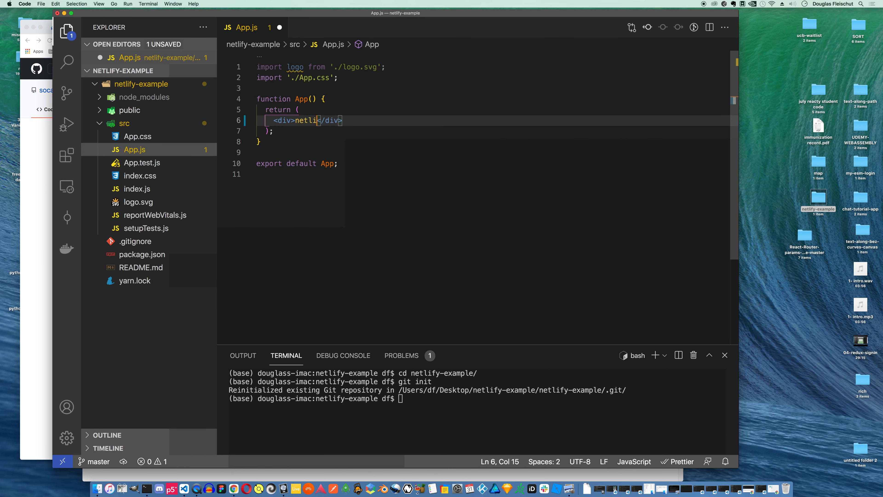
type("ecxam,")
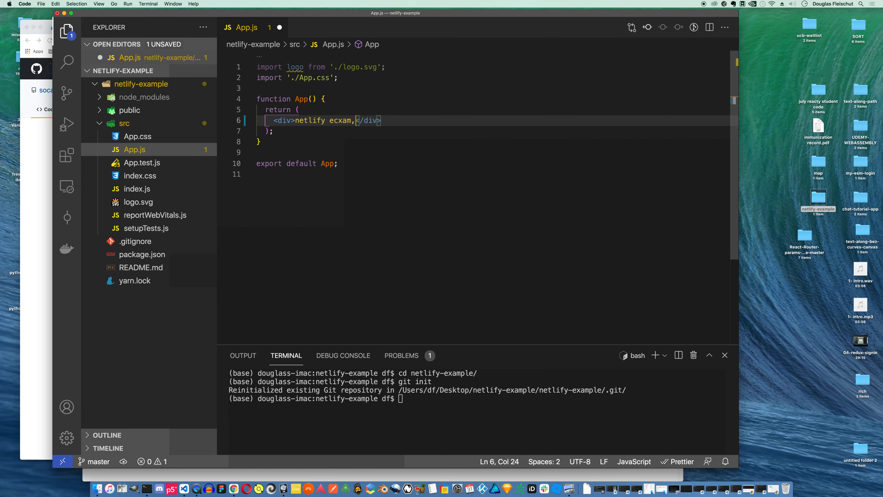
type("exampl")
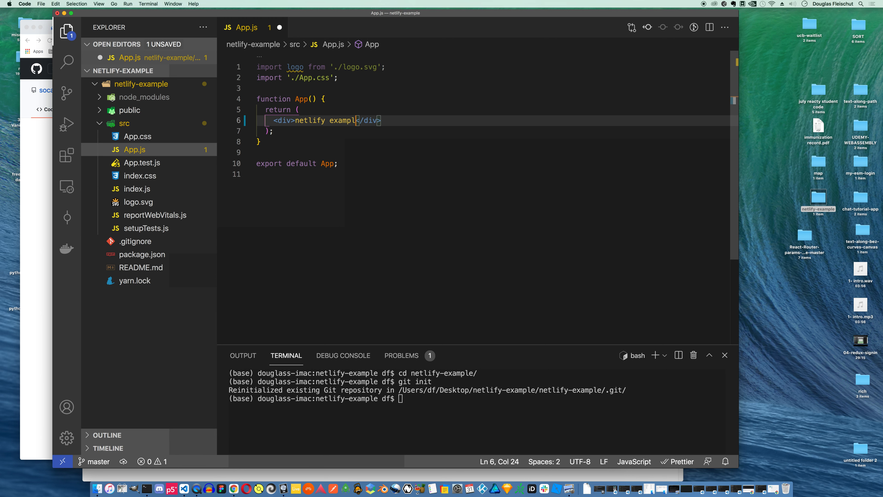
type("here")
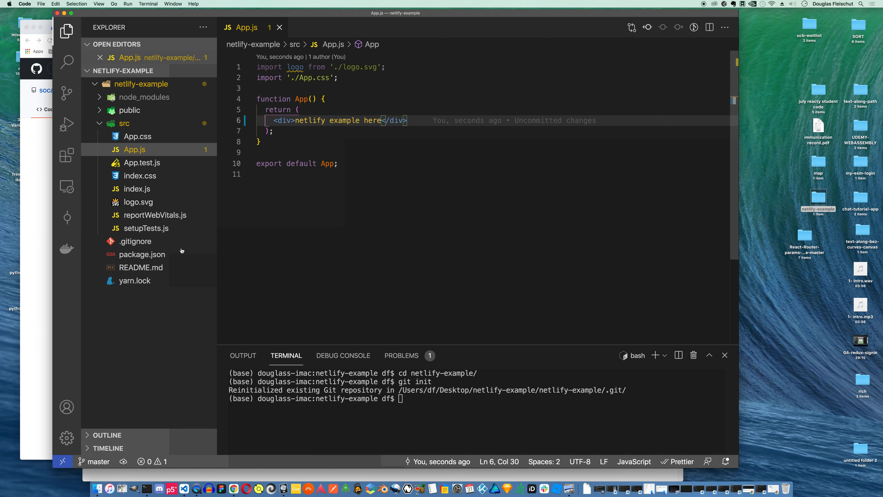
left_click(141, 267)
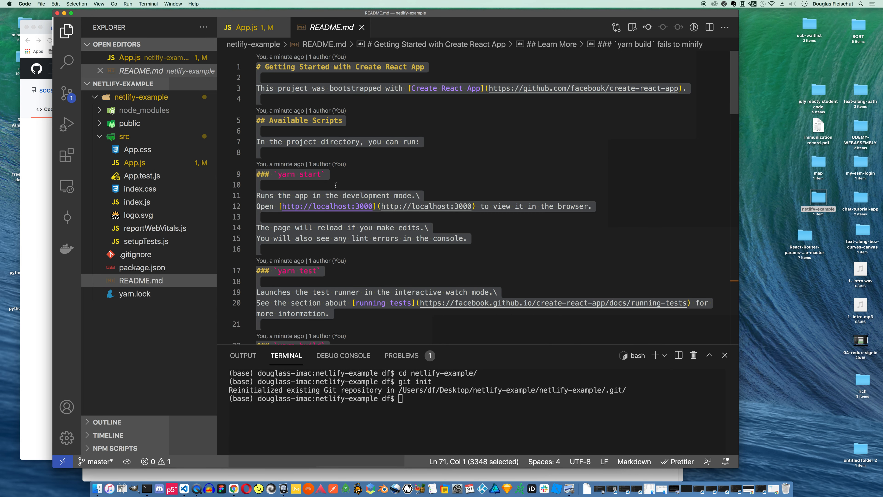
Make README.md read "just an example propject for netlify", save it and run npm start
type("just an e")
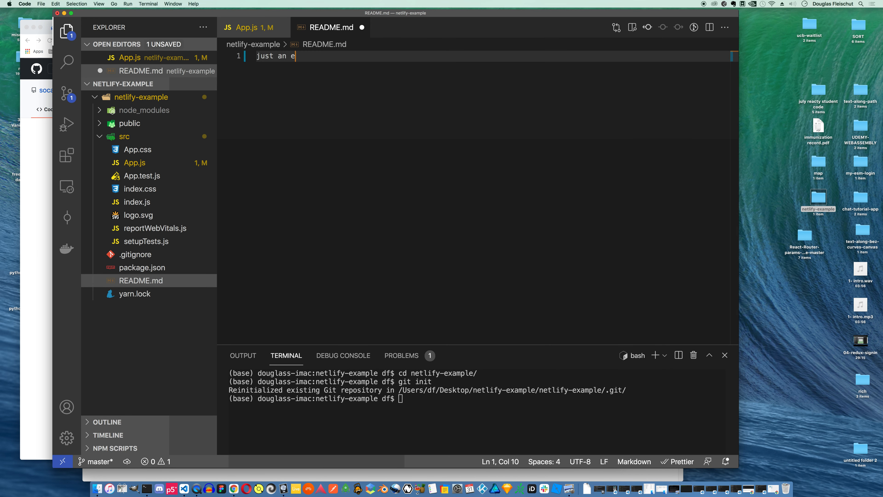
type("xample propject")
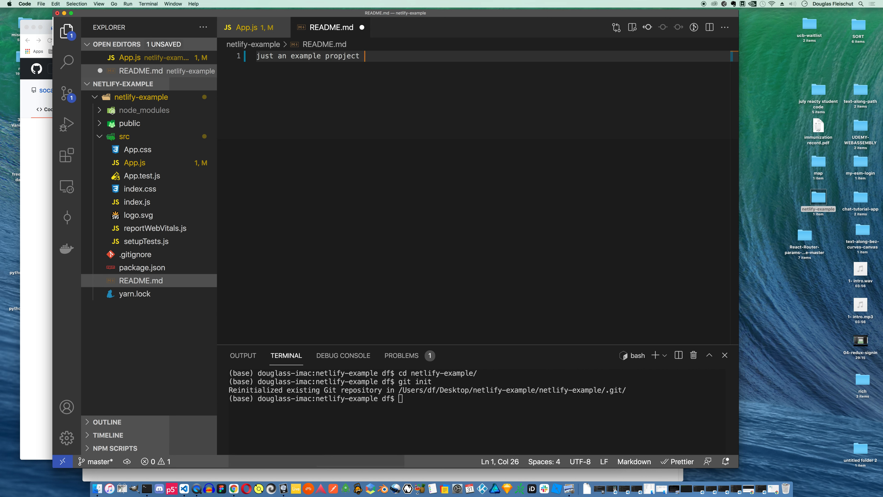
type("for netlify")
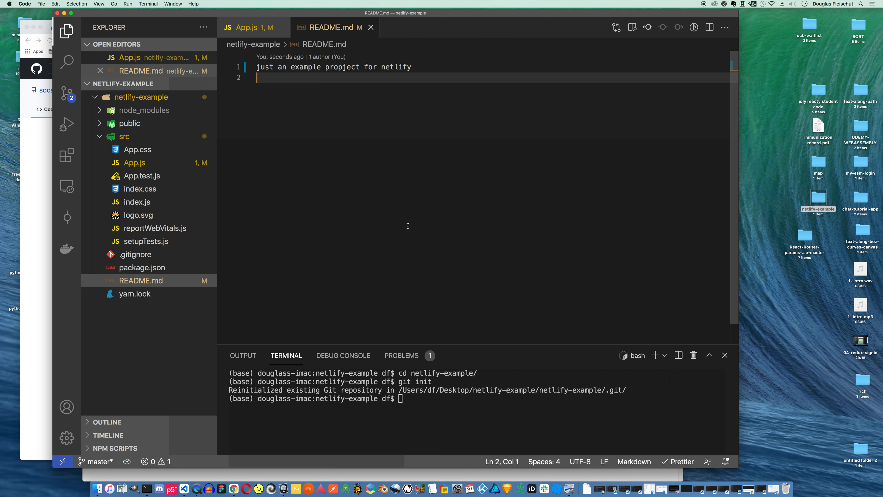
mouse_move(367, 176)
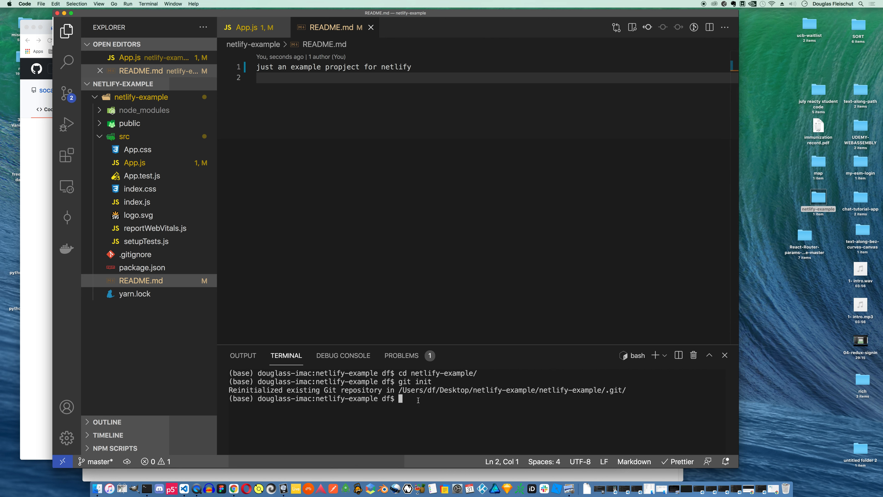
type("npm start")
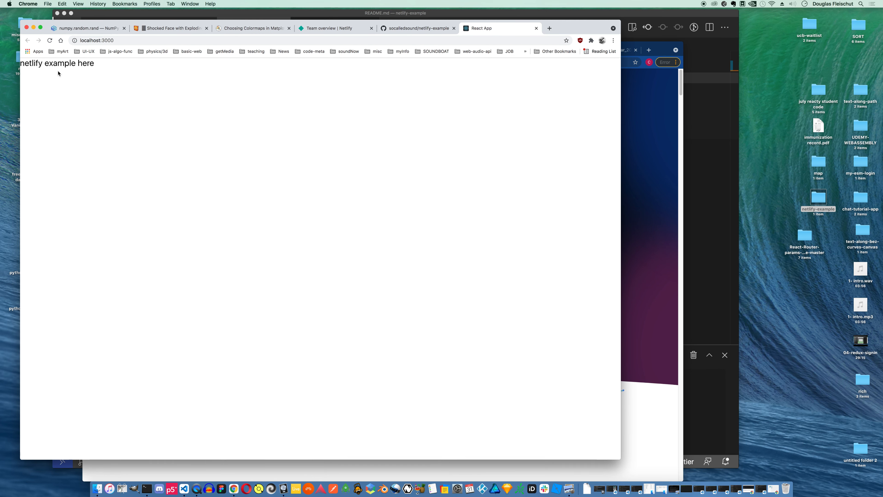
mouse_move(463, 31)
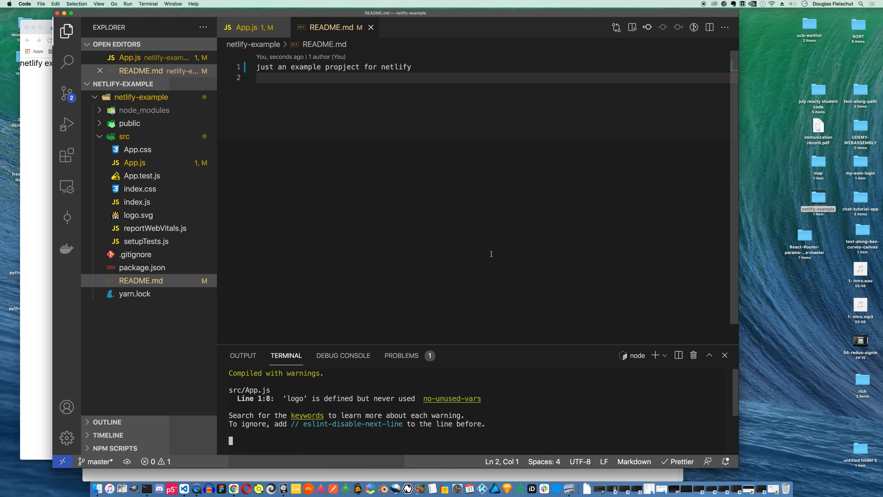
mouse_move(660, 379)
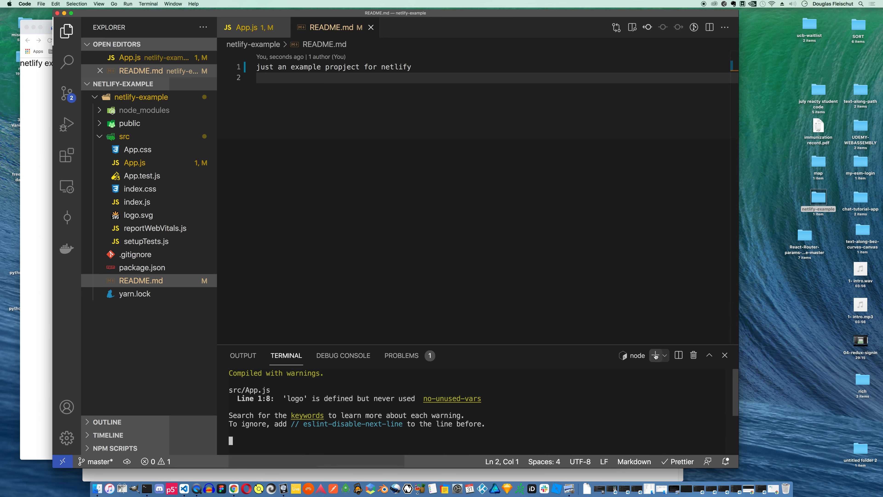
In a second terminal, stage all files with git add . and cd into netlify-example
left_click(663, 356)
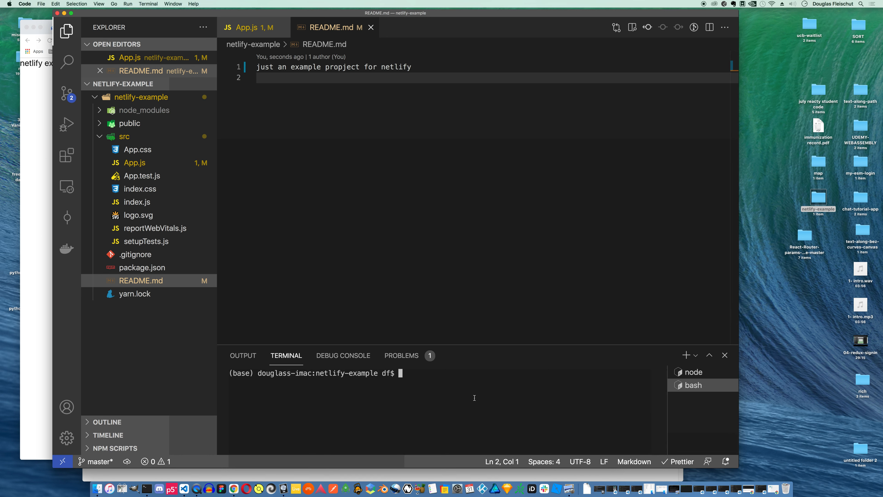
mouse_move(431, 386)
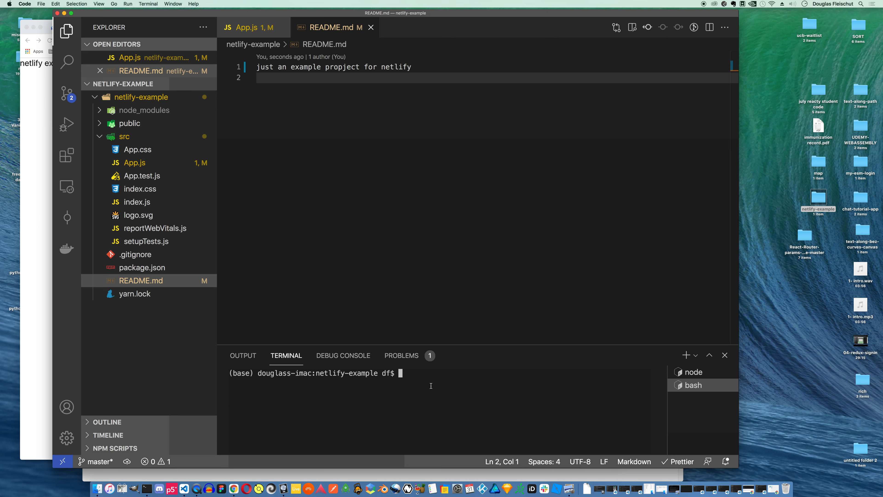
type("git add .")
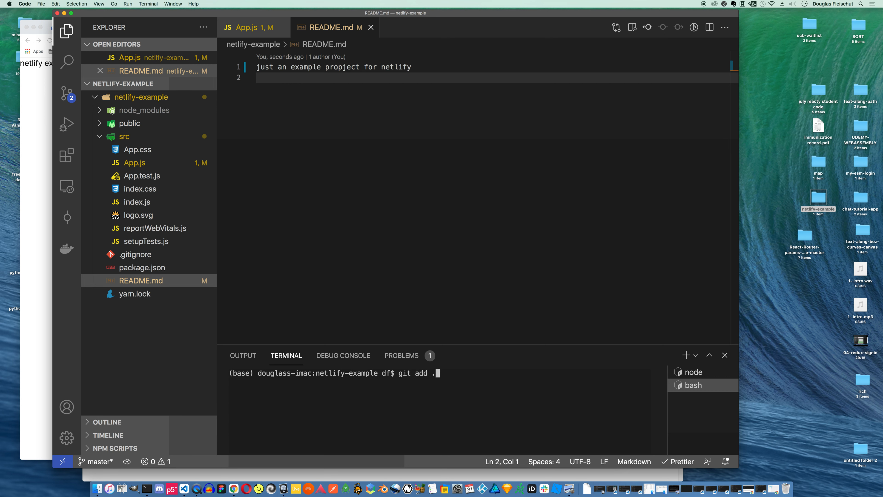
key("Return")
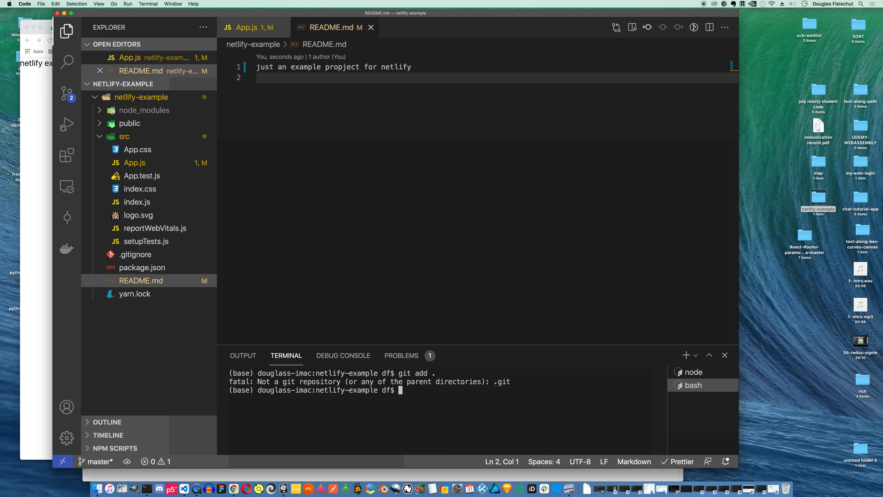
type("cd ne")
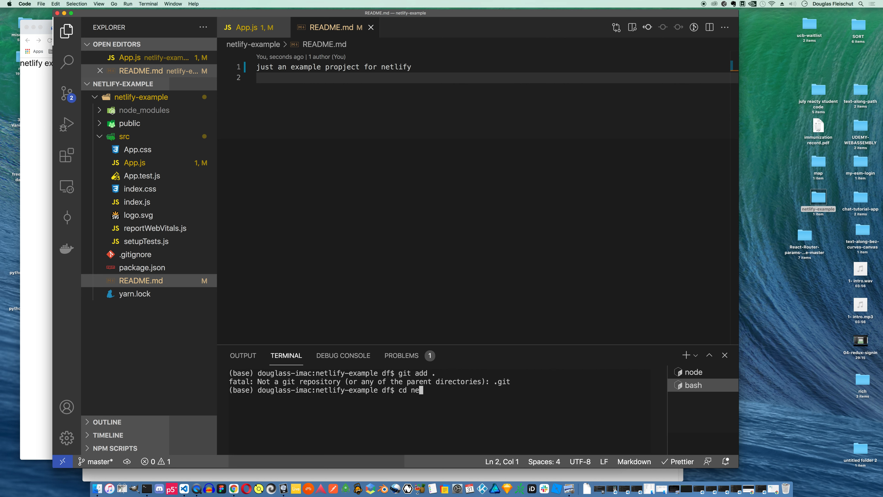
key("Return")
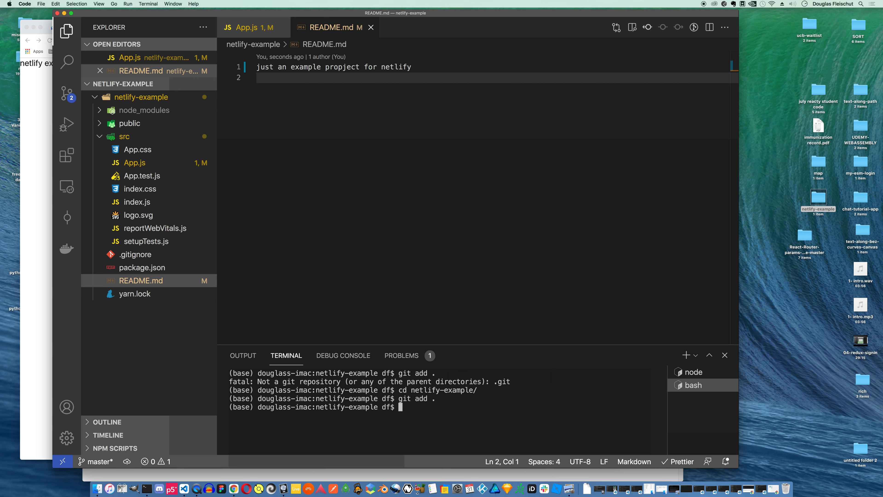
Commit the staged changes with git commit -m 'init'
type("git commit")
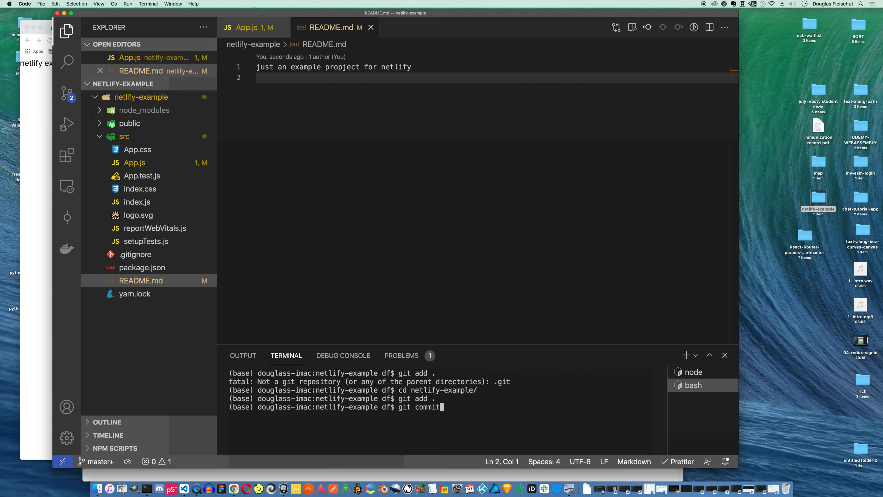
type("-m 'in")
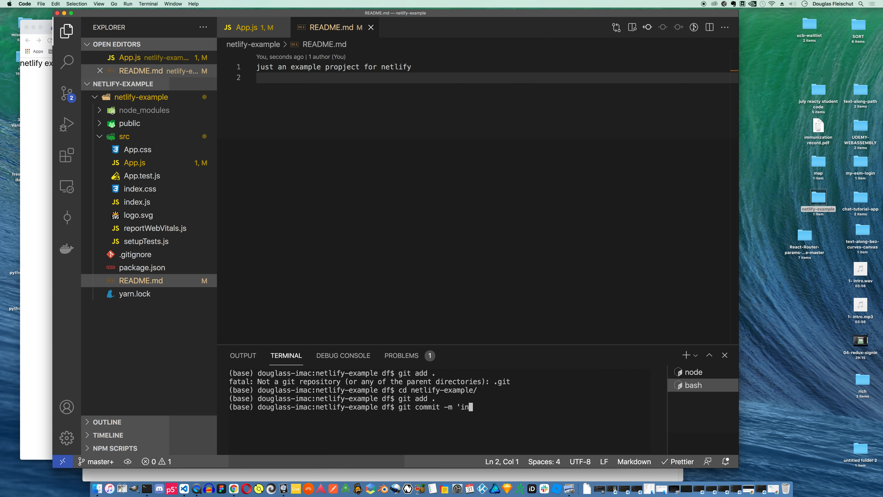
type("it'")
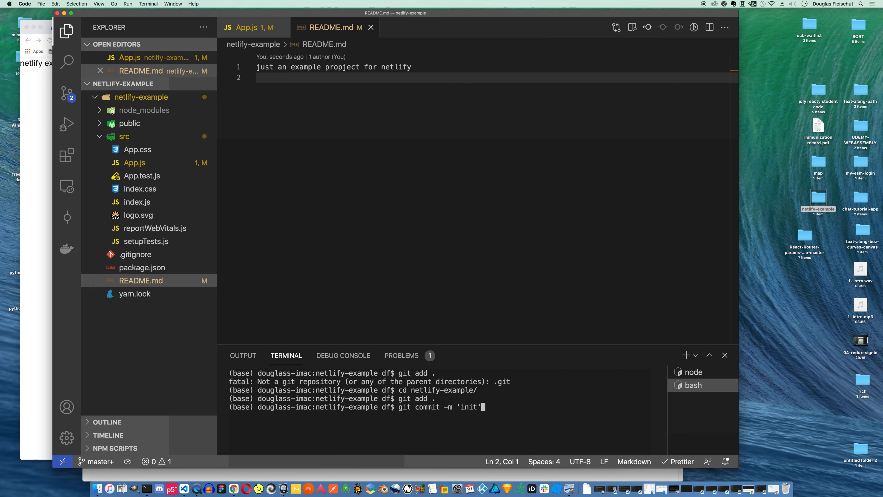
key("Return")
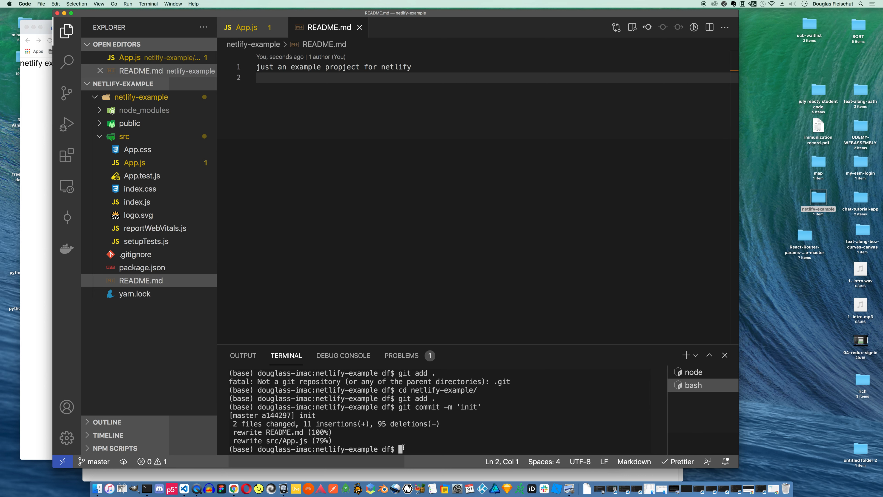
type("git branch")
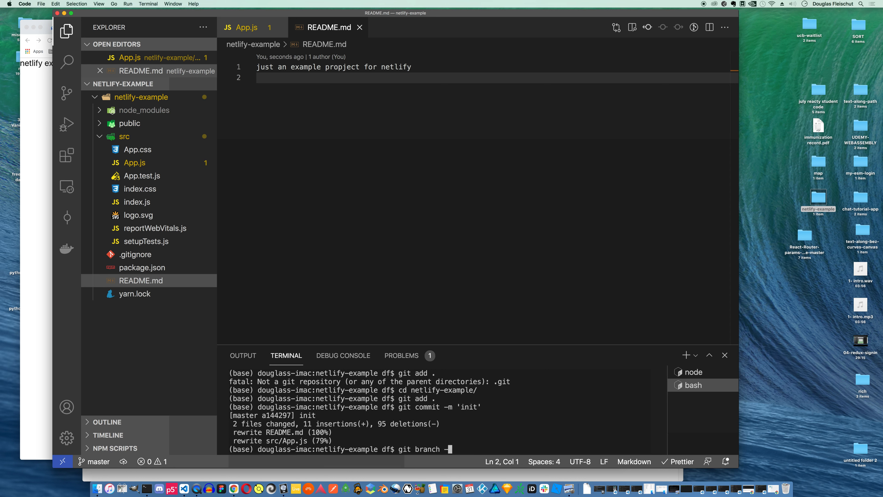
Rename the current branch to main with git branch -M main
type("-M main")
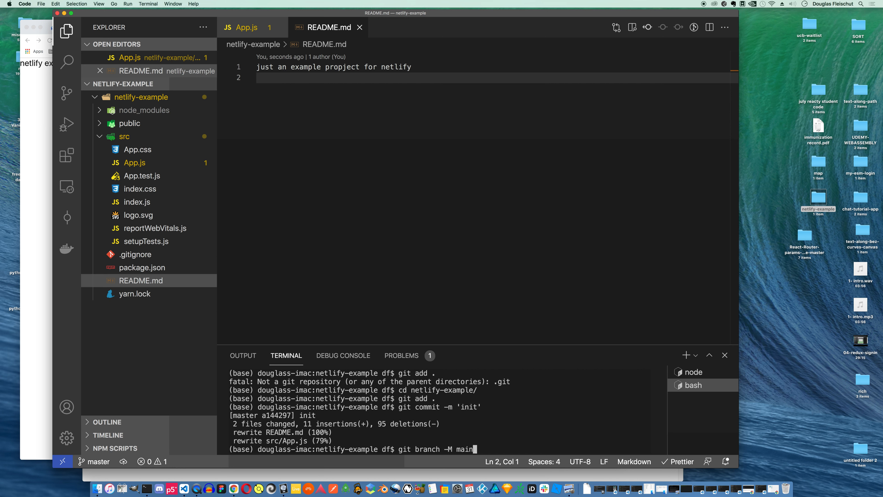
key("Return")
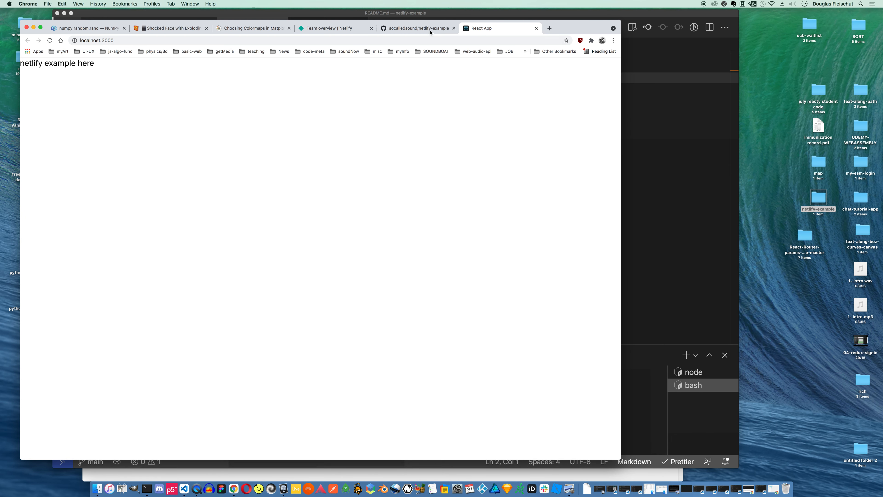
Switch Chrome to the GitHub netlify-example repository's quick setup page
left_click(416, 28)
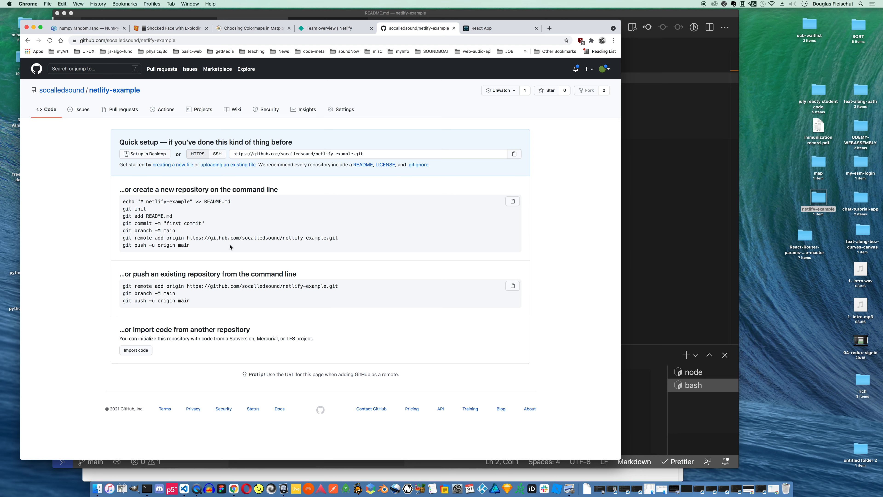
mouse_move(152, 238)
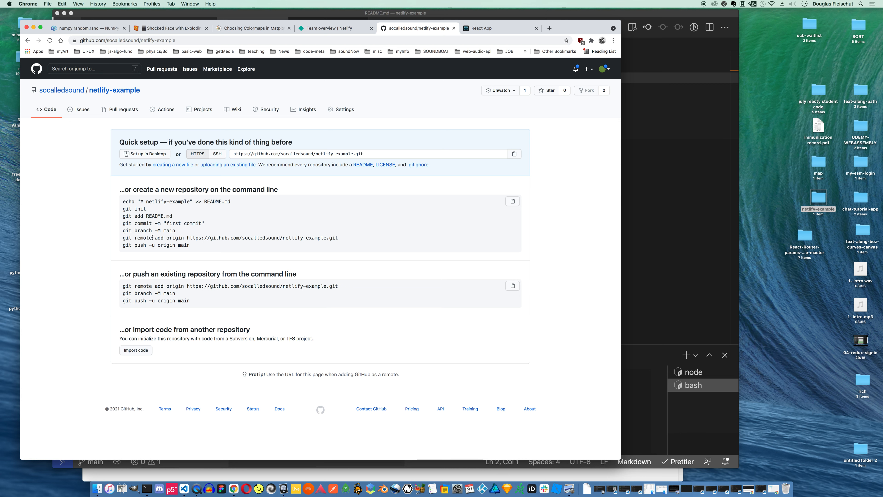
mouse_move(340, 243)
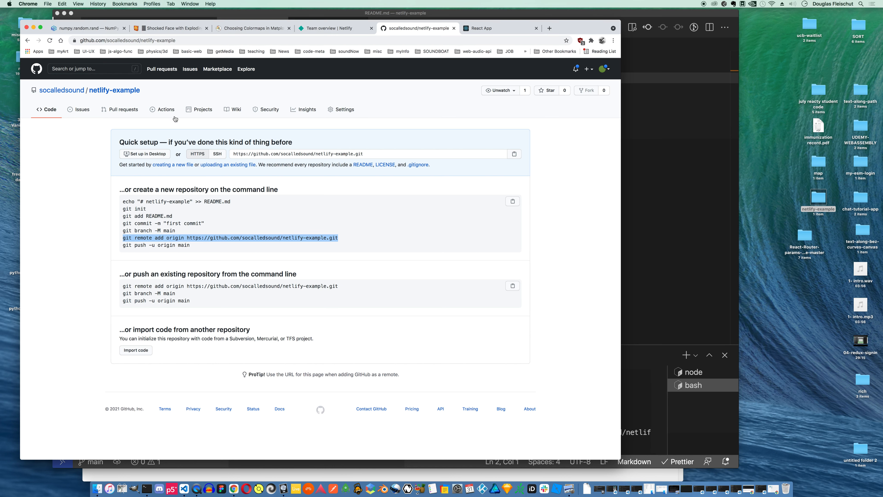
mouse_move(173, 243)
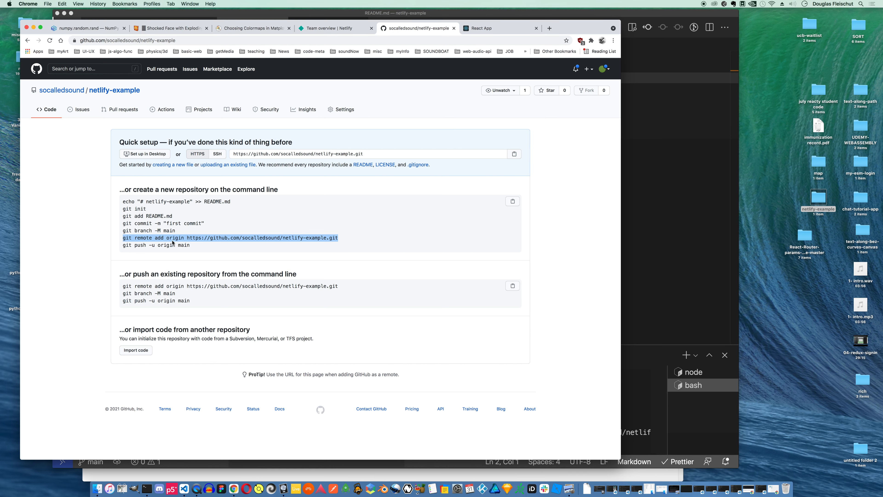
mouse_move(158, 250)
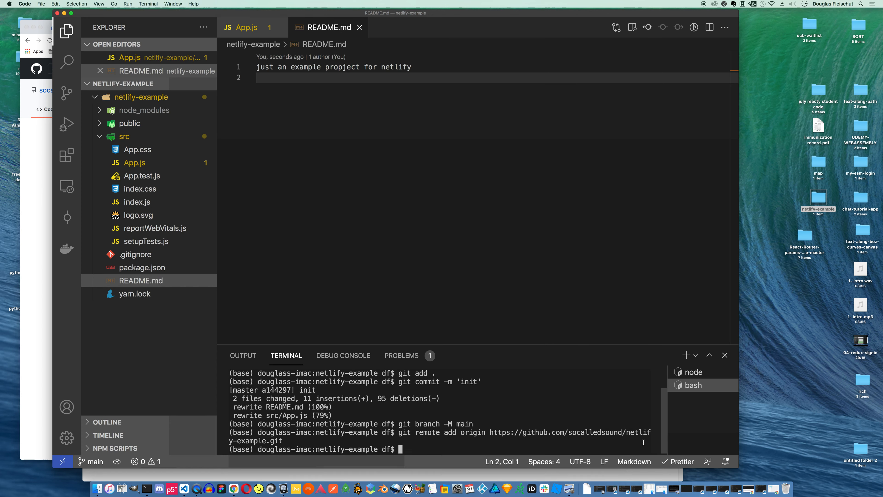
Push the main branch to the GitHub netlify-example origin with git push origin main
type("git p")
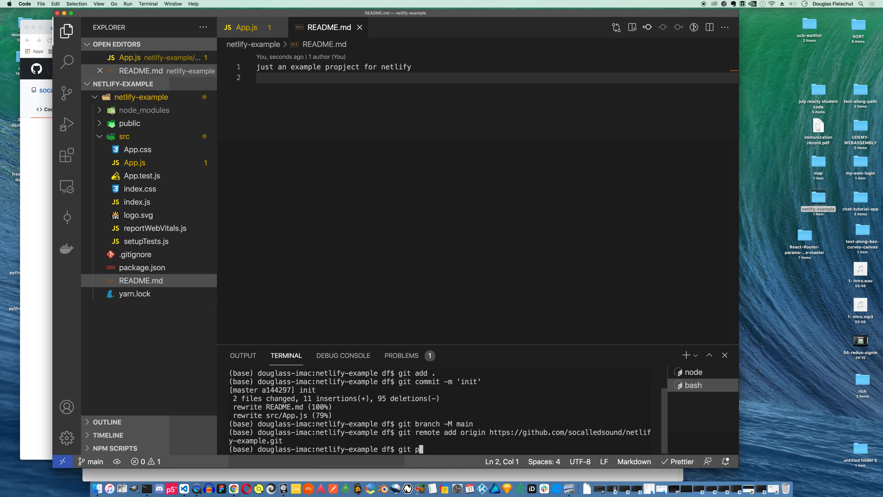
type("ush origin ma")
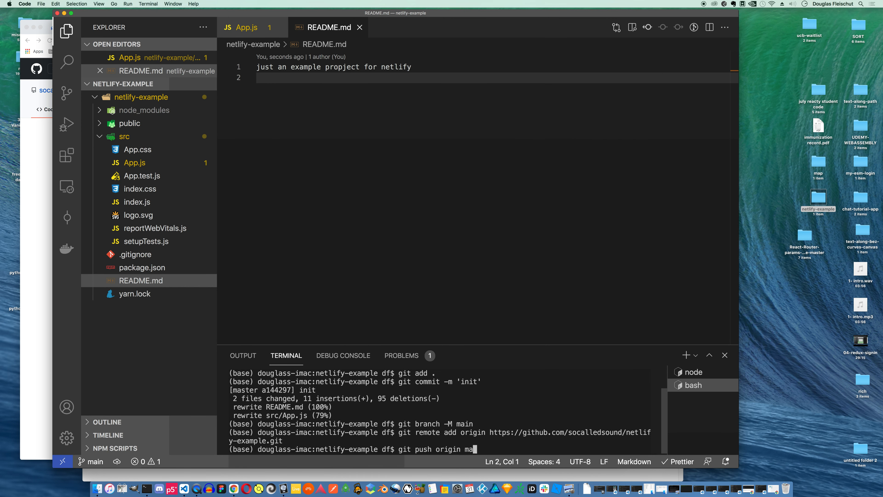
key("Return")
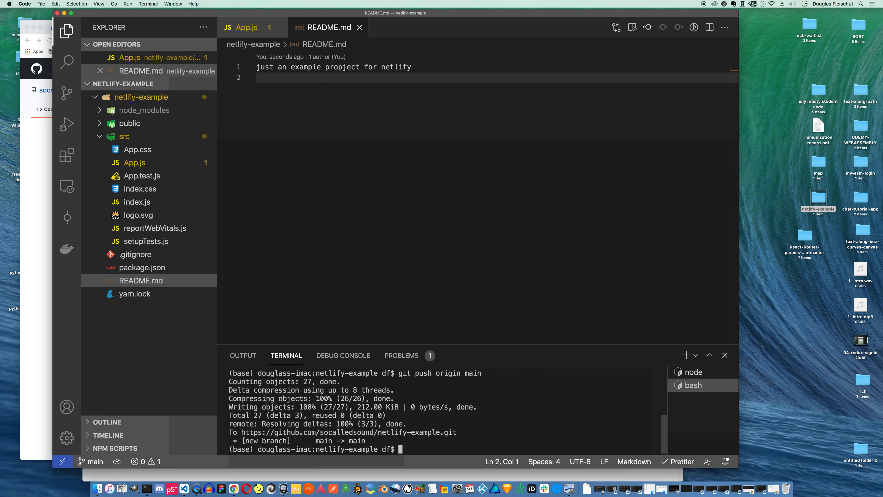
mouse_move(38, 239)
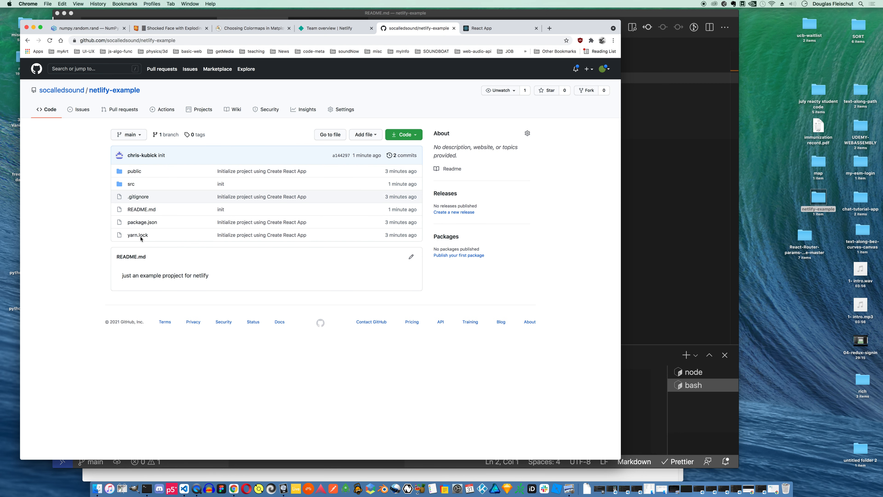
mouse_move(149, 294)
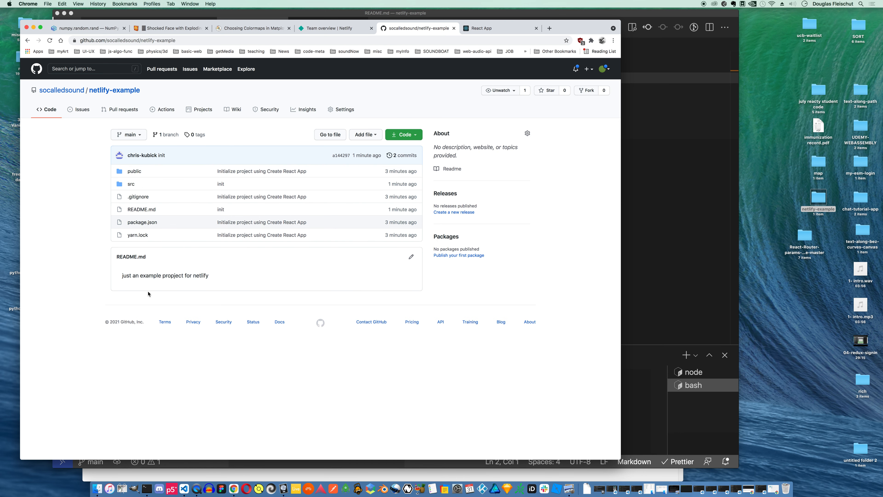
mouse_move(141, 209)
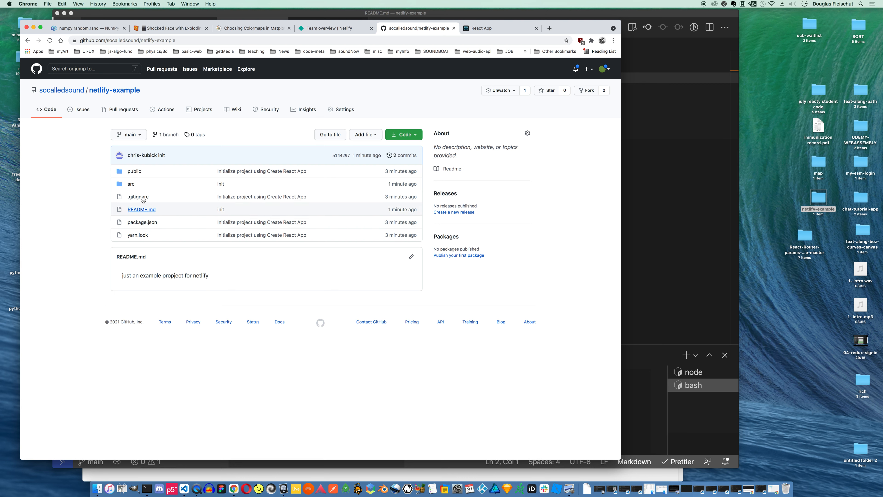
mouse_move(336, 63)
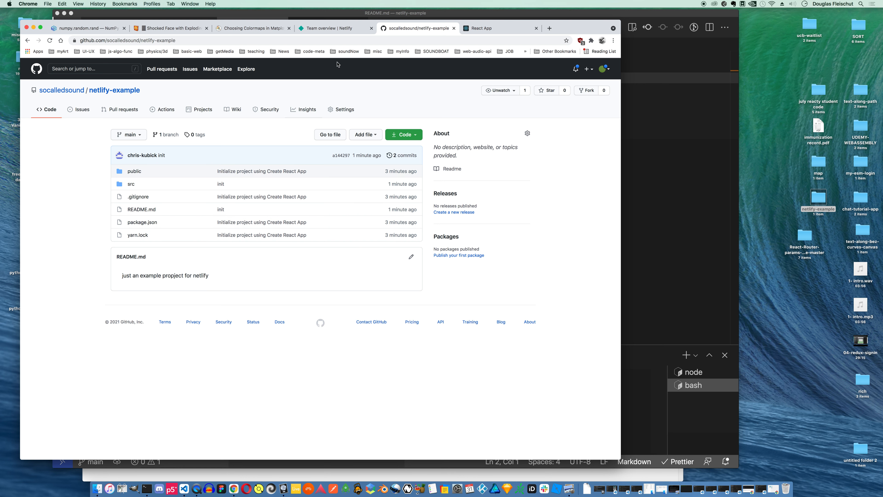
mouse_move(336, 28)
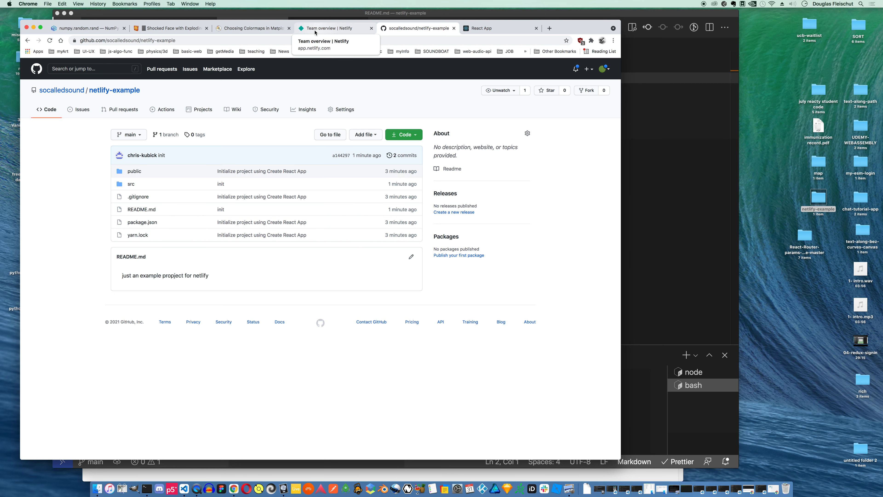
Start a new Netlify site from Git with GitHub as the provider
left_click(331, 28)
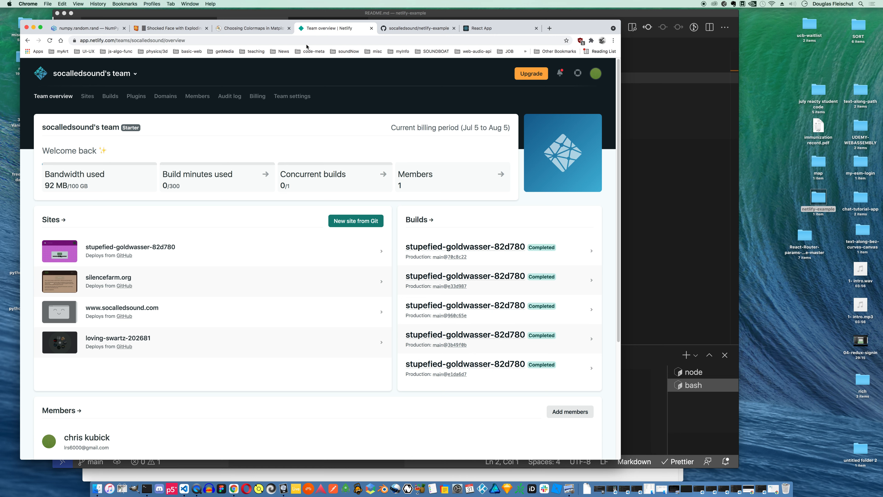
left_click(356, 221)
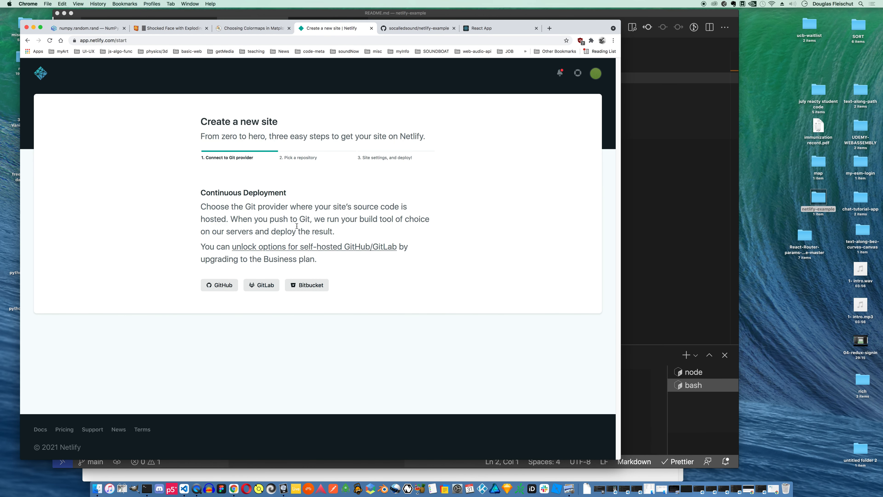
left_click(218, 285)
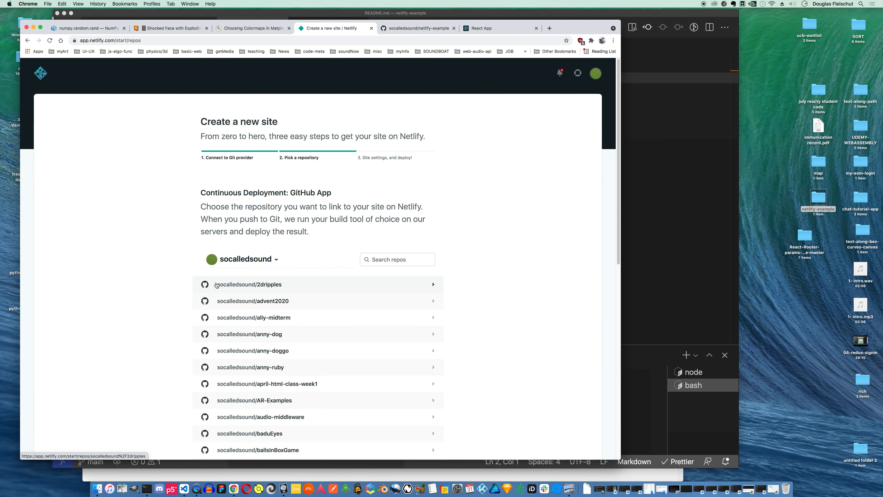
Search 'net' and link the netlify-example repository to the new site
left_click(396, 259)
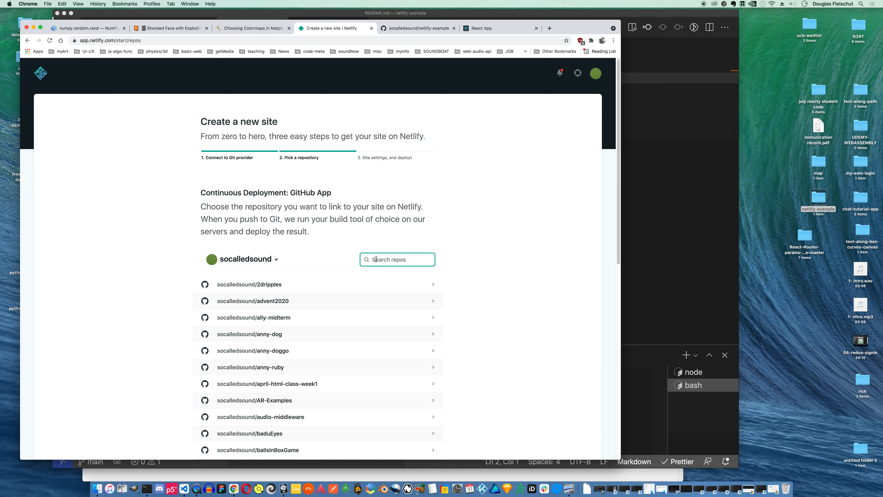
type("net")
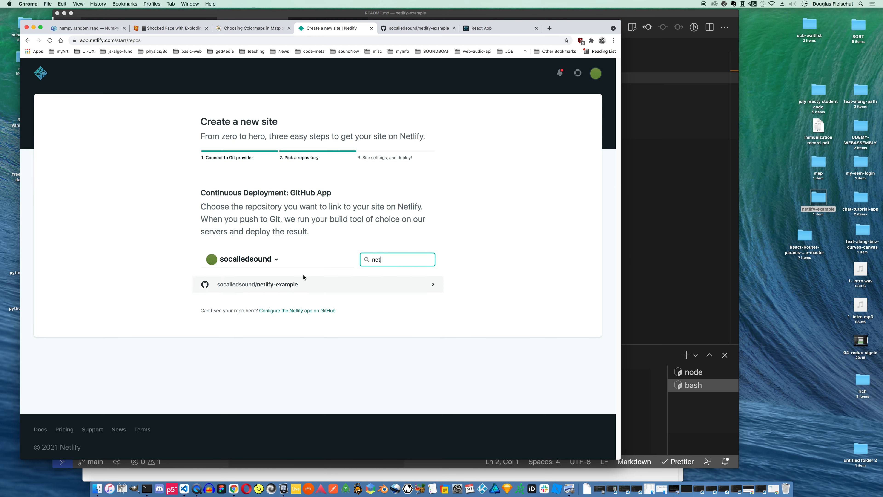
left_click(256, 284)
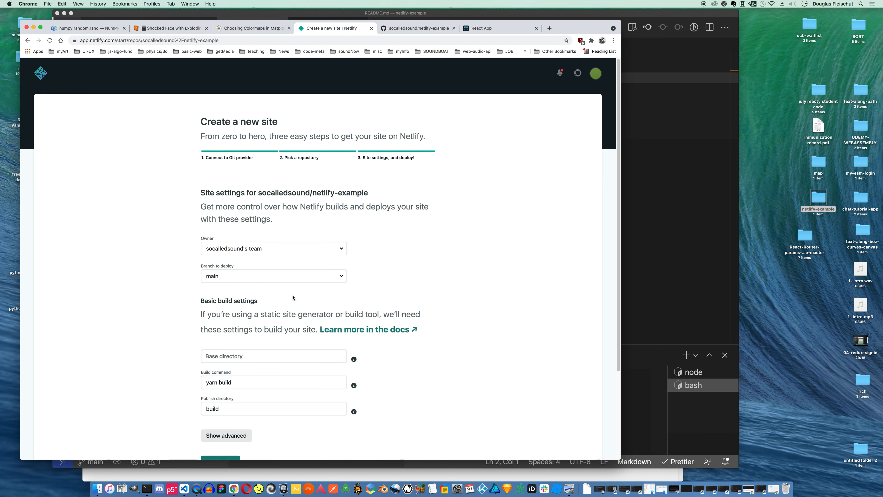
mouse_move(468, 289)
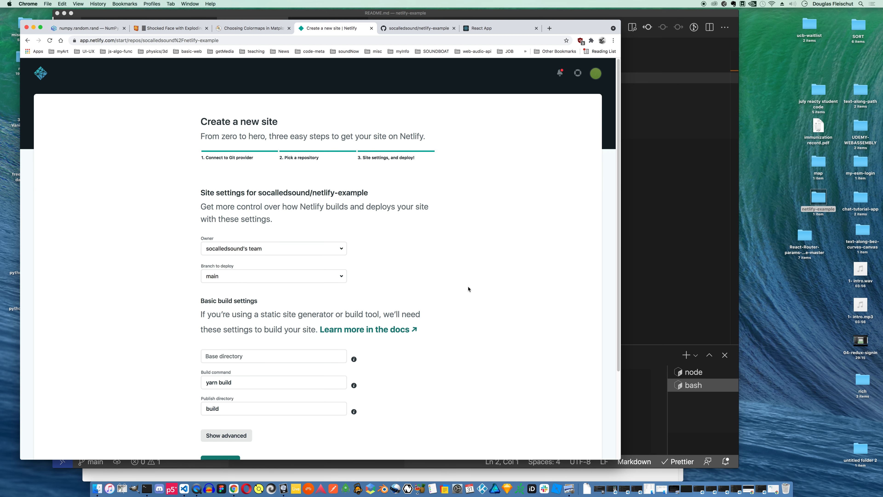
Deploy the site keeping build command 'yarn build' and publish directory 'build'
scroll("down", 3)
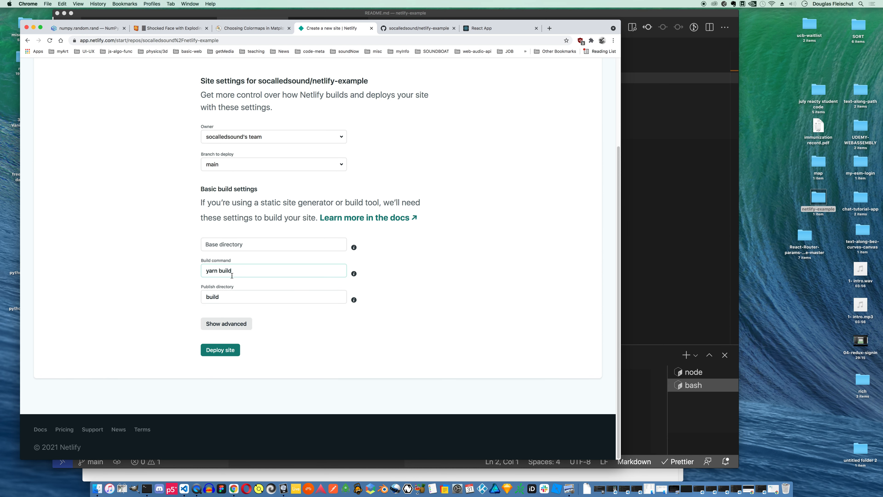
left_click(220, 349)
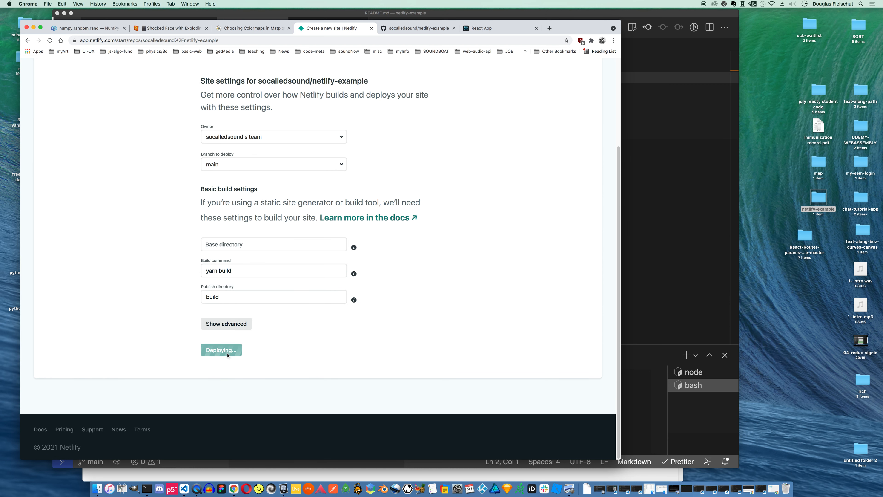
left_click(221, 350)
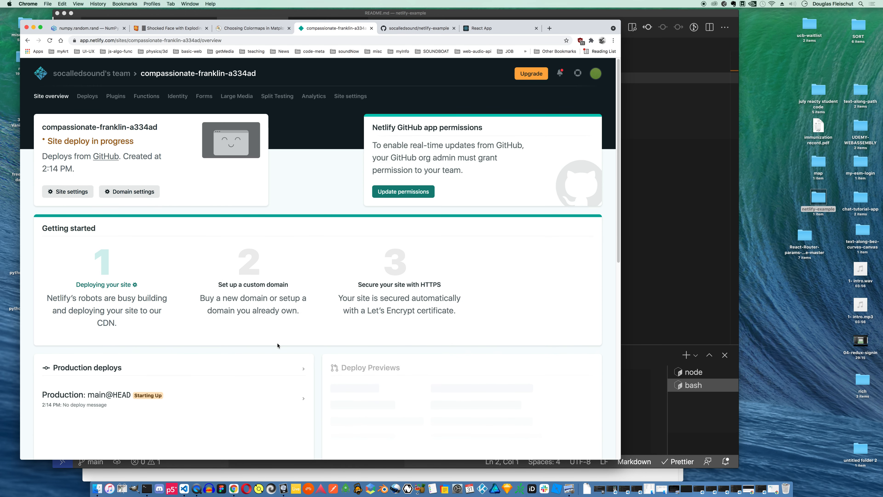
mouse_move(226, 342)
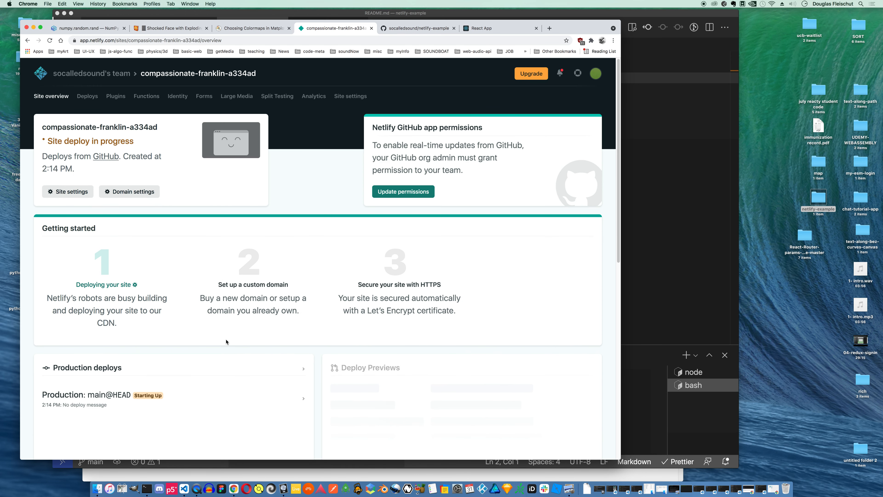
mouse_move(286, 329)
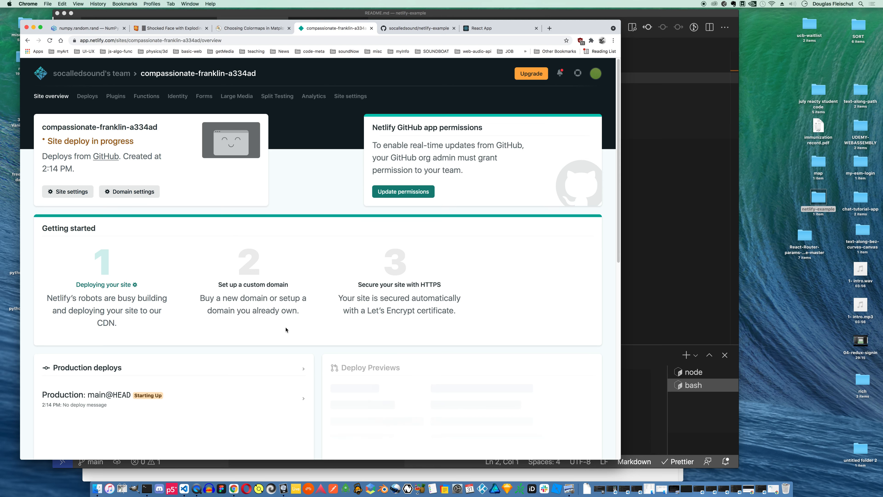
mouse_move(266, 249)
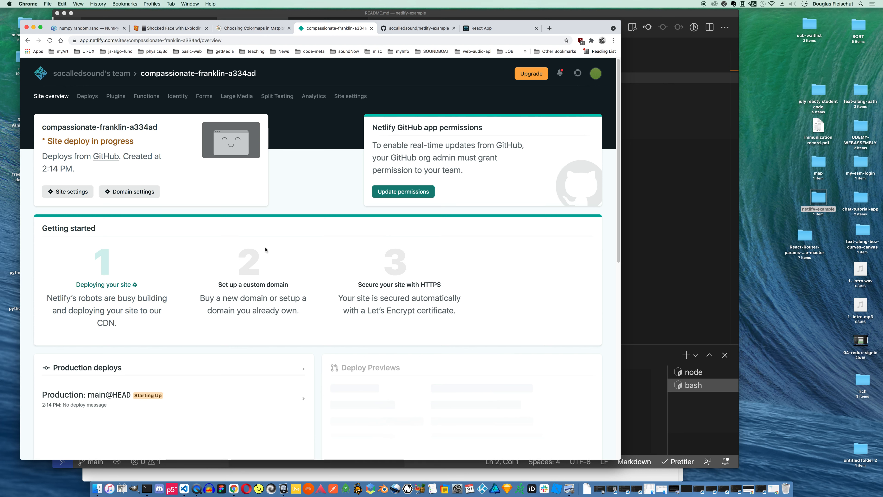
mouse_move(307, 374)
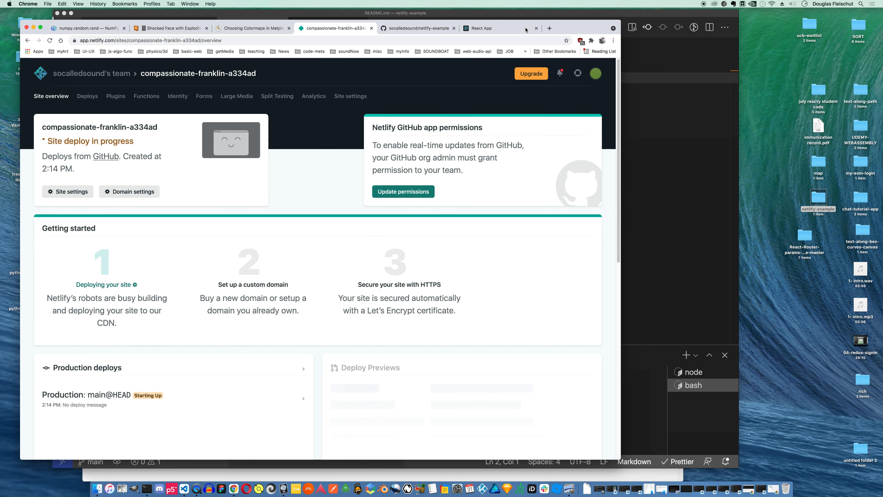
Open a new blank Chrome tab beside the deploying compassionate-franklin-a334ad site
left_click(549, 28)
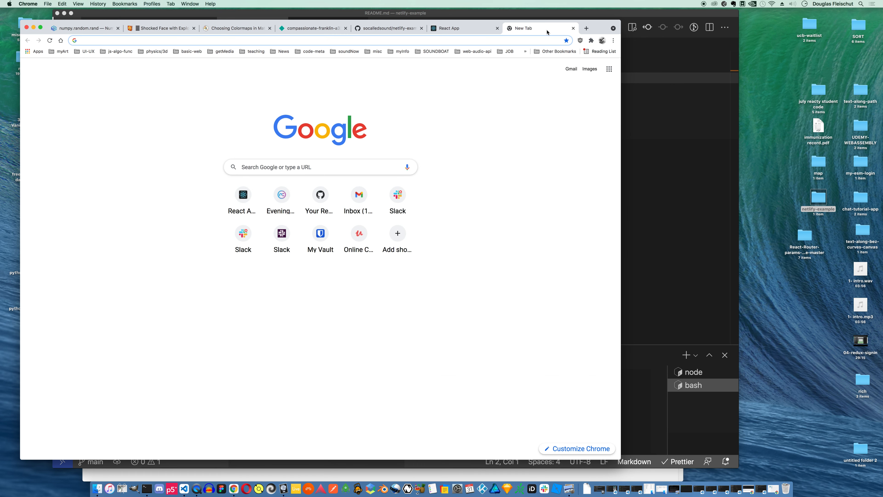
Reach the Netlify team overview listing compassionate-franklin-a334ad with its build running
type("net ninja")
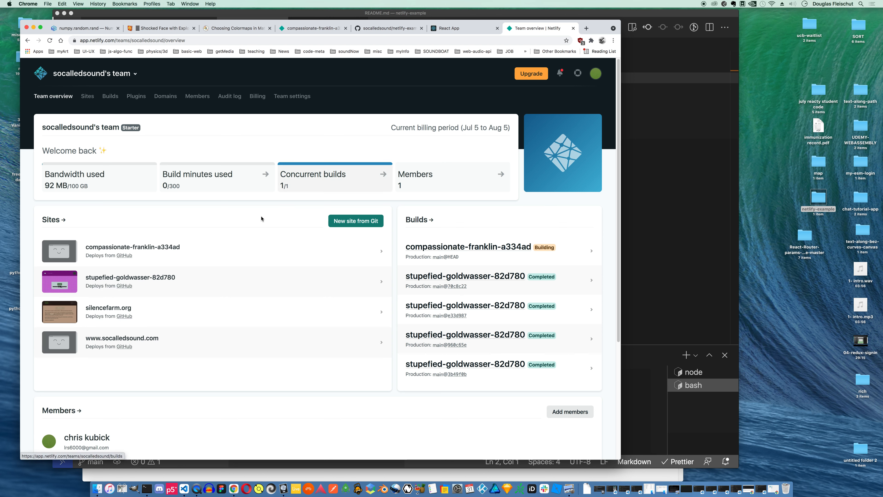
mouse_move(180, 321)
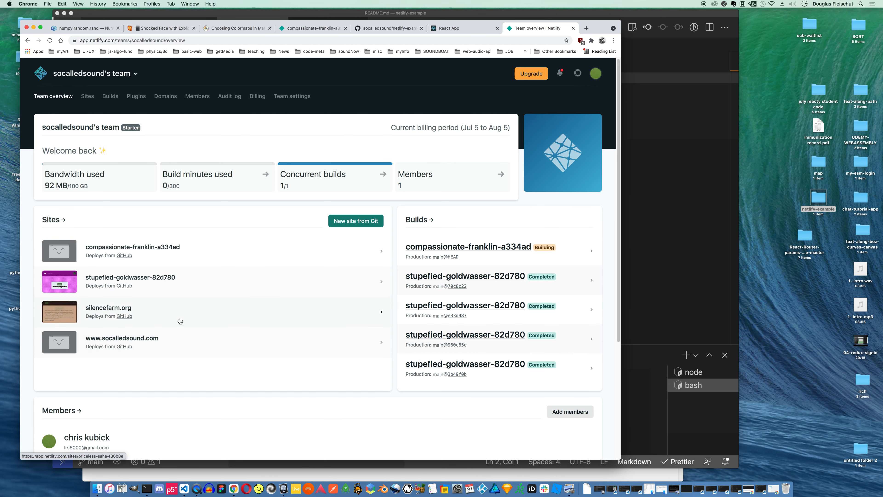
mouse_move(159, 334)
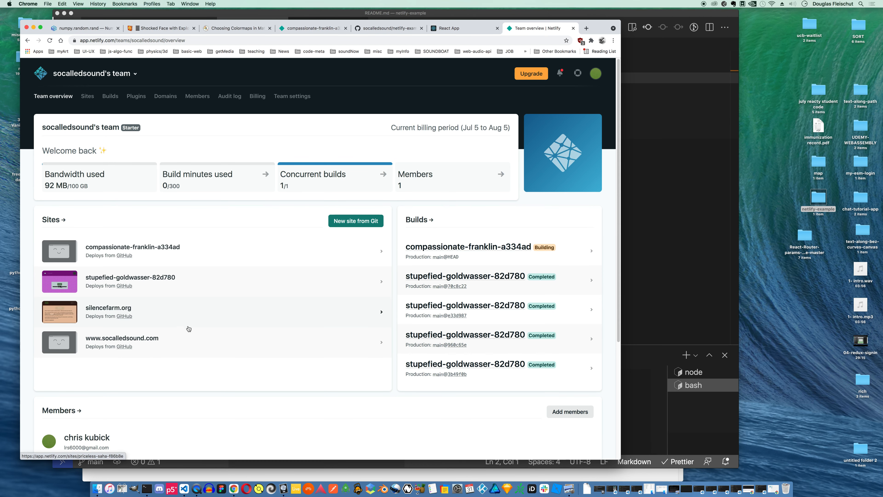
scroll("down", 3)
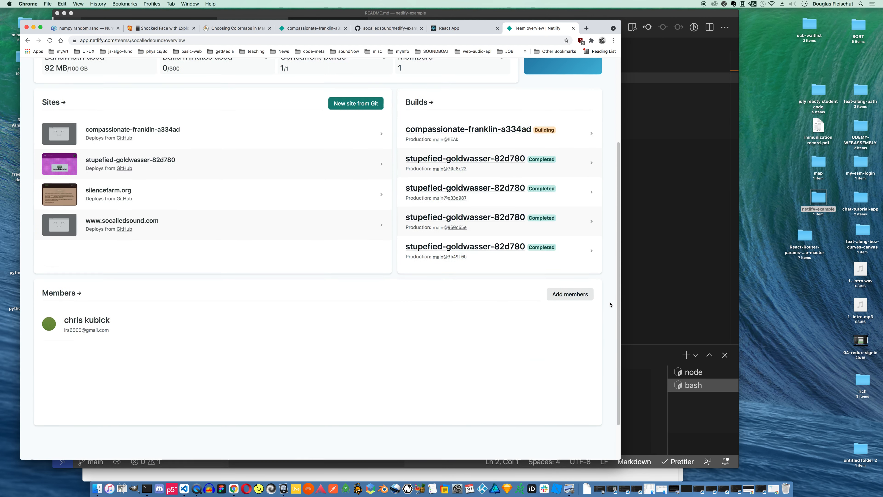
scroll("up", 3)
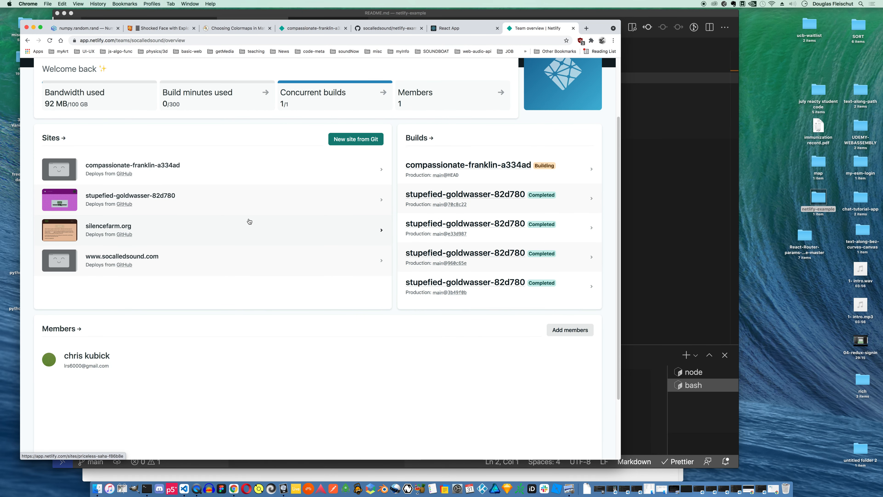
mouse_move(169, 198)
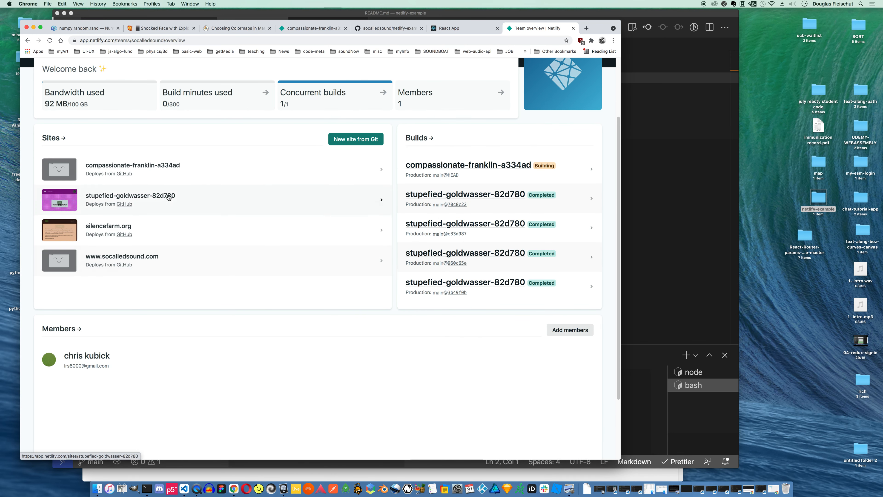
mouse_move(138, 168)
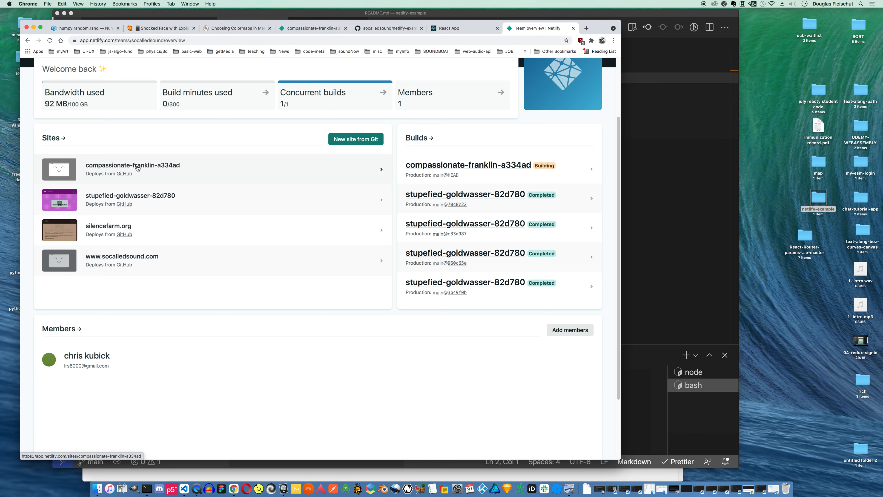
mouse_move(116, 230)
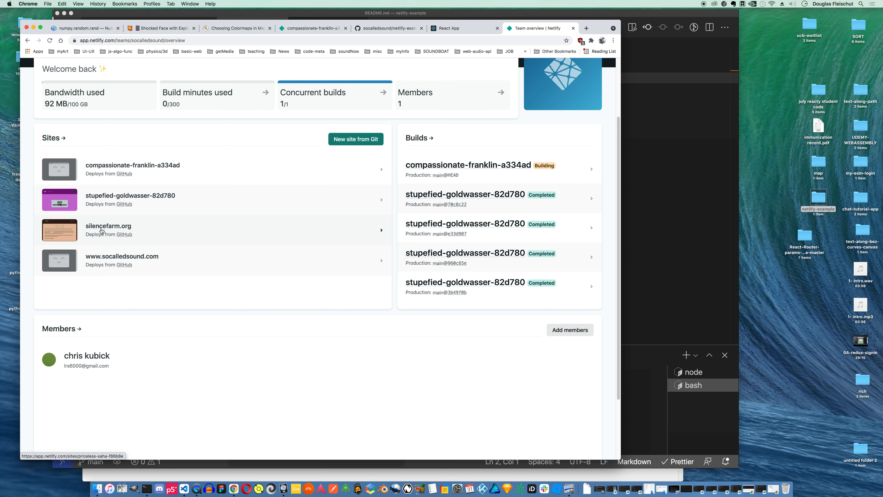
mouse_move(458, 167)
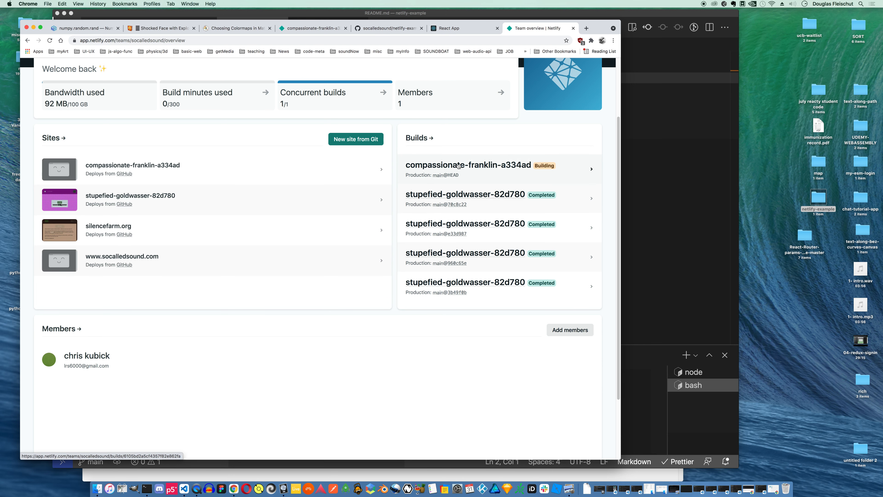
mouse_move(313, 28)
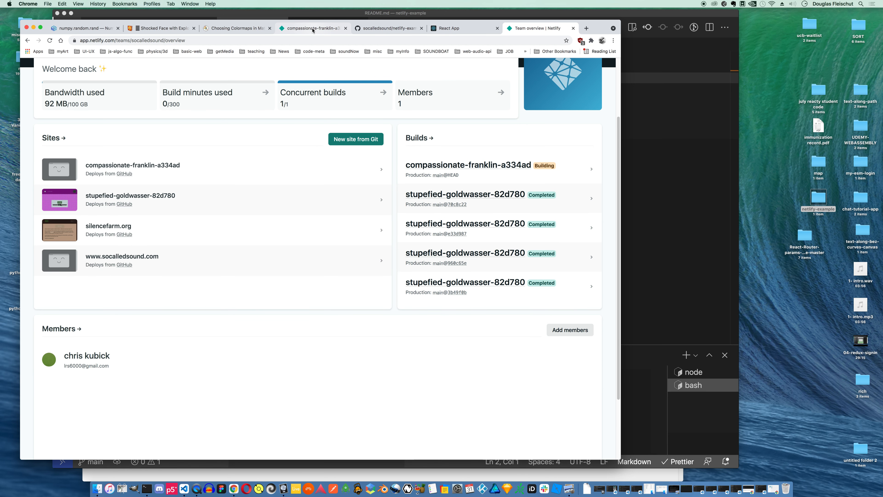
Open the compassionate-franklin-a334ad site overview showing its failed production deploy
left_click(133, 169)
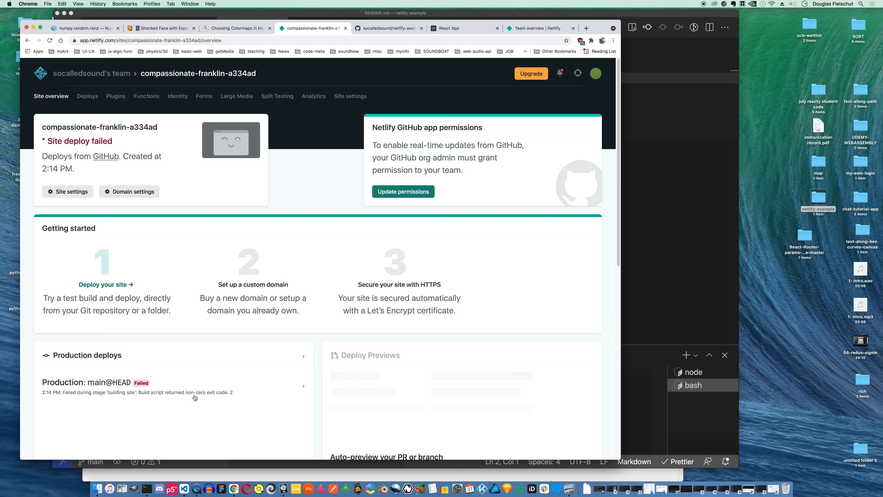
mouse_move(142, 402)
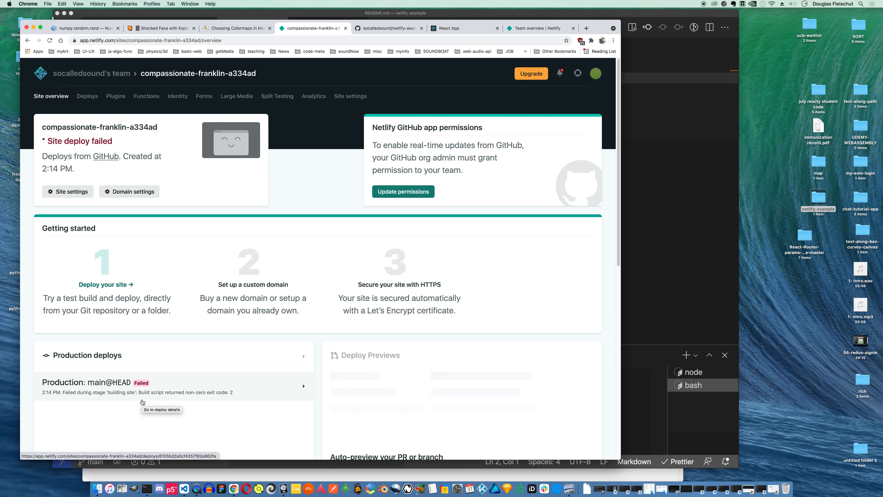
mouse_move(145, 400)
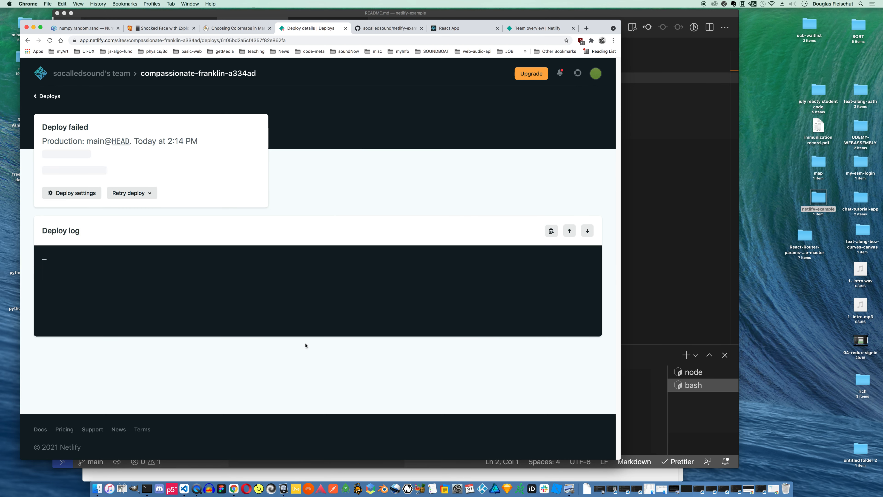
scroll("down", 3)
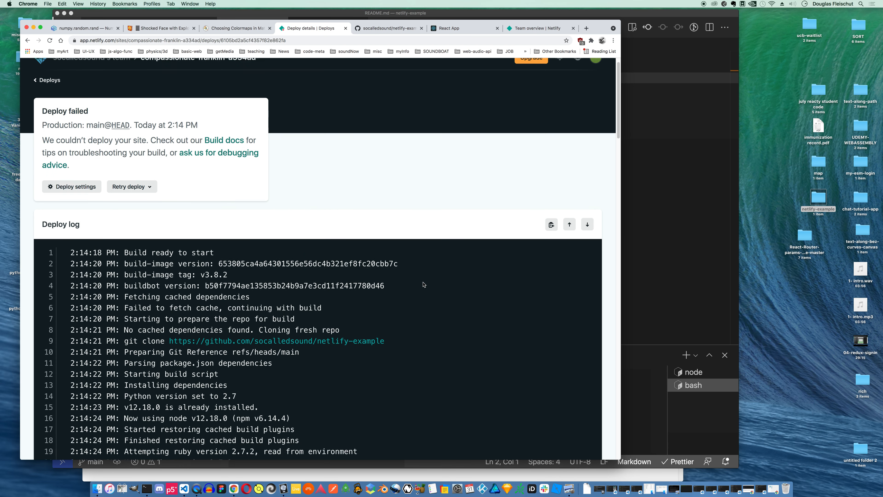
scroll("down", 3)
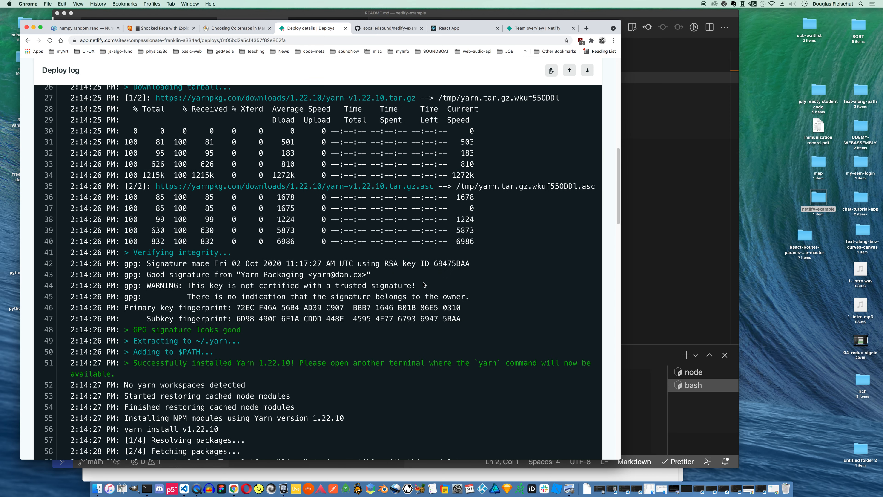
scroll("down", 3)
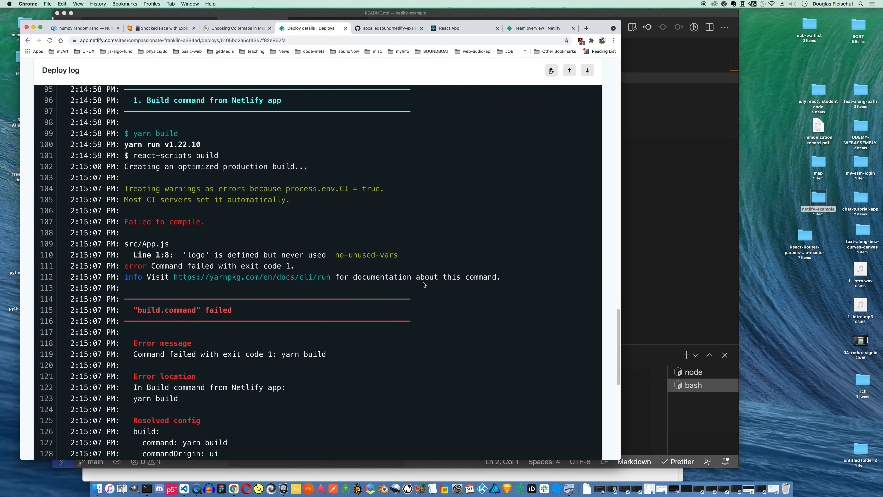
scroll("down", 3)
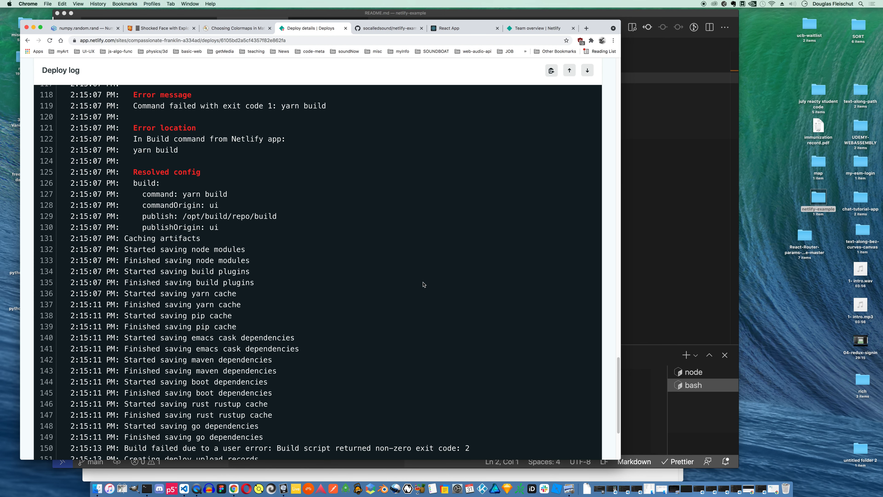
scroll("down", 3)
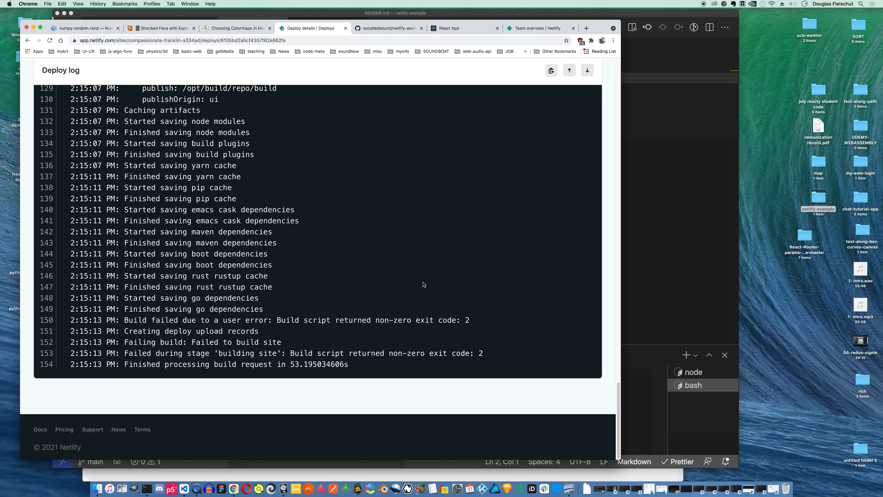
scroll("up", 3)
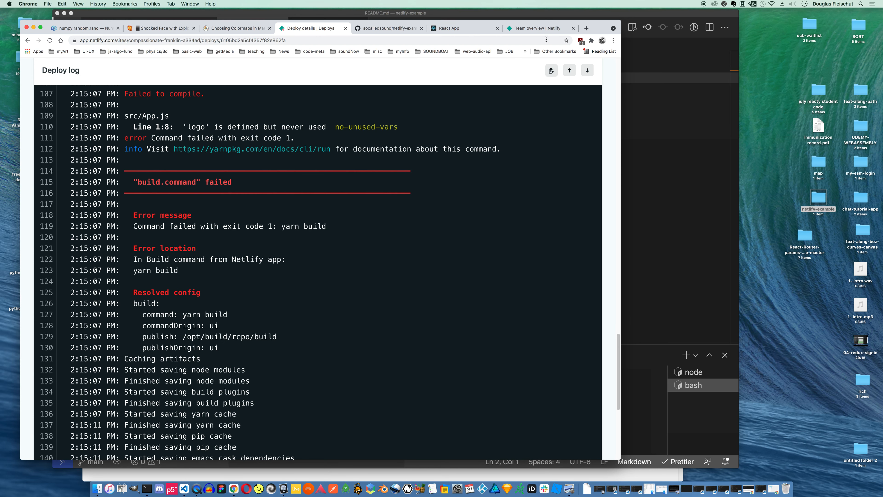
mouse_move(540, 28)
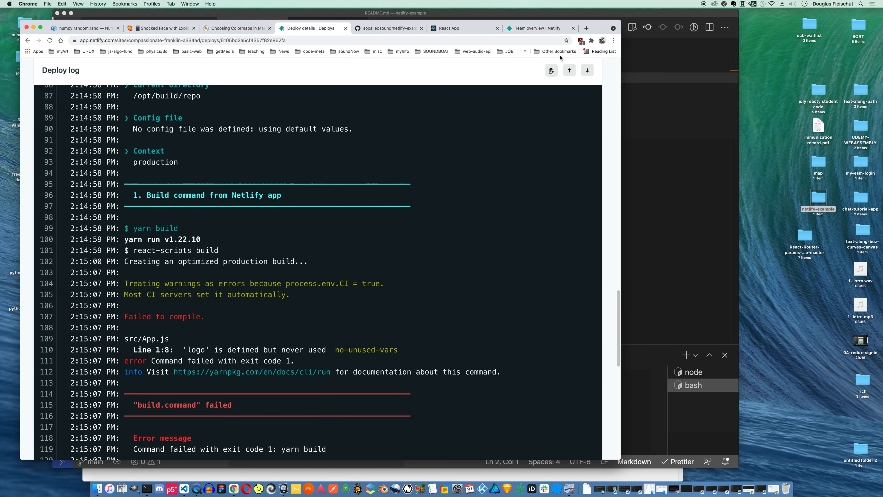
scroll("up", 3)
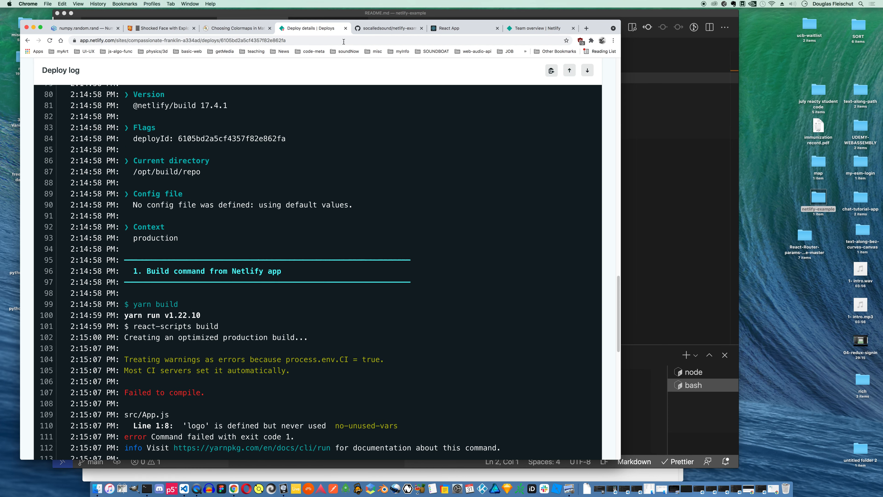
scroll("up", 3)
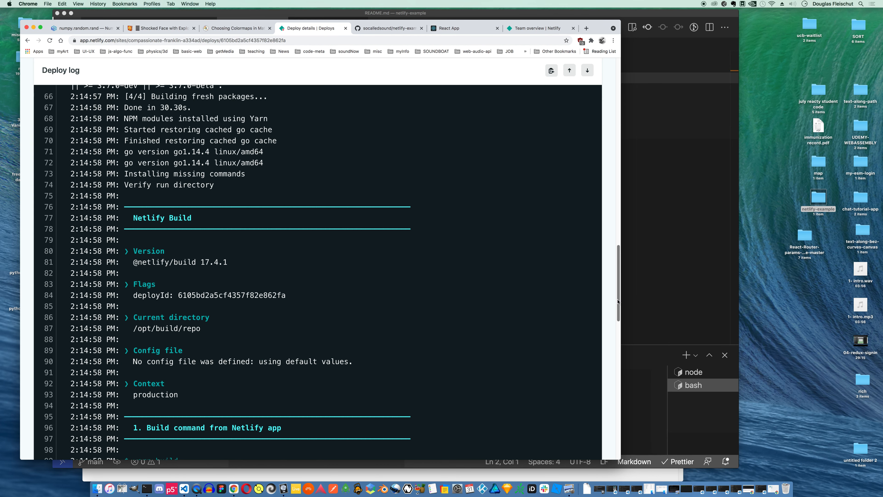
scroll("up", 3)
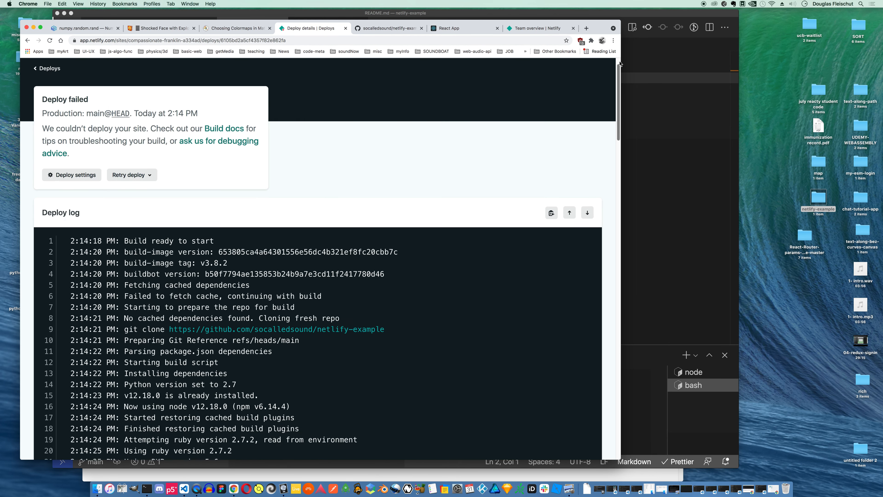
scroll("up", 3)
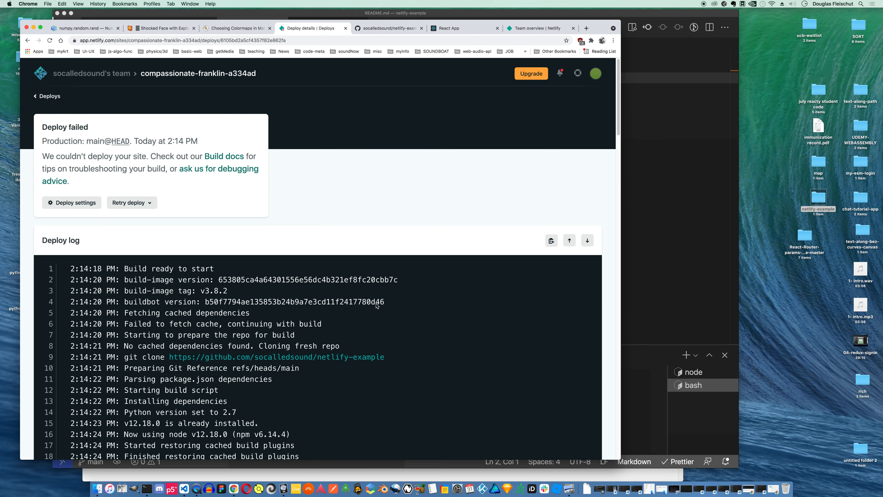
scroll("down", 3)
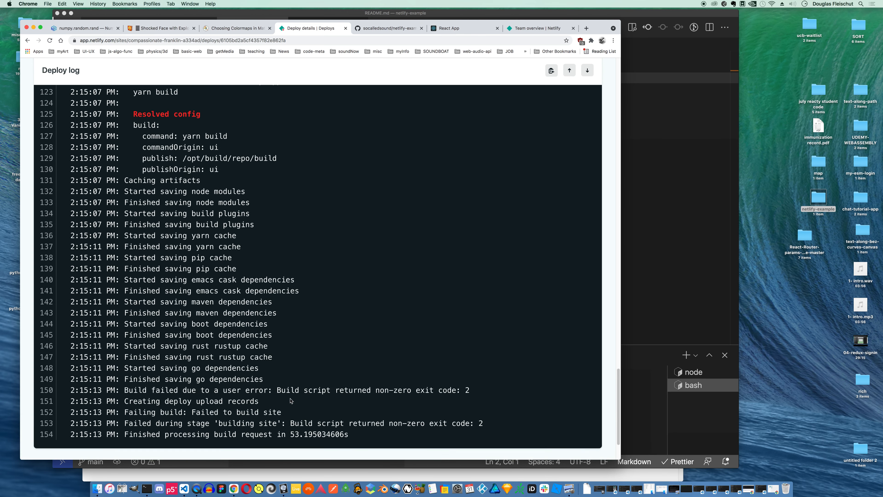
scroll("up", 3)
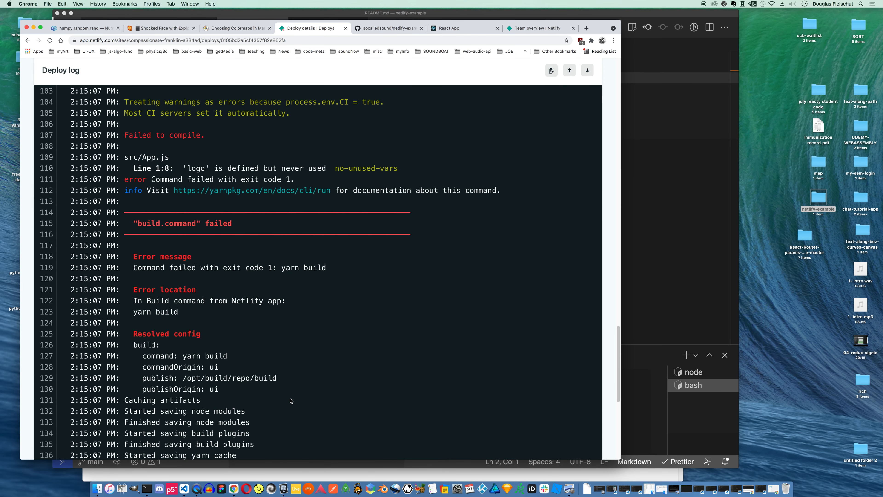
mouse_move(291, 386)
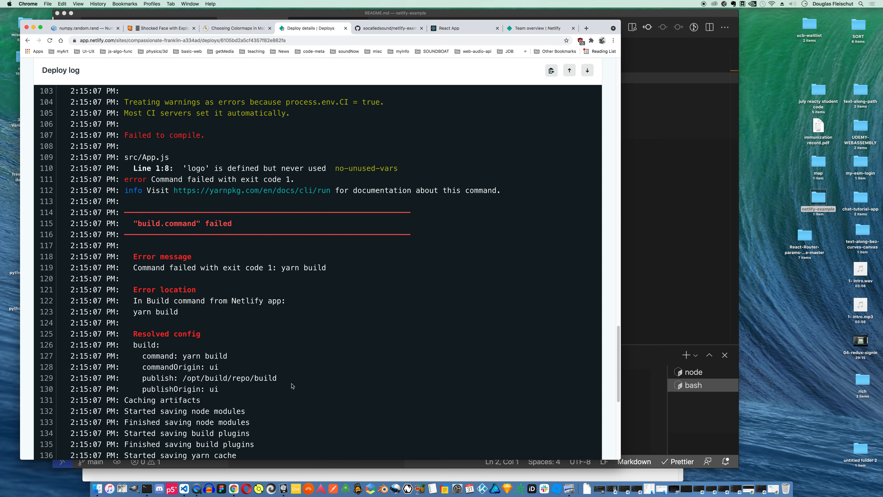
mouse_move(307, 333)
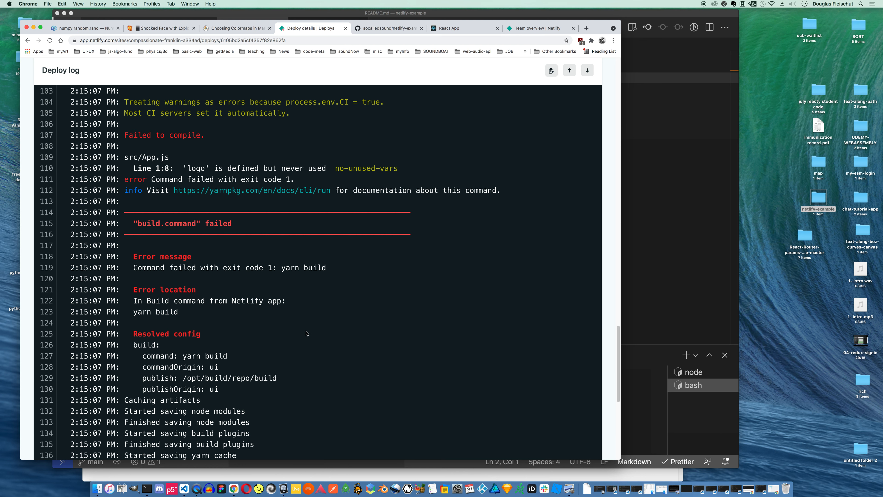
mouse_move(246, 249)
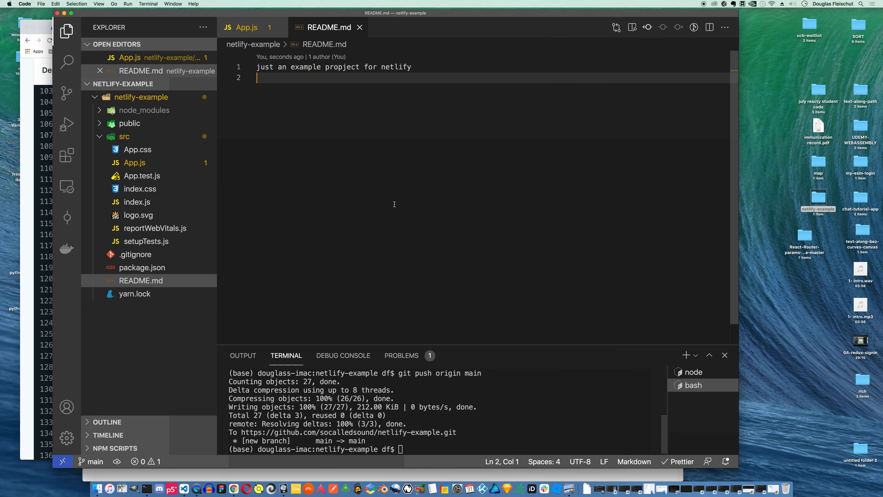
Bring App.js to the front to remove its unused logo import
left_click(134, 163)
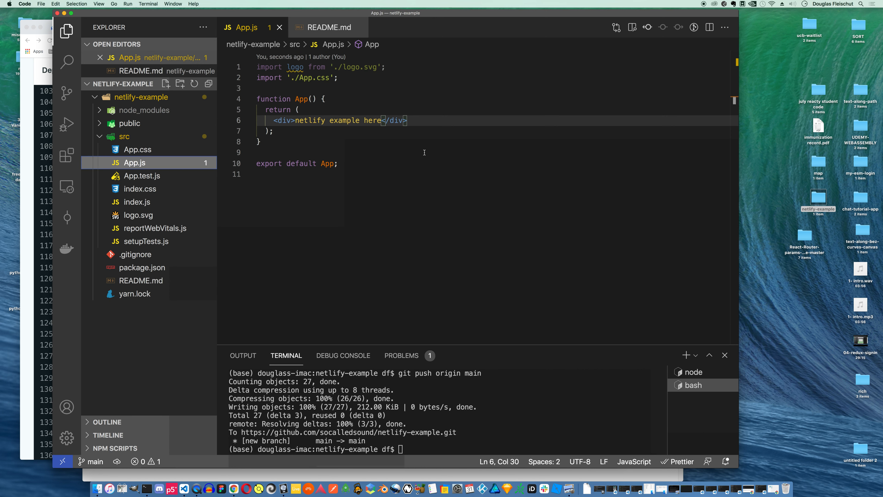
mouse_move(294, 67)
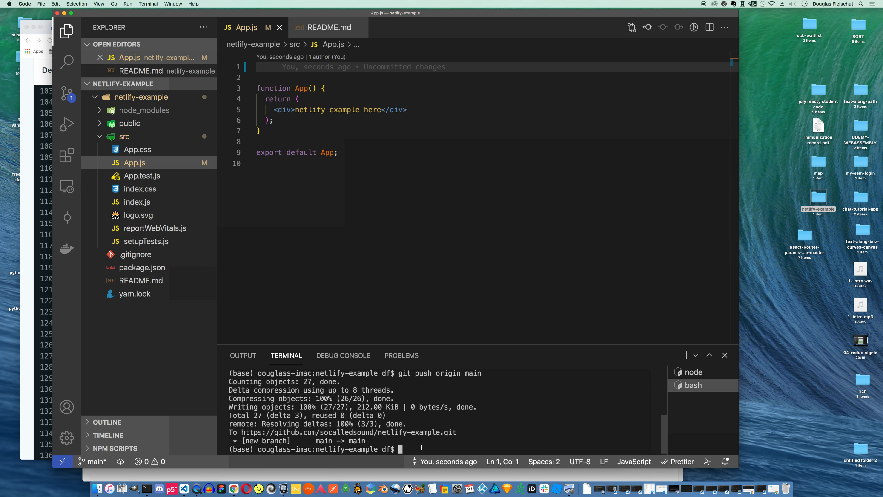
Stage the App.js change, commit it as 'fix warnings' and push it to origin main
type("git add .")
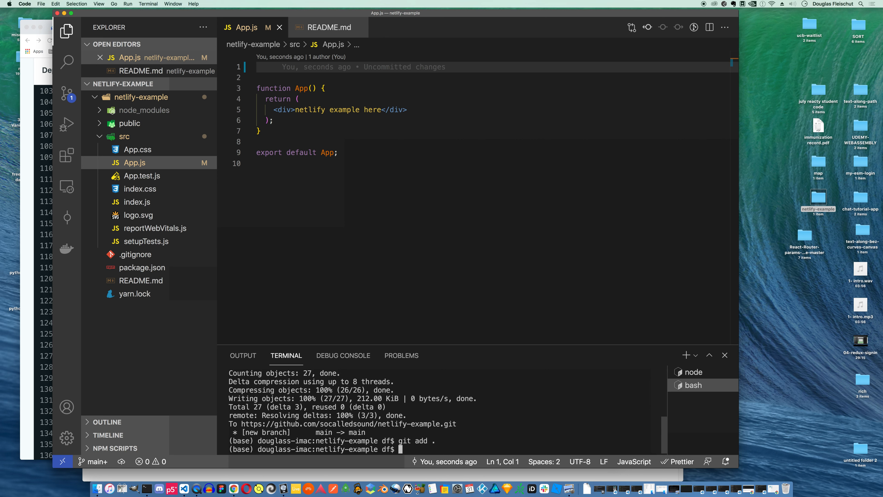
type("git co")
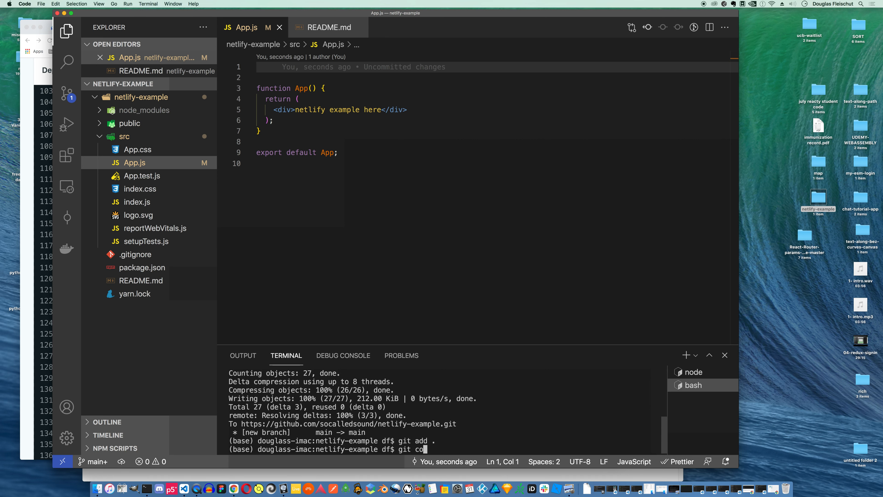
type("mmit -m '")
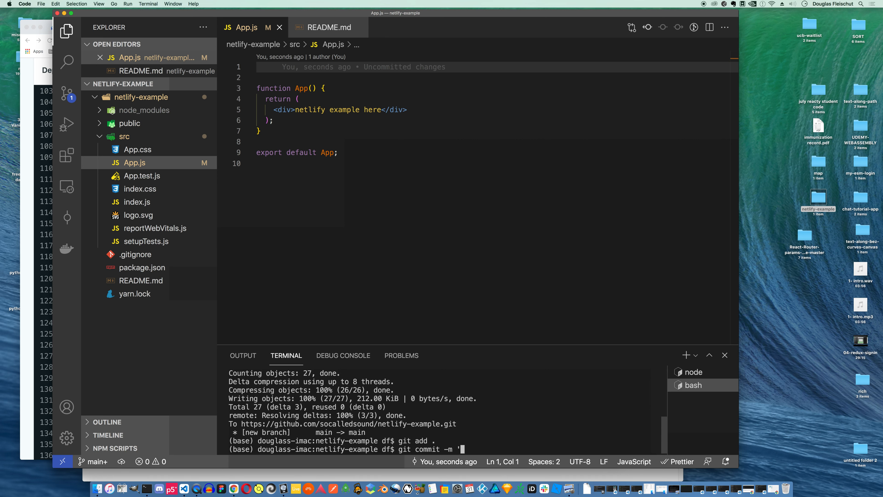
type("fix warni")
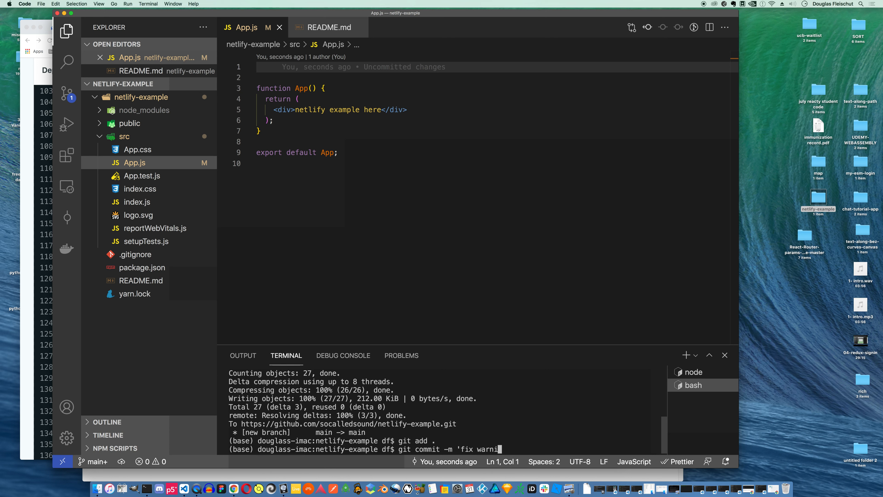
key("Return")
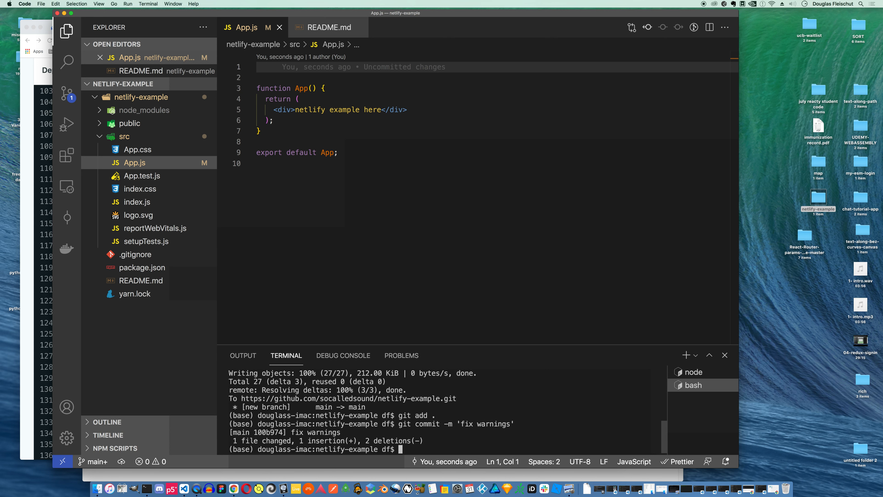
type("g")
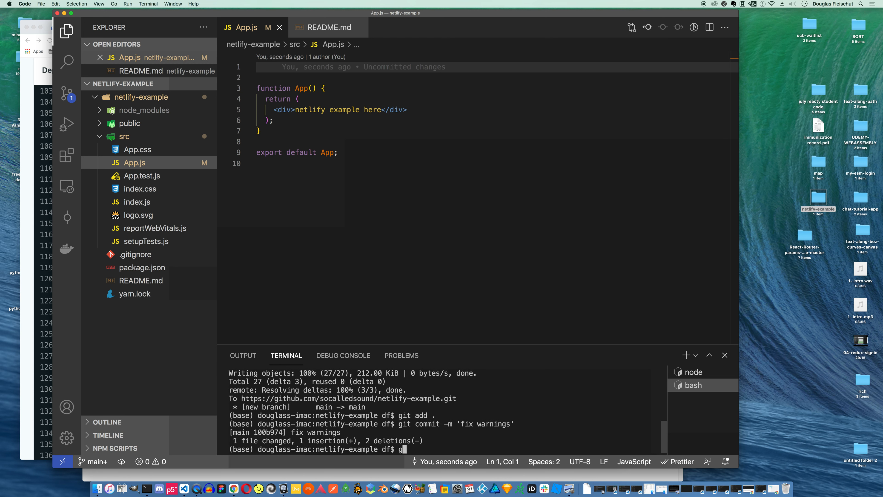
type("it push origin ma")
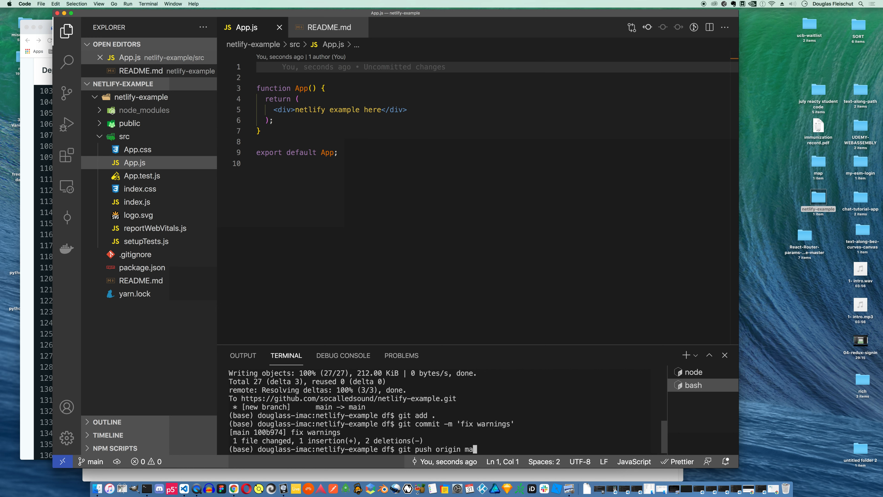
key("Return")
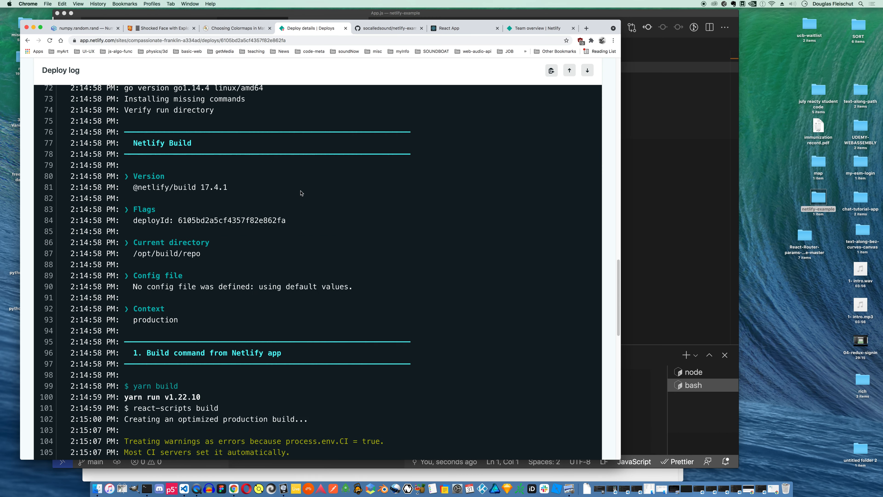
From the team overview, open the compassionate-franklin-a334ad site and check its Production deploys
scroll("up", 3)
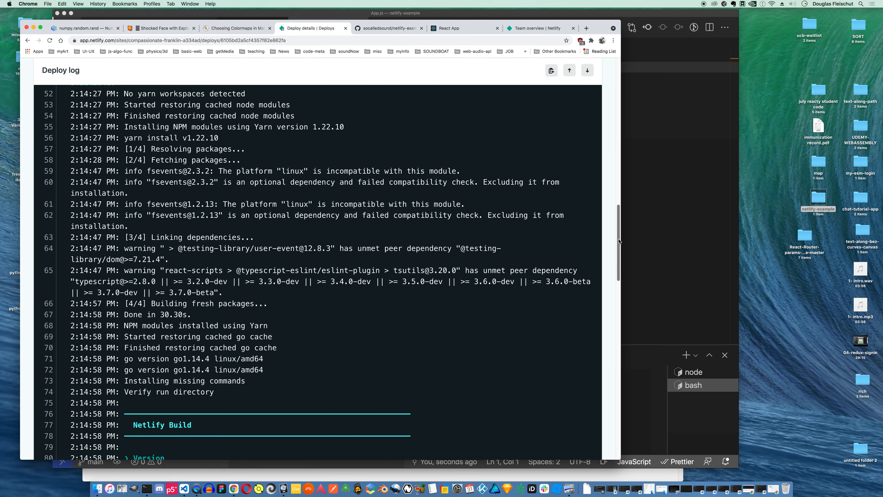
scroll("up", 3)
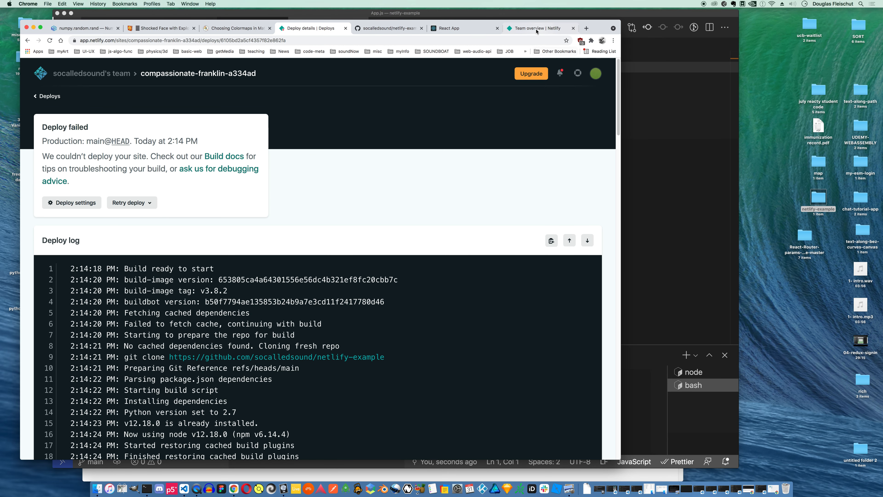
left_click(539, 29)
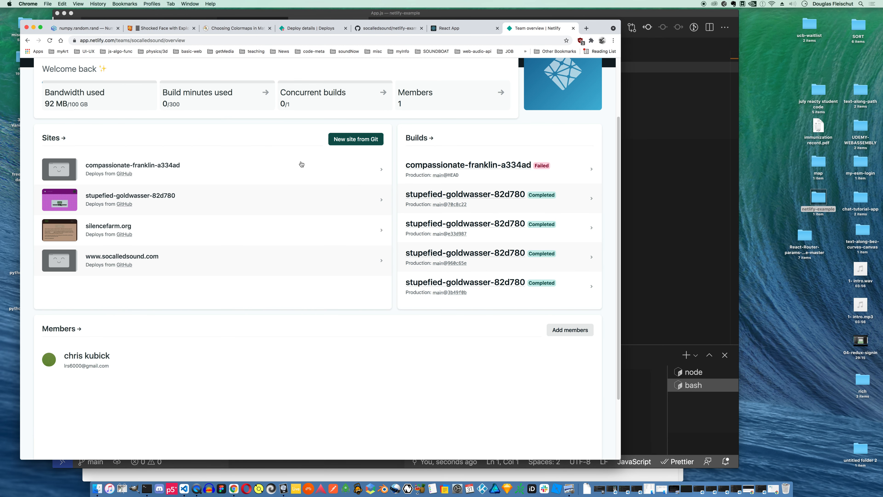
mouse_move(132, 165)
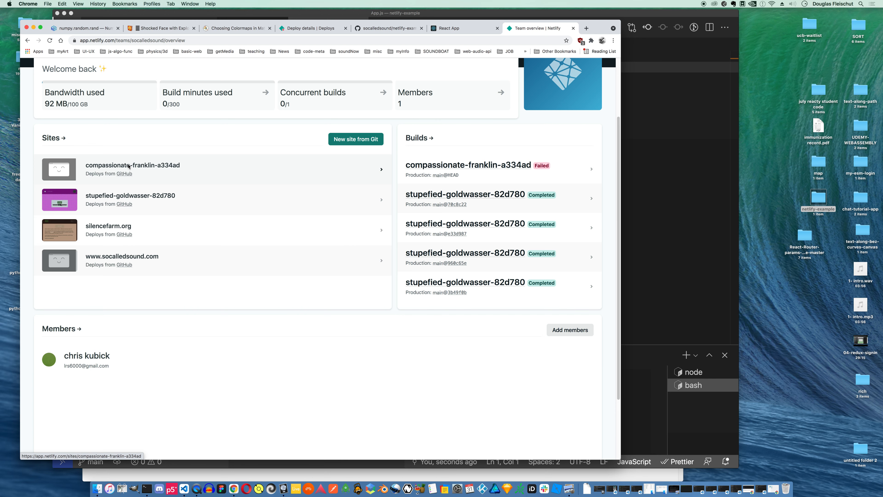
left_click(133, 165)
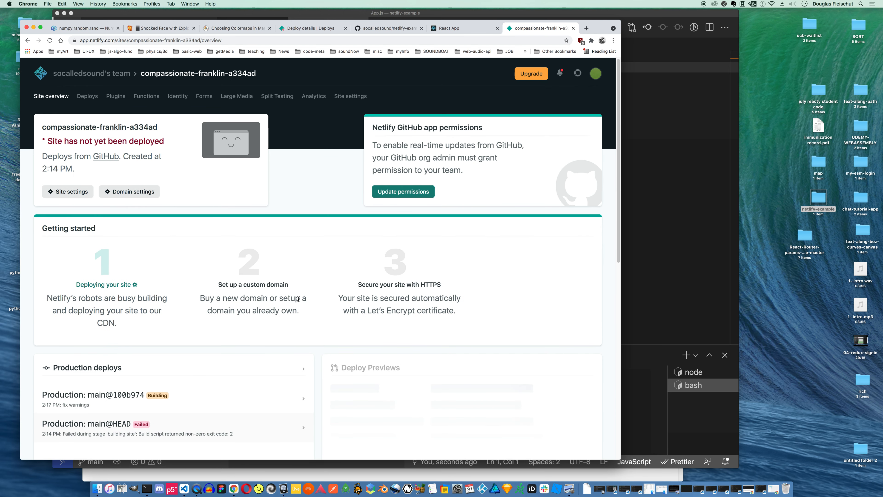
scroll("down", 3)
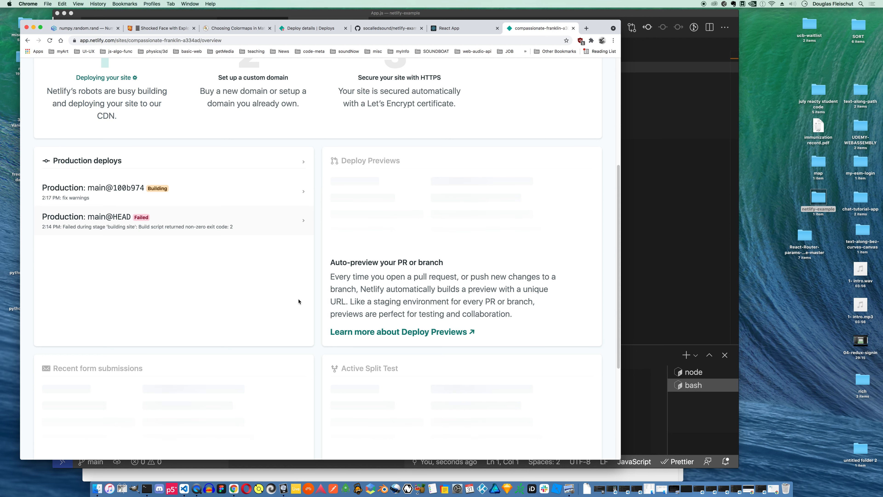
scroll("up", 3)
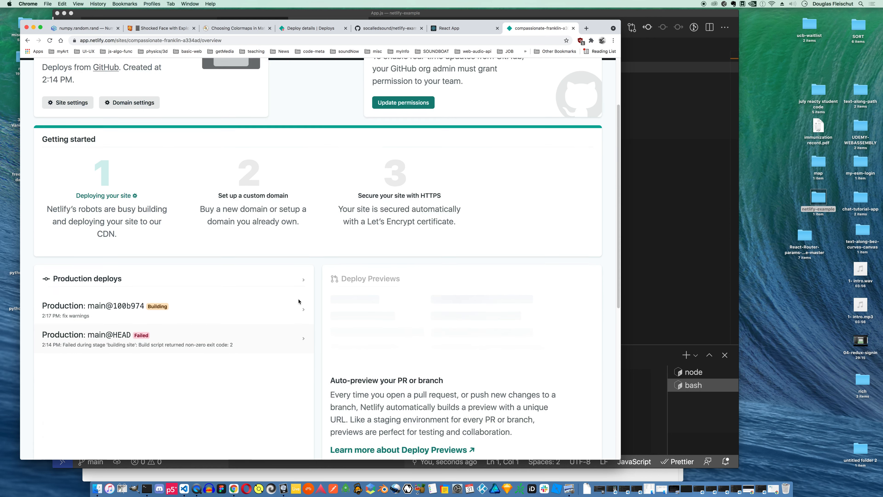
Check the GitHub netlify-example repository for the new fix warnings commit
left_click(388, 28)
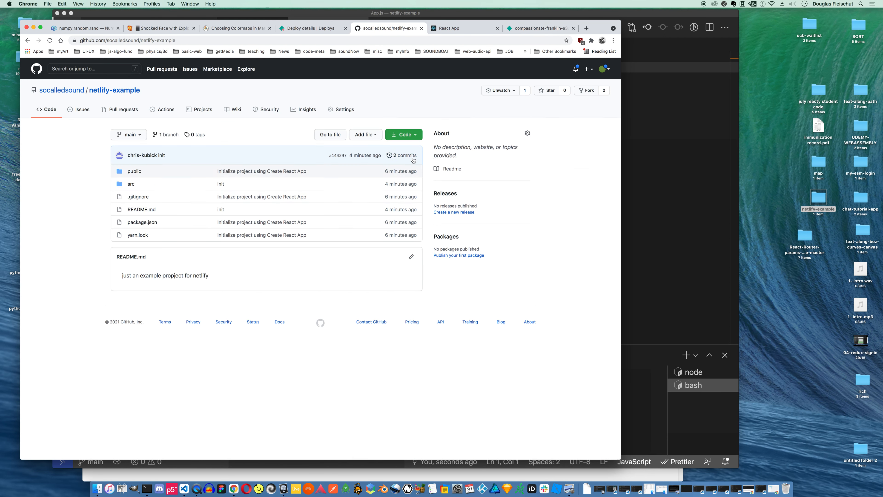
mouse_move(55, 245)
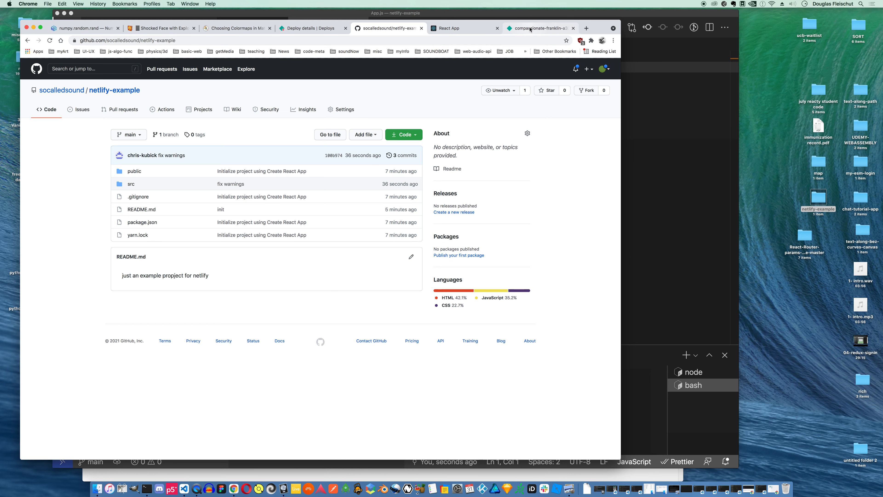
Return to the Netlify site overview and wait for the fix warnings deploy to show Published
left_click(537, 28)
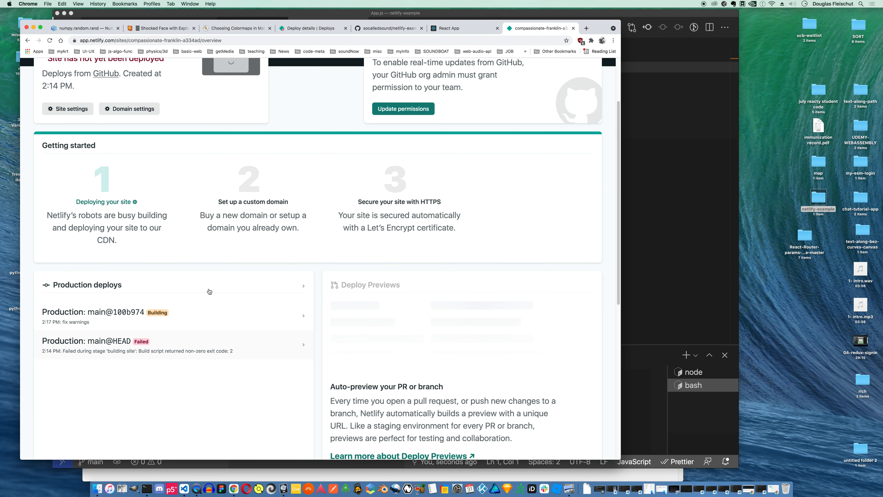
mouse_move(151, 316)
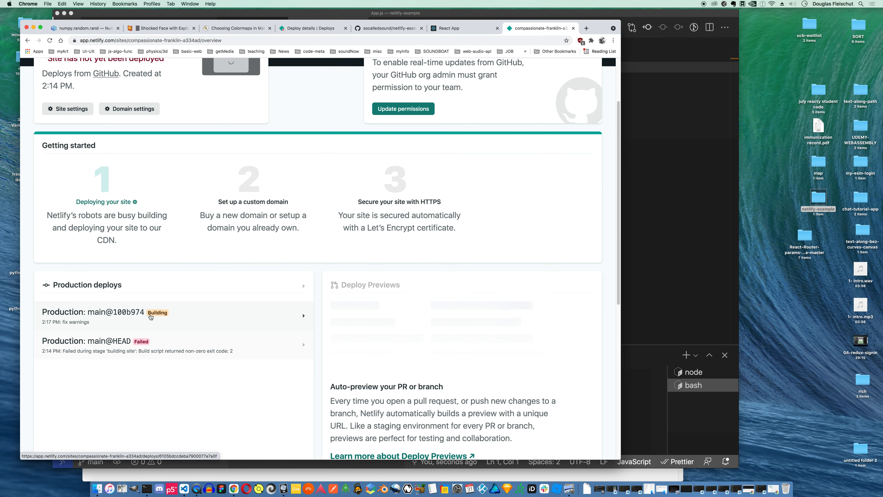
mouse_move(150, 316)
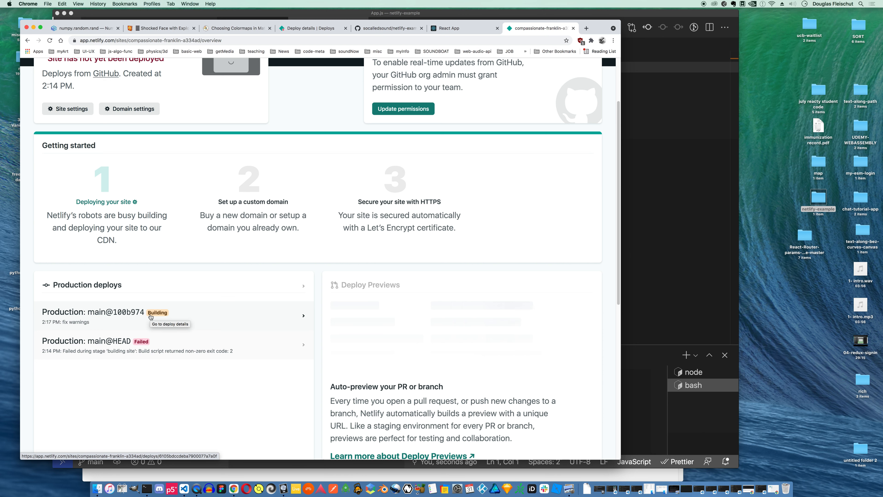
mouse_move(176, 358)
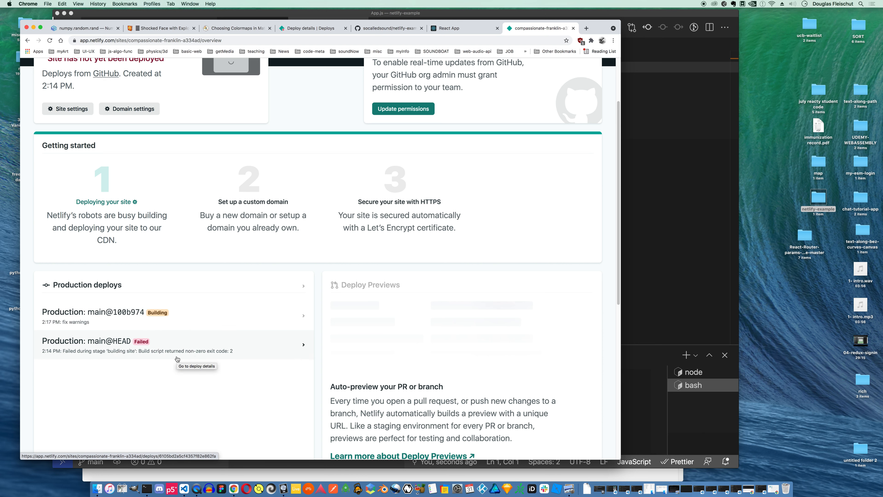
mouse_move(65, 324)
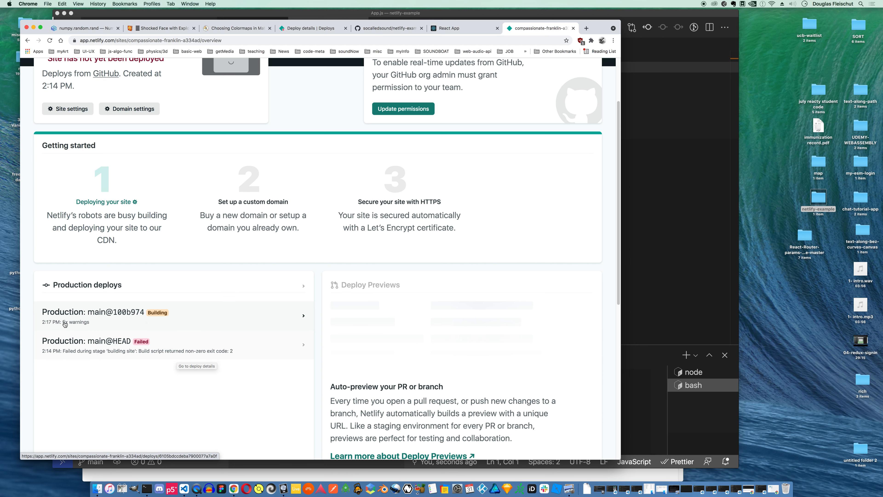
mouse_move(200, 399)
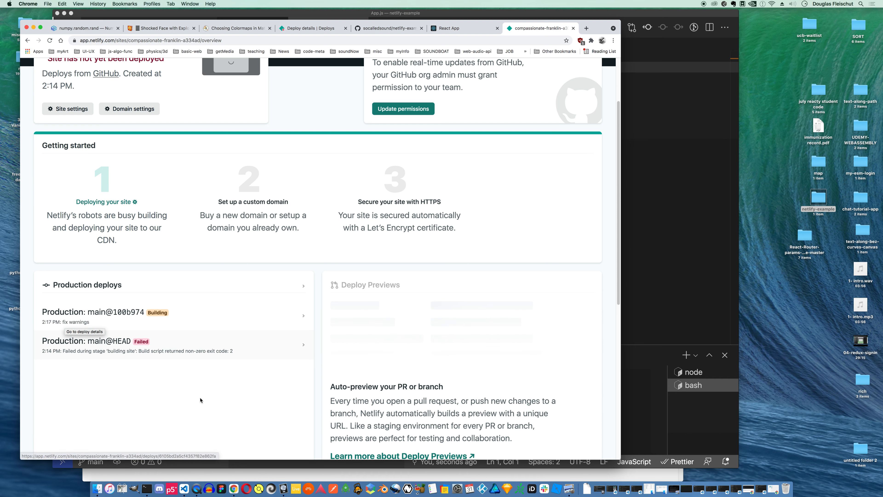
mouse_move(200, 399)
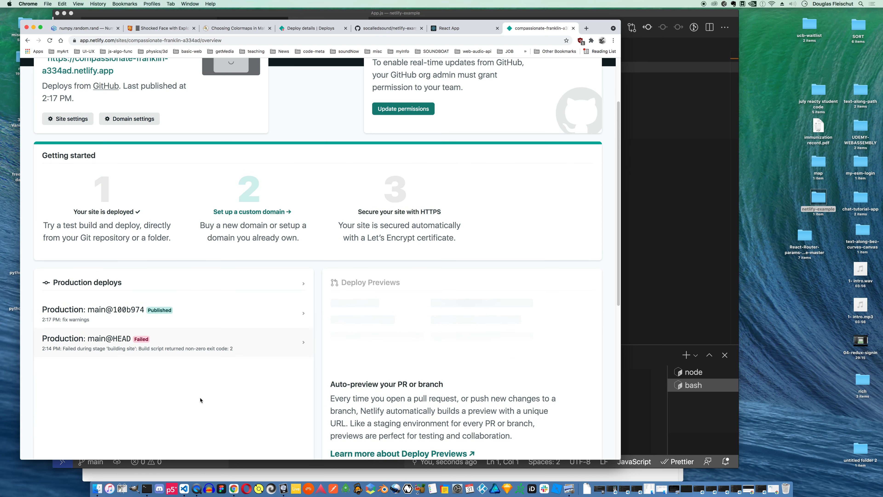
mouse_move(152, 313)
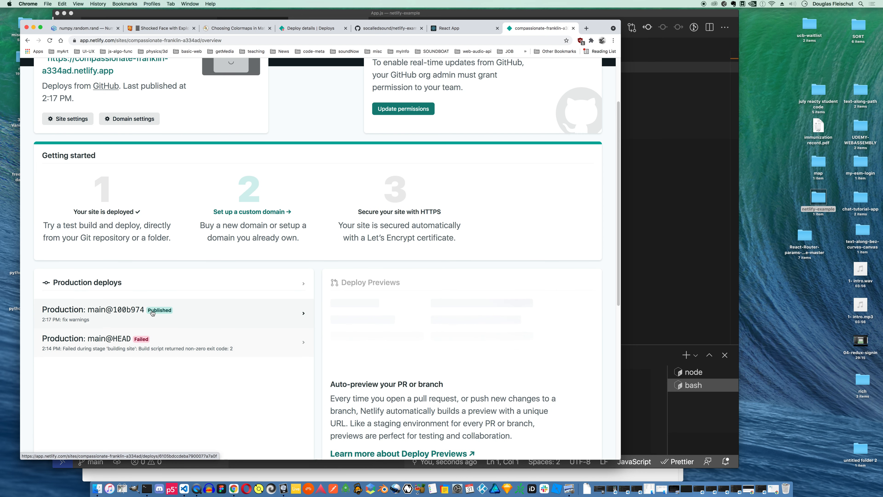
scroll("up", 3)
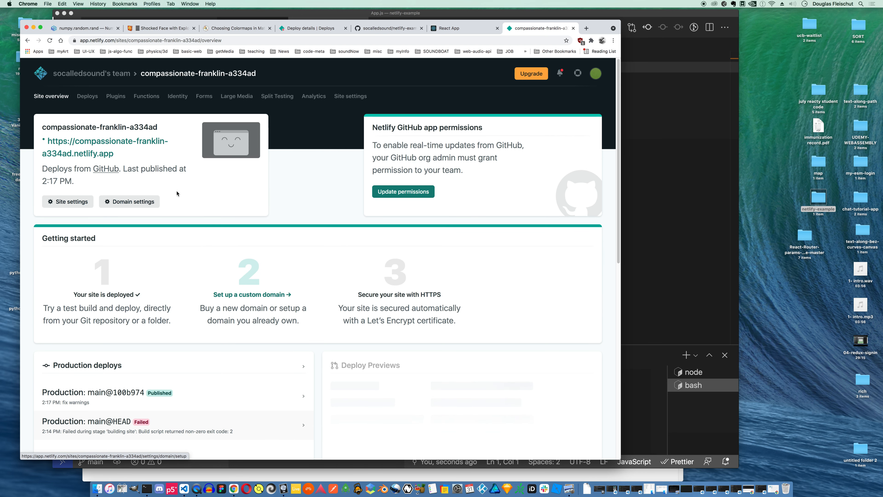
mouse_move(95, 145)
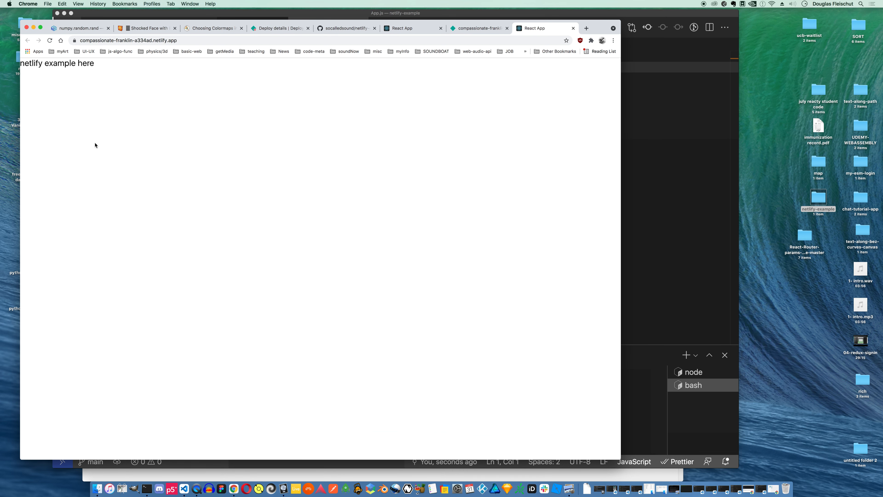
mouse_move(527, 106)
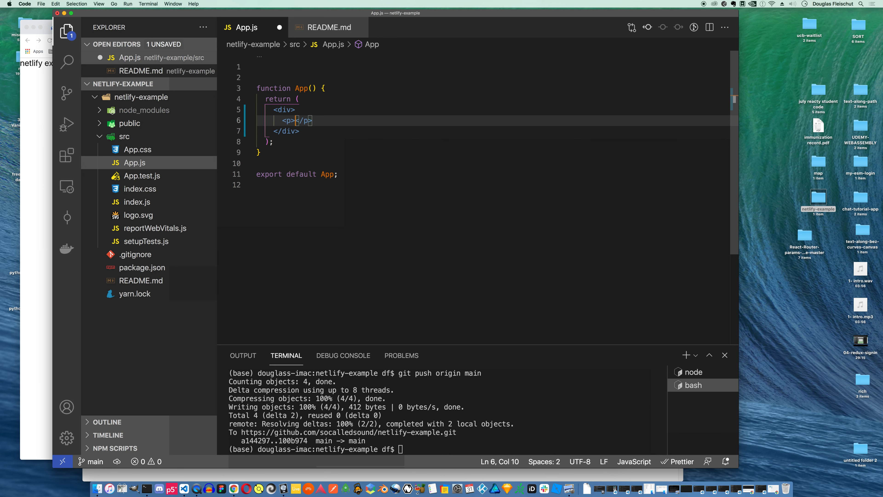
Add a paragraph reading 'this is' inside the App component's div
key("enter")
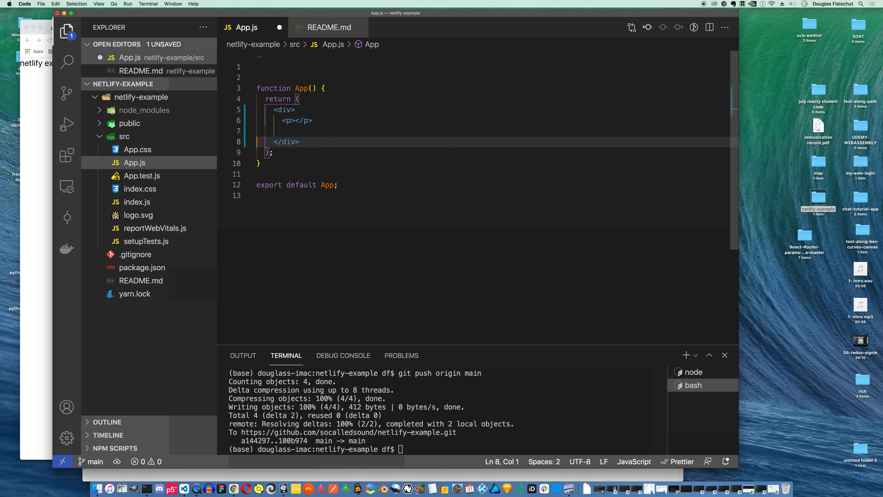
type("p>this</p>")
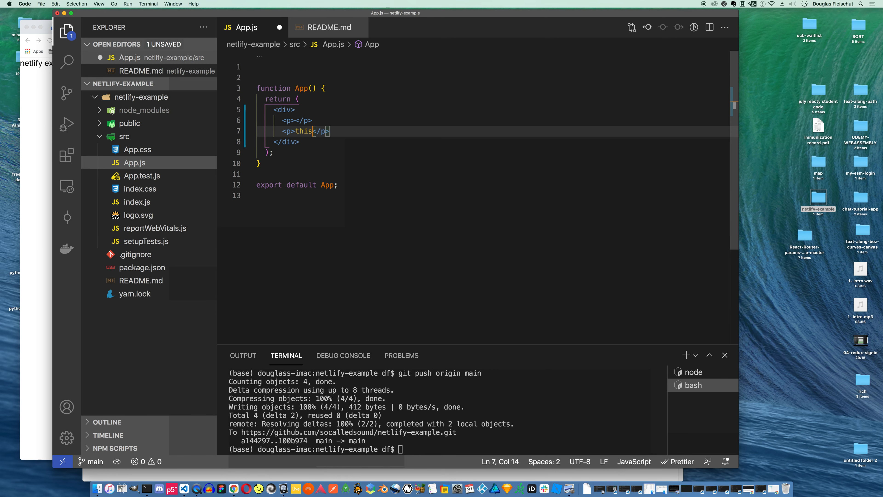
type("is")
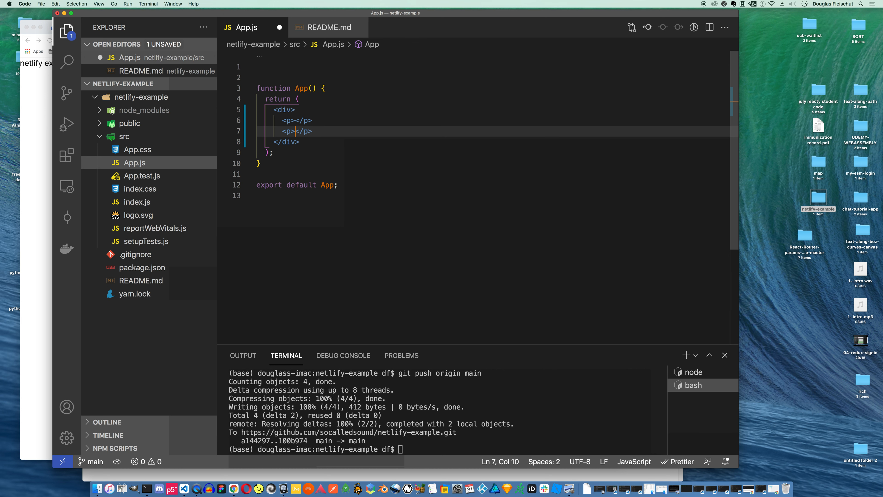
type("this is")
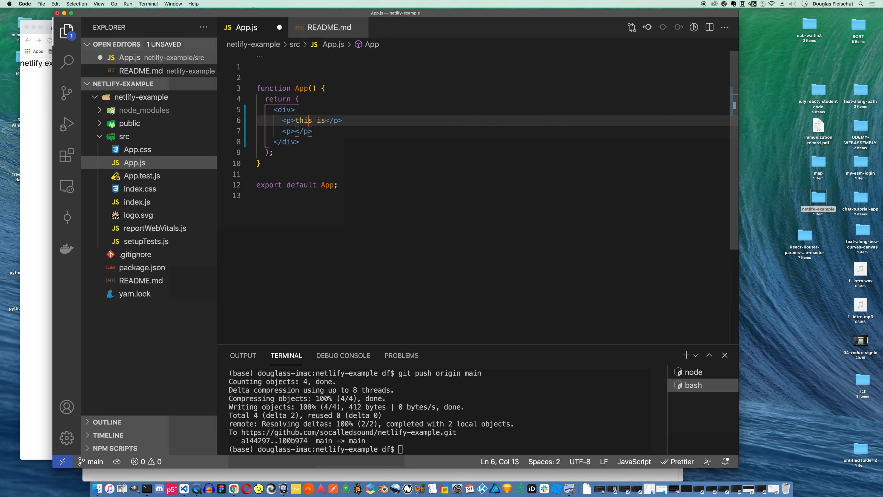
Give the wrapping div an inline style with a red background and padding
left_click(298, 110)
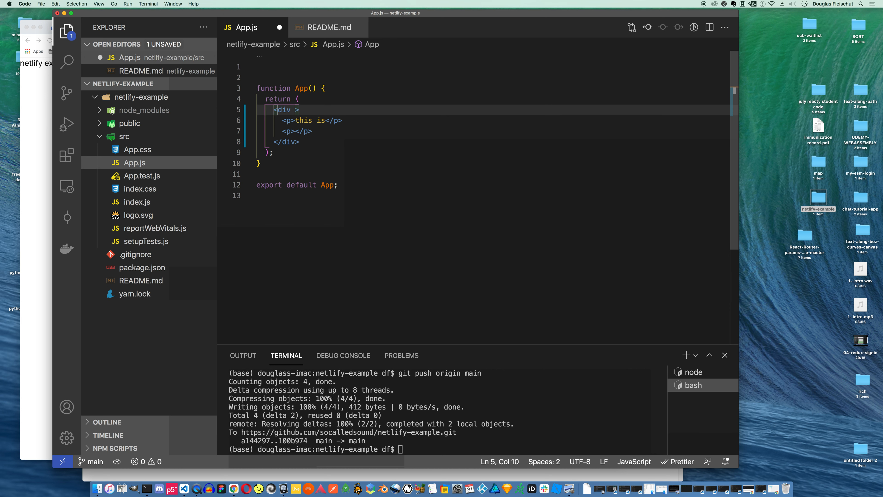
type("style={{")
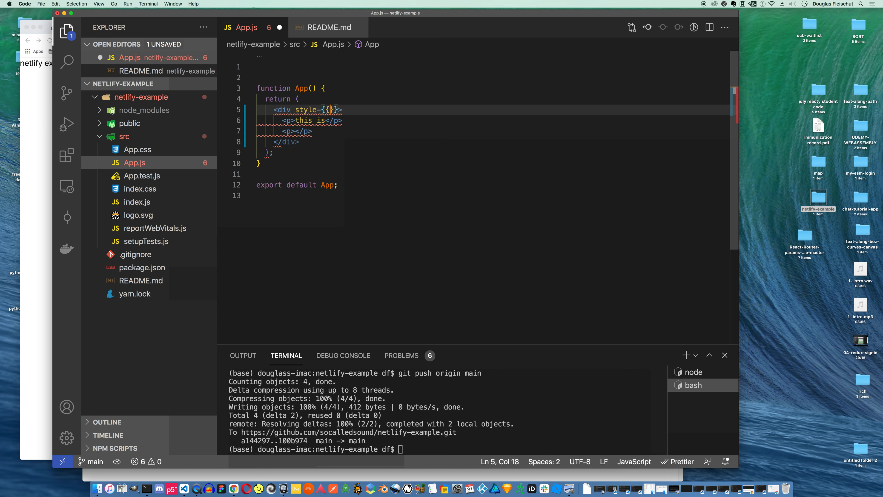
type("backgroundColor:")
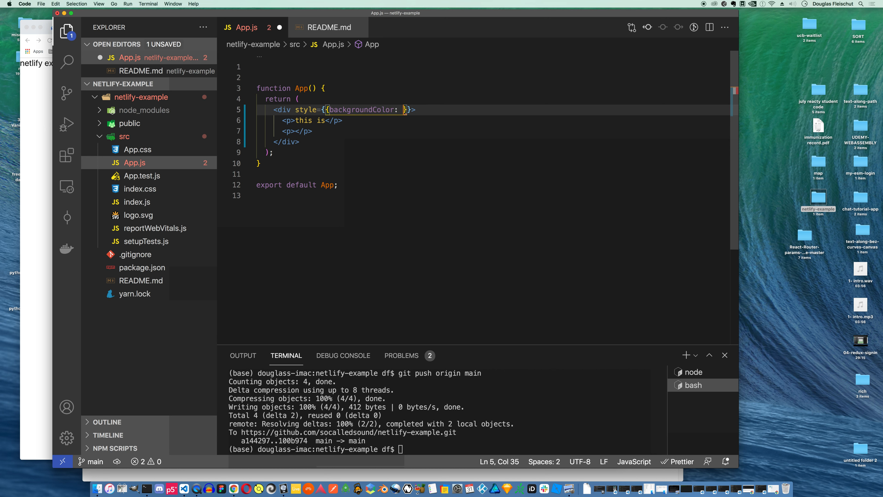
type("red'")
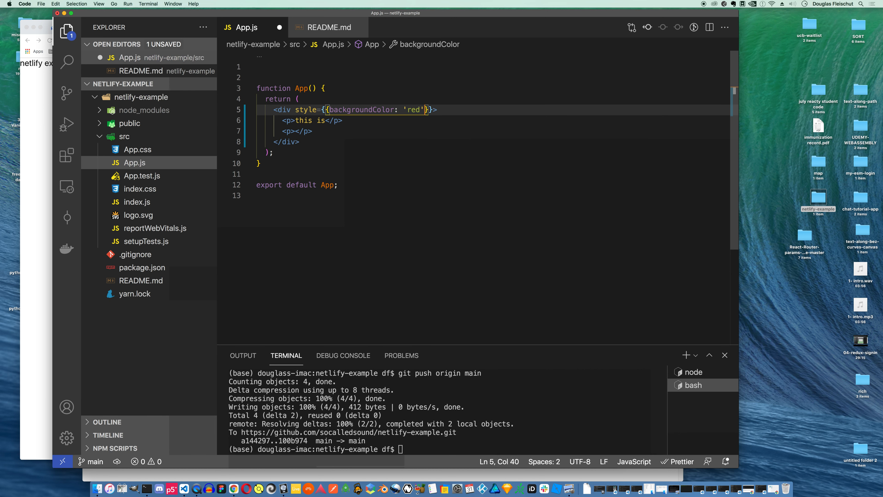
type(", padding: '2rem")
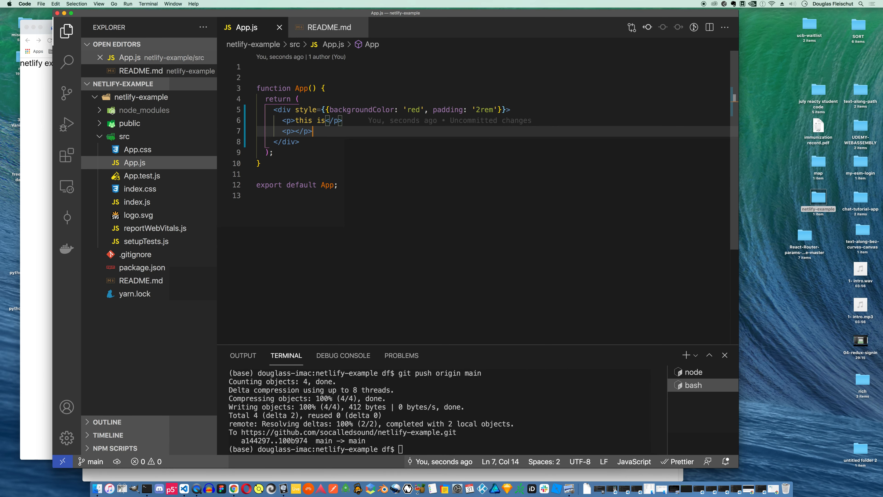
Make the second paragraph read 'a netlify site'
type("a")
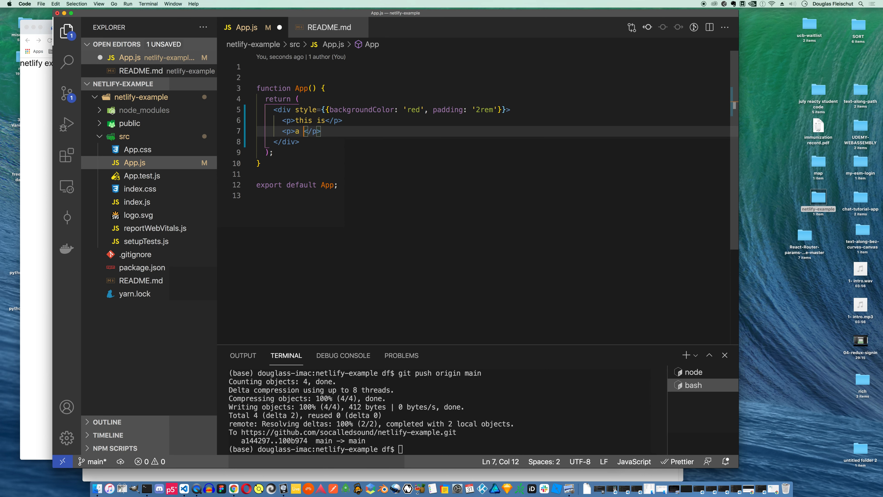
type("netlify sit")
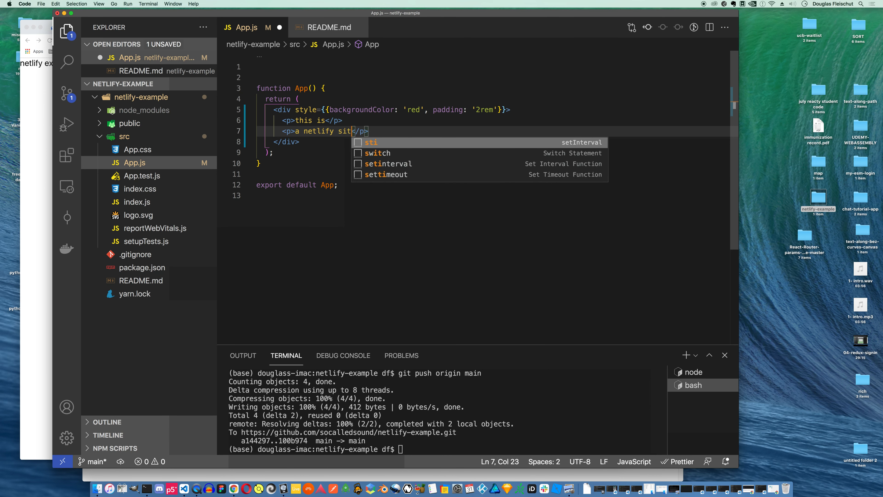
type("e")
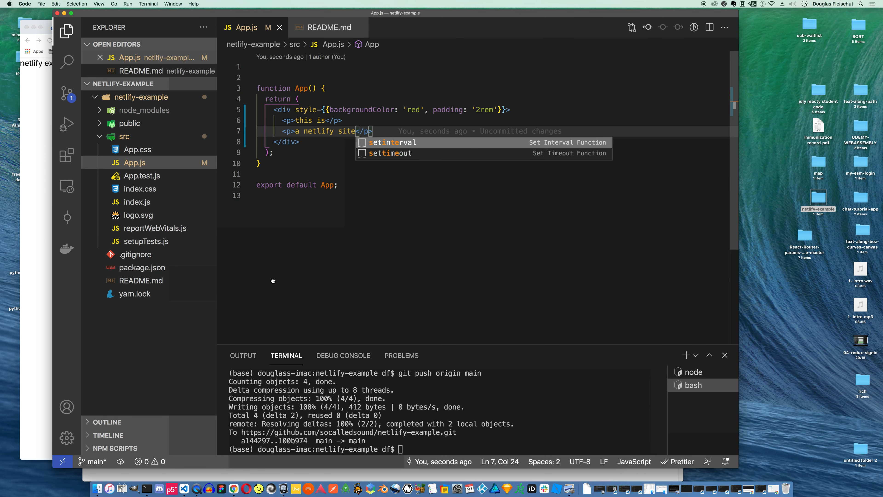
Add style={{color: 'white'}} to the paragraphs so the banner text is white
left_click(229, 489)
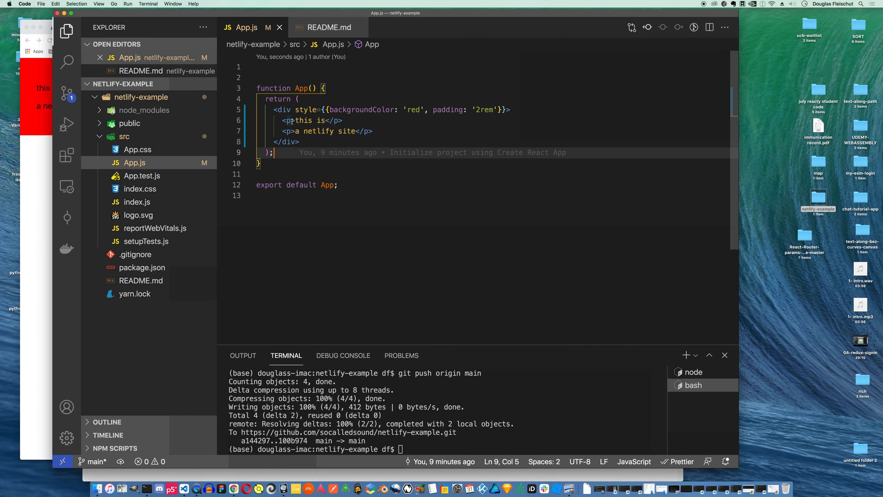
type("style={{color: '")
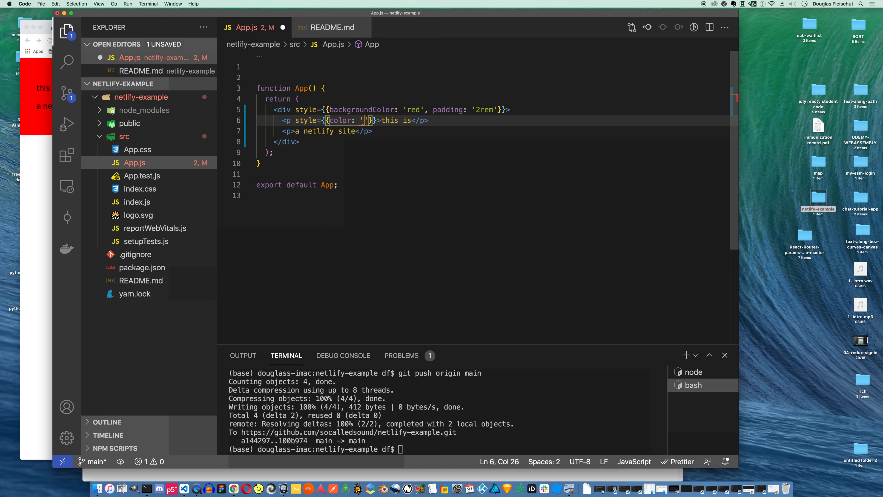
type("white")
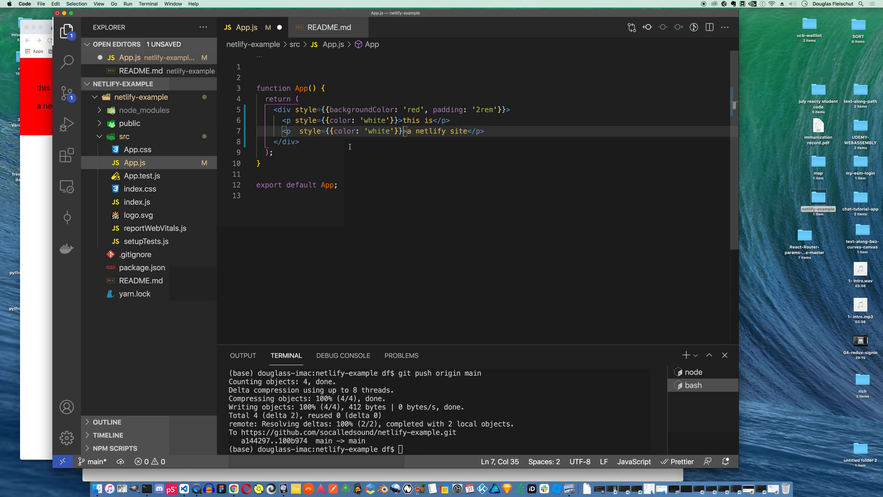
left_click(246, 488)
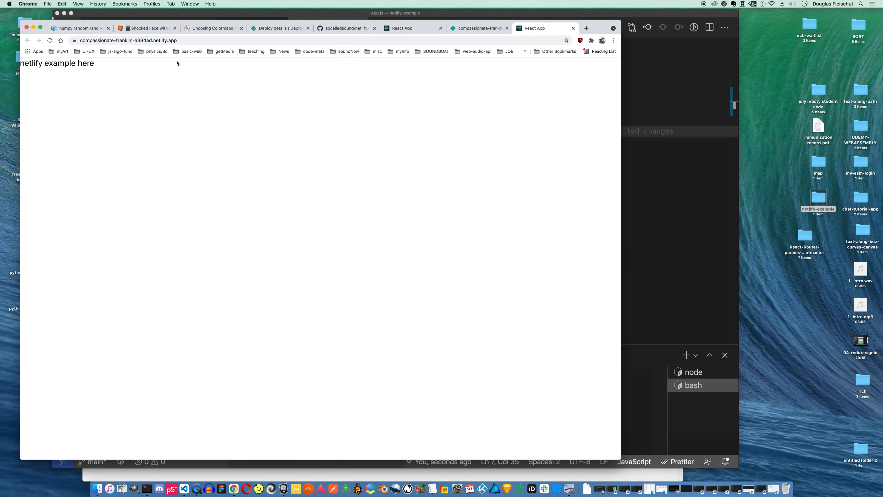
left_click(411, 28)
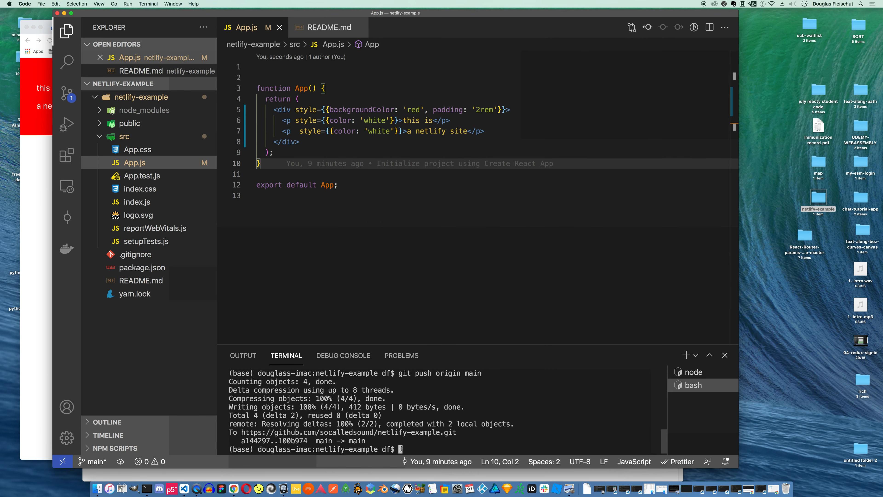
Stage the styling changes, commit them as 'add styles' and push to main
type("git")
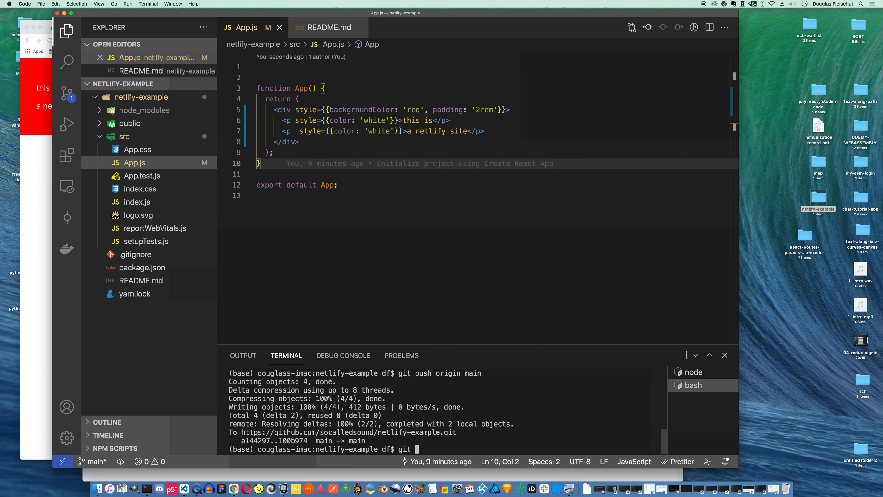
type("add .")
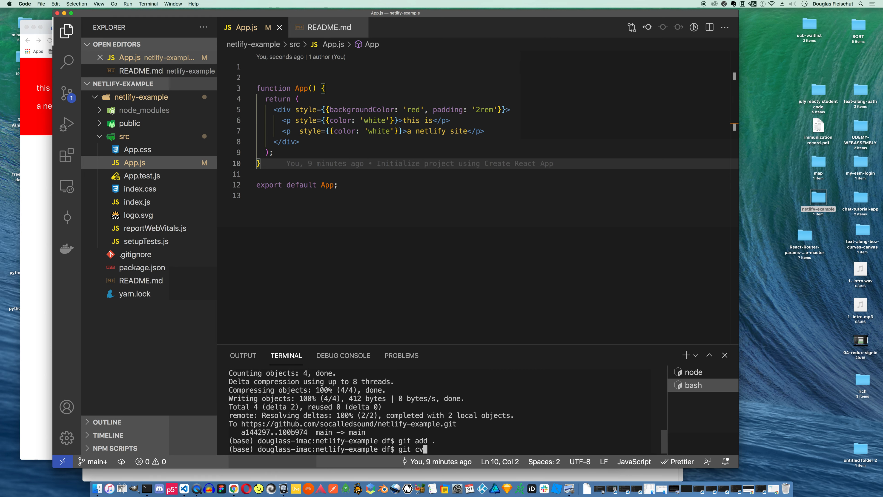
type("ommit -m")
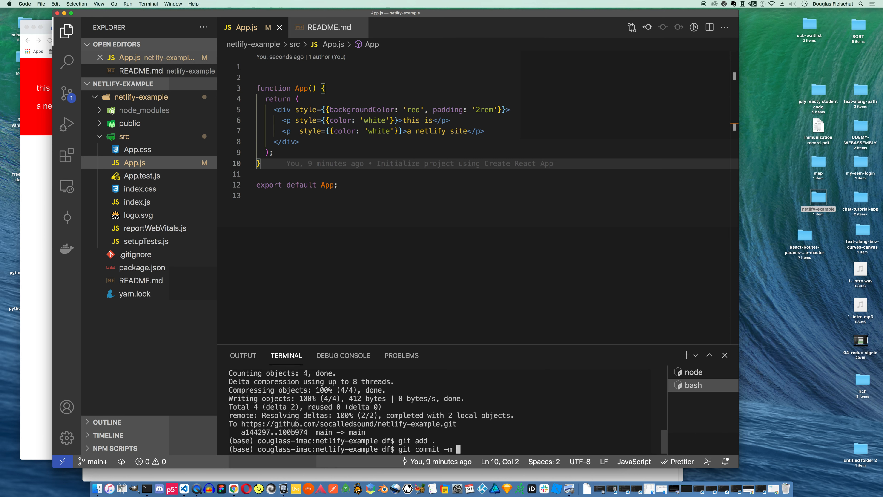
type("'add")
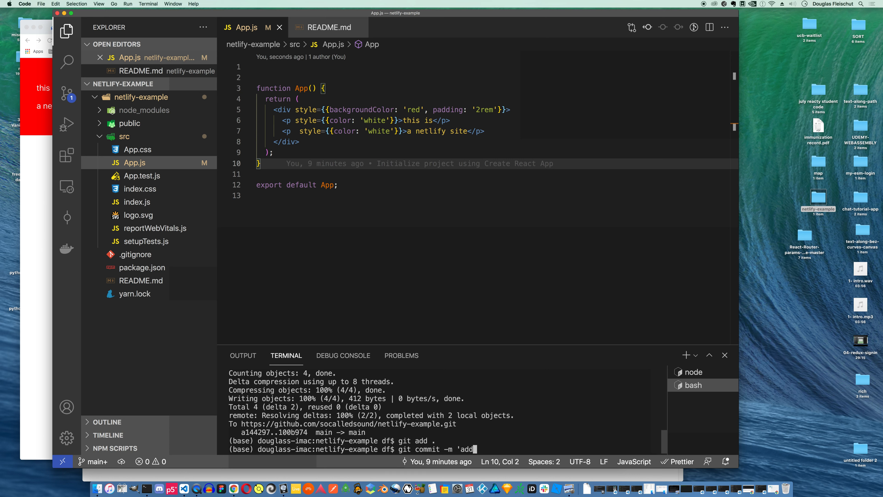
type("styles")
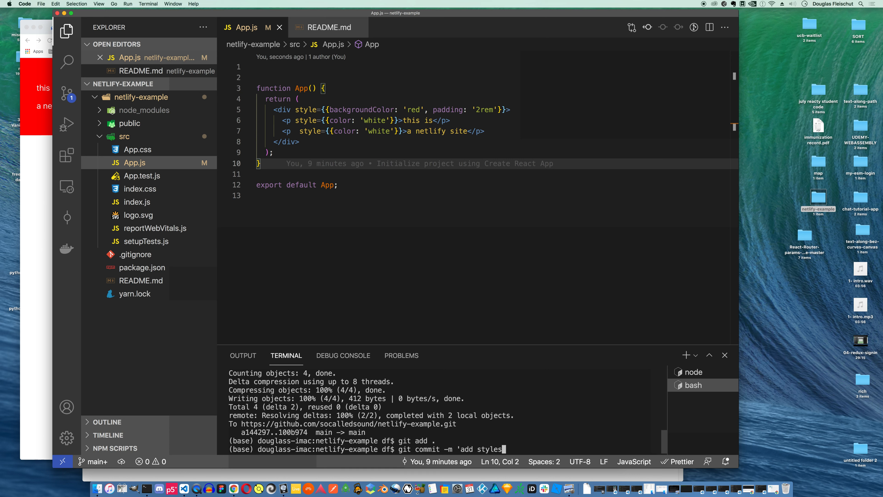
key("Return")
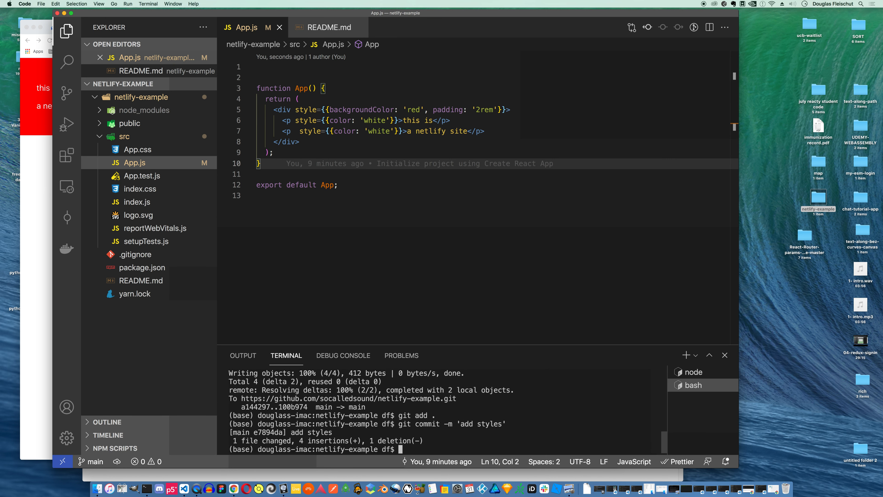
type("git push")
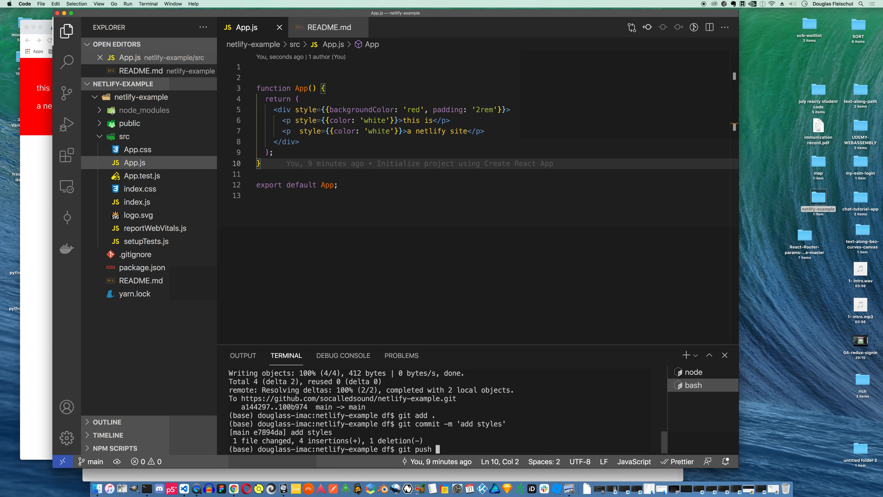
key("Return")
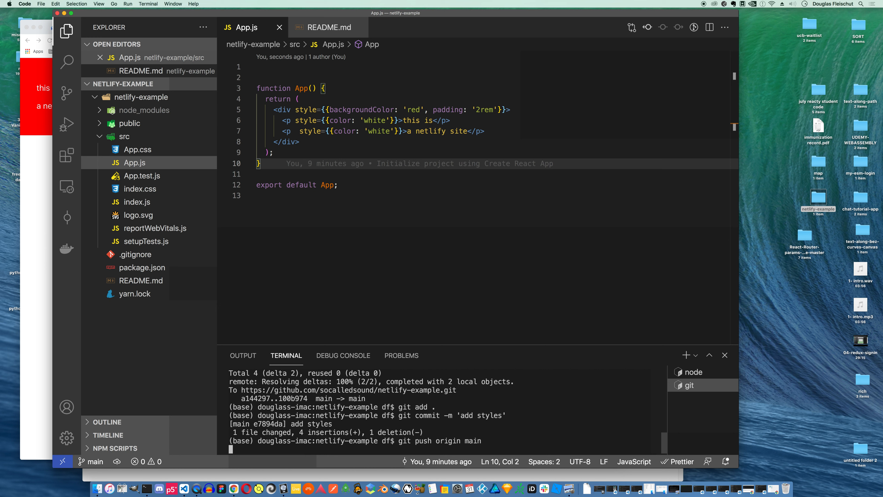
scroll("down", 3)
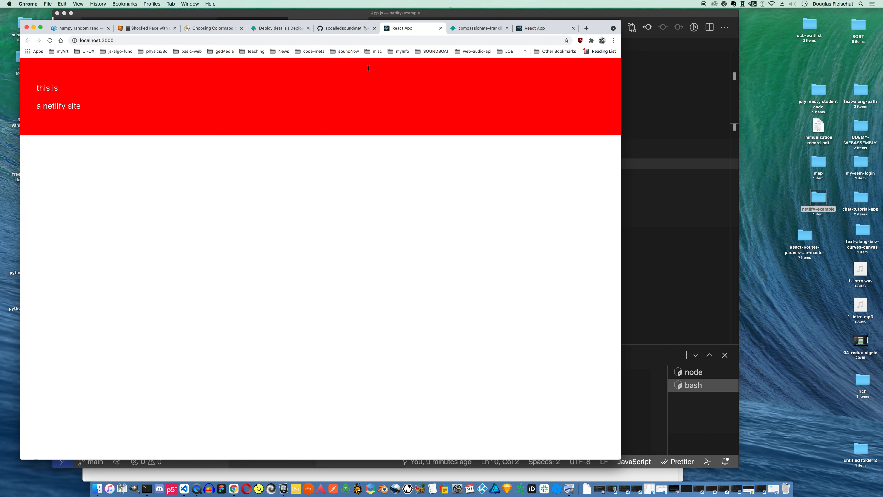
Switch to the Netlify site overview to watch for the new add styles deploy
left_click(477, 28)
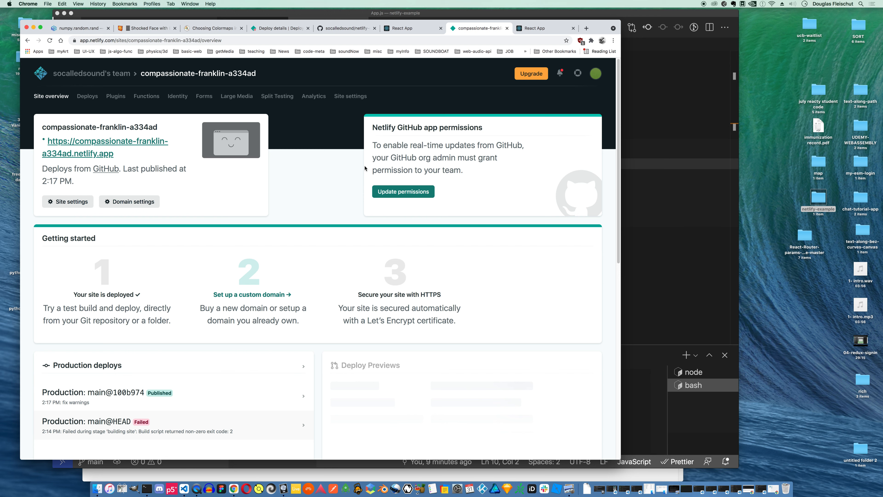
mouse_move(328, 143)
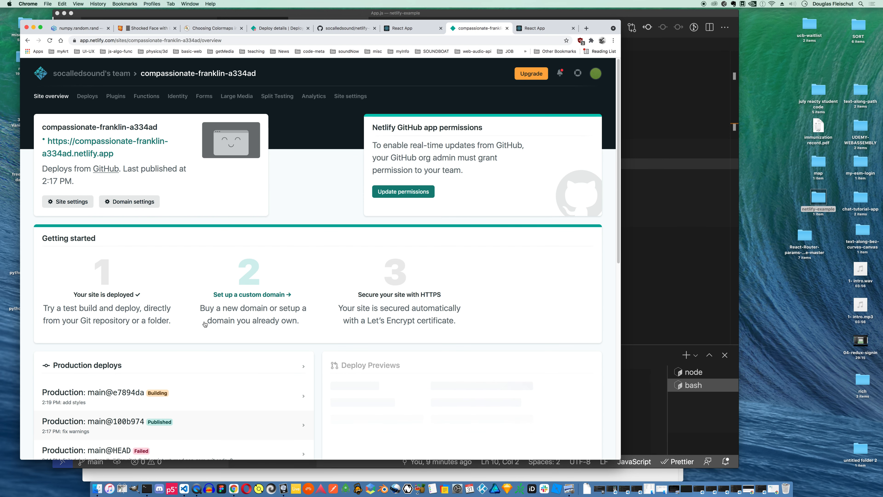
mouse_move(234, 427)
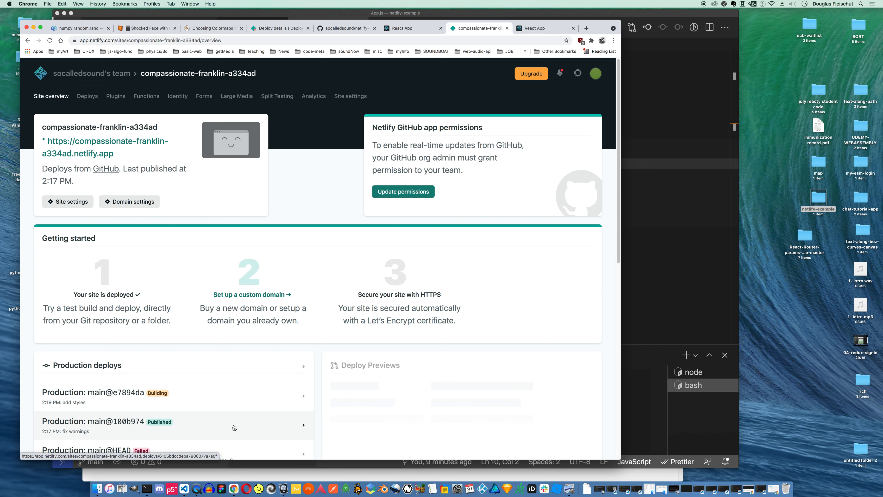
mouse_move(234, 426)
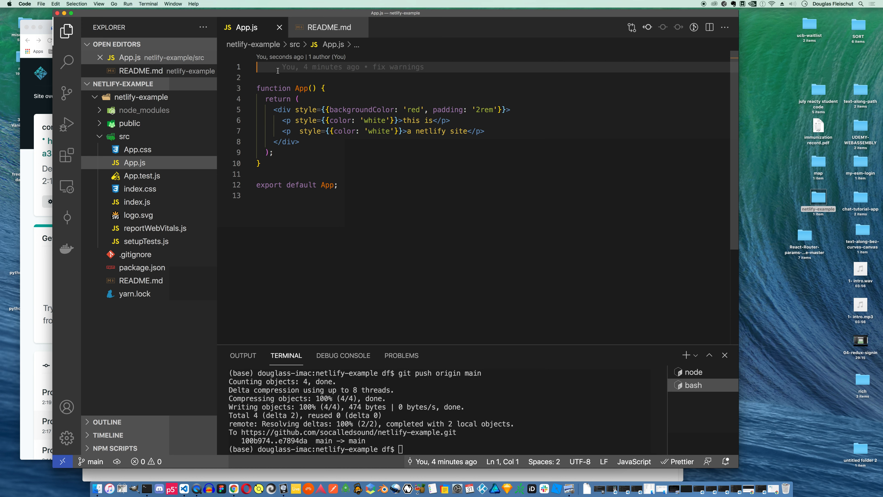
Declare an unused const thing = 'thing' at the top of App.js, then bring up the live site
type("const thing")
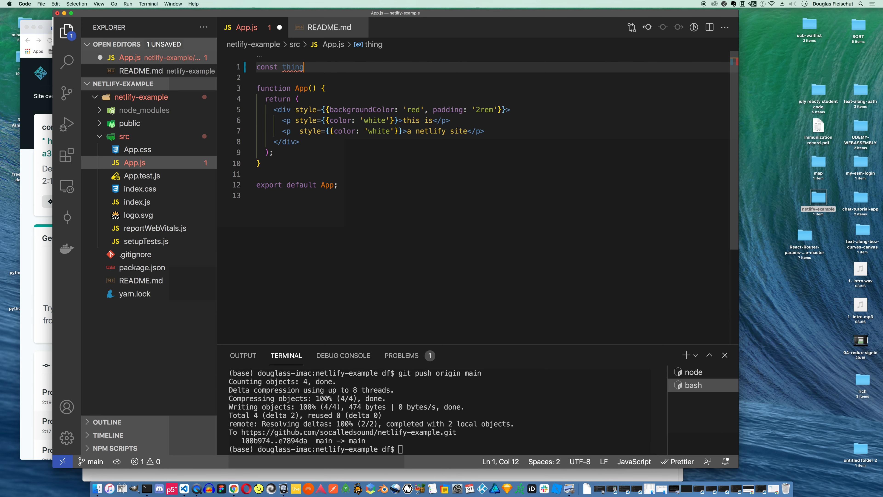
type("= 'thing'")
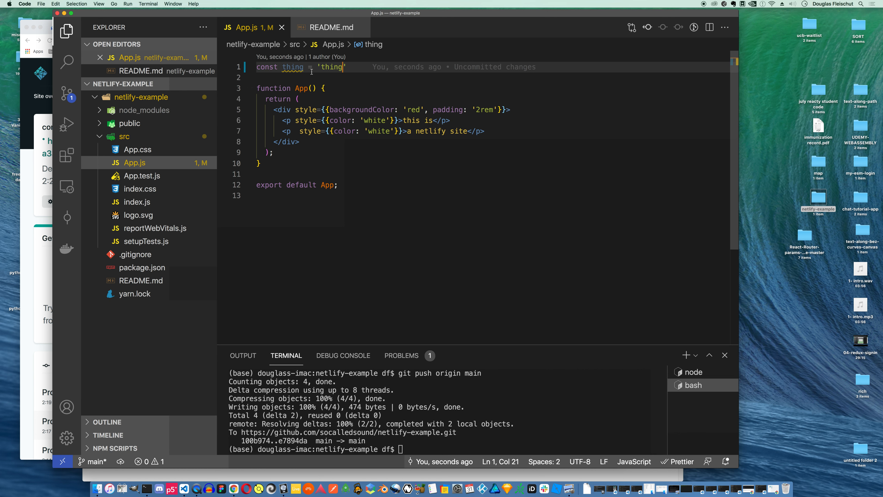
mouse_move(292, 67)
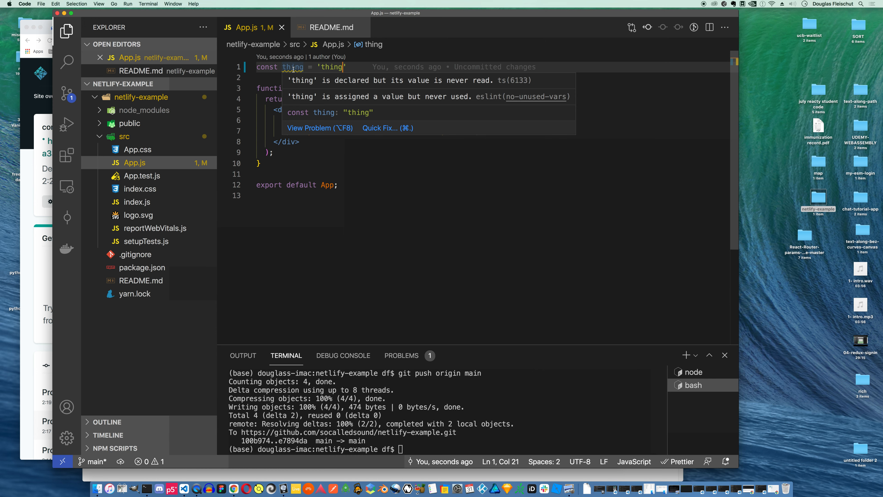
left_click(231, 488)
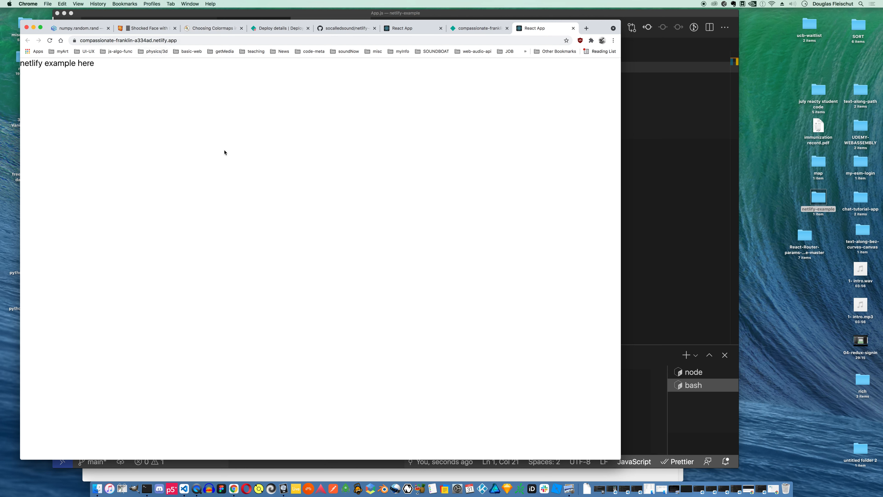
Reload the live netlify.app site so it shows the red banner with white text
left_click(49, 40)
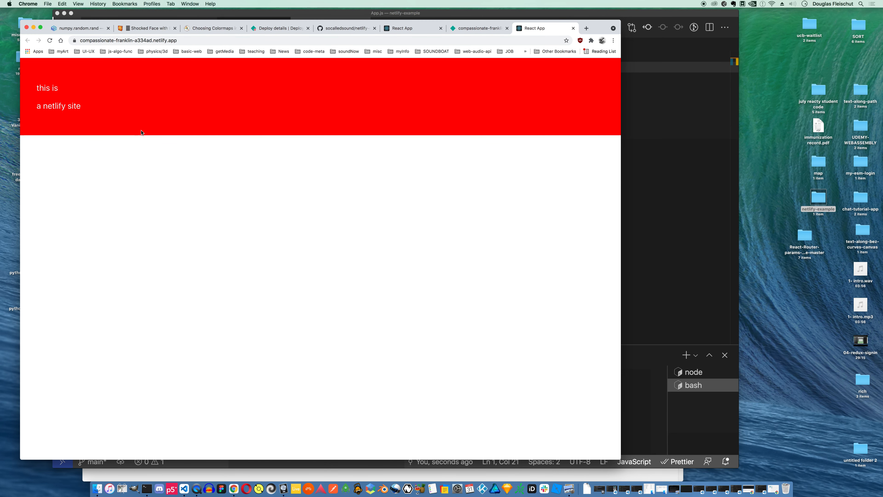
mouse_move(182, 63)
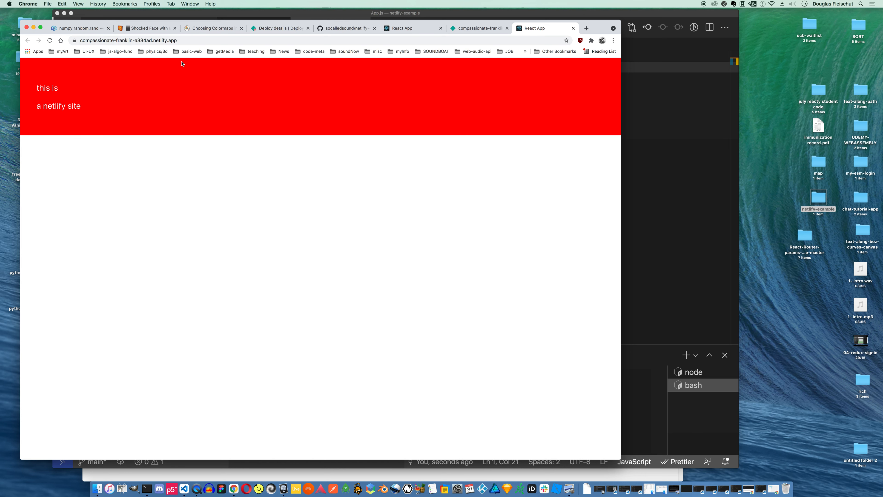